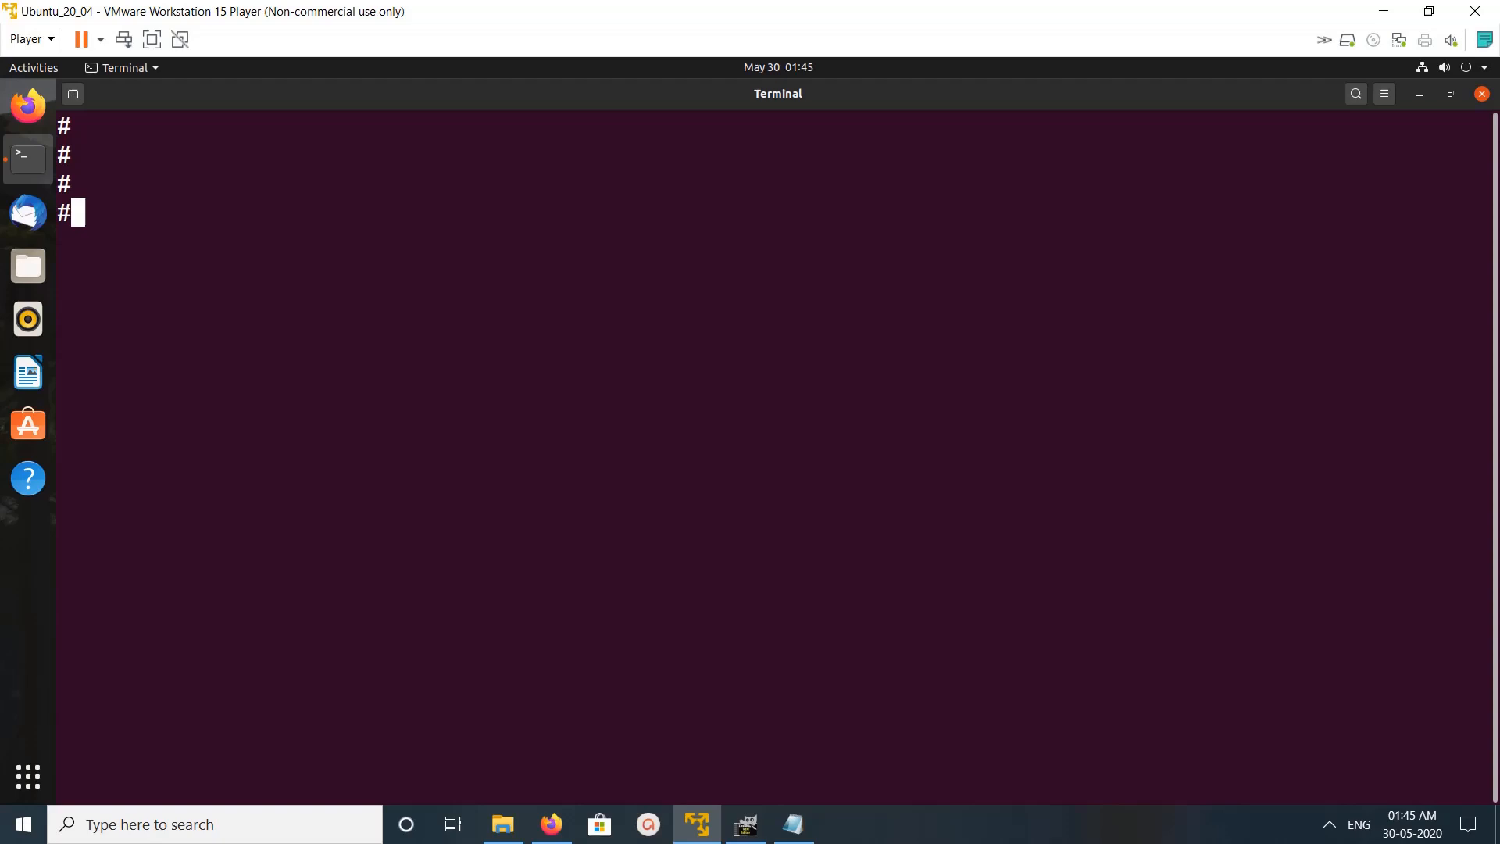
Run sudo apt-cache policy mysql-server: not installed, candidate 8.0.20-0ubuntu0.20.04.1 from focal
{"action": "type", "text": "sudo apt-cache policy mysql-server"}
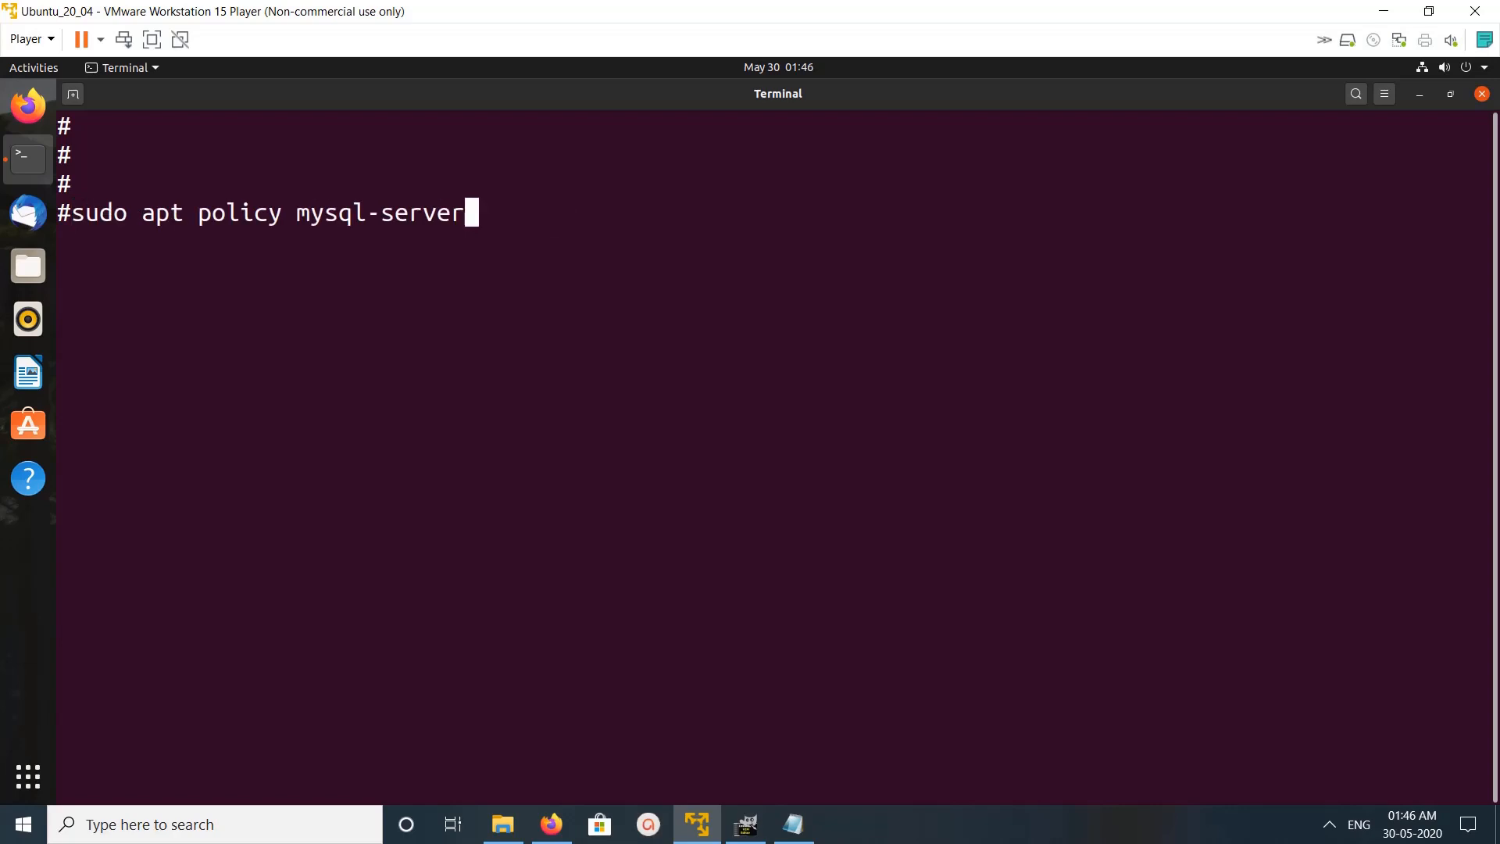
{"action": "key", "text": "Return"}
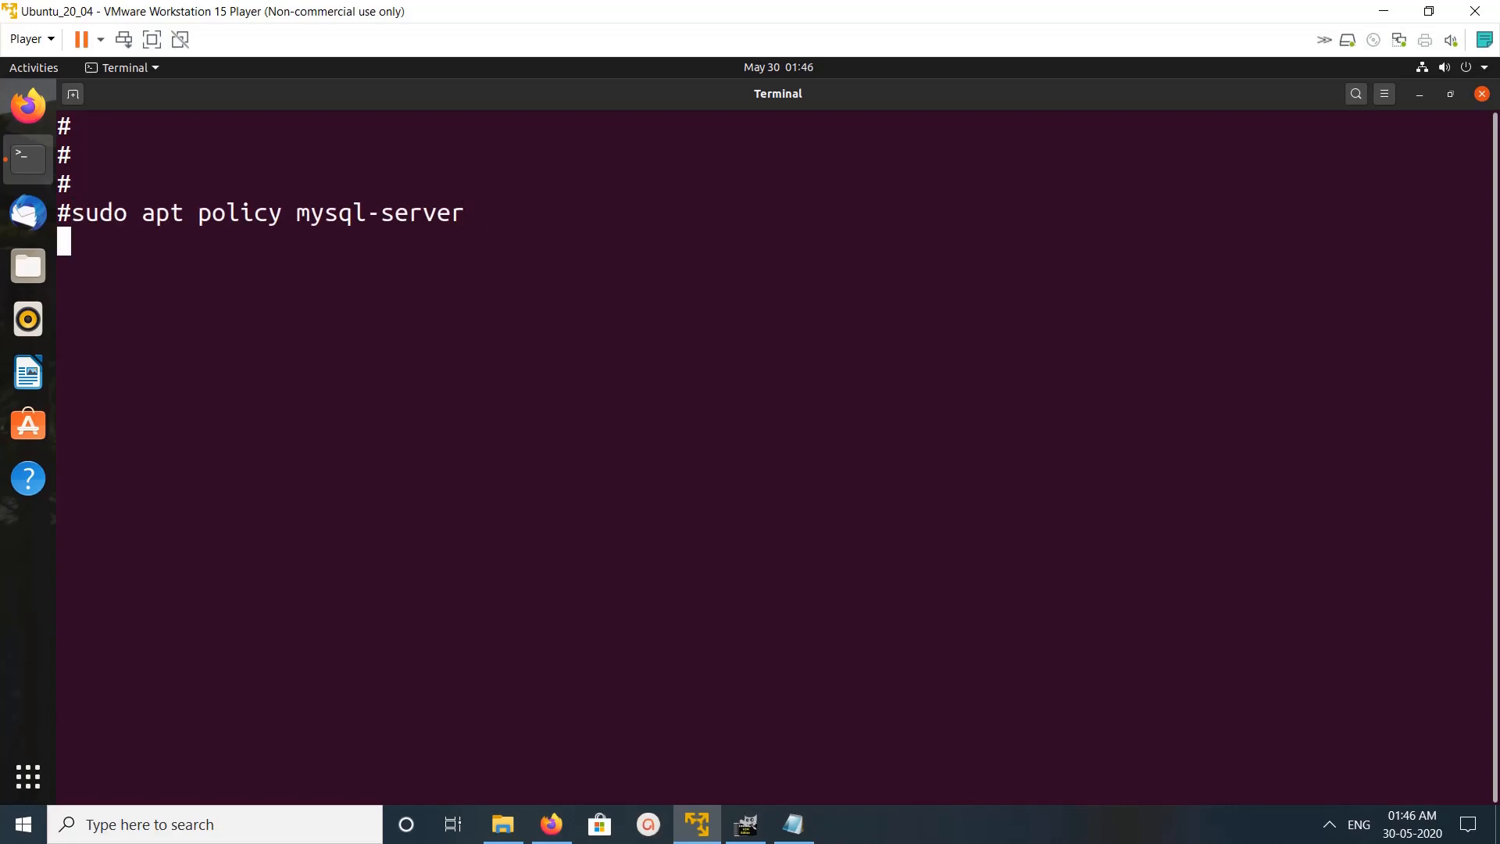
{"action": "key", "text": "Return"}
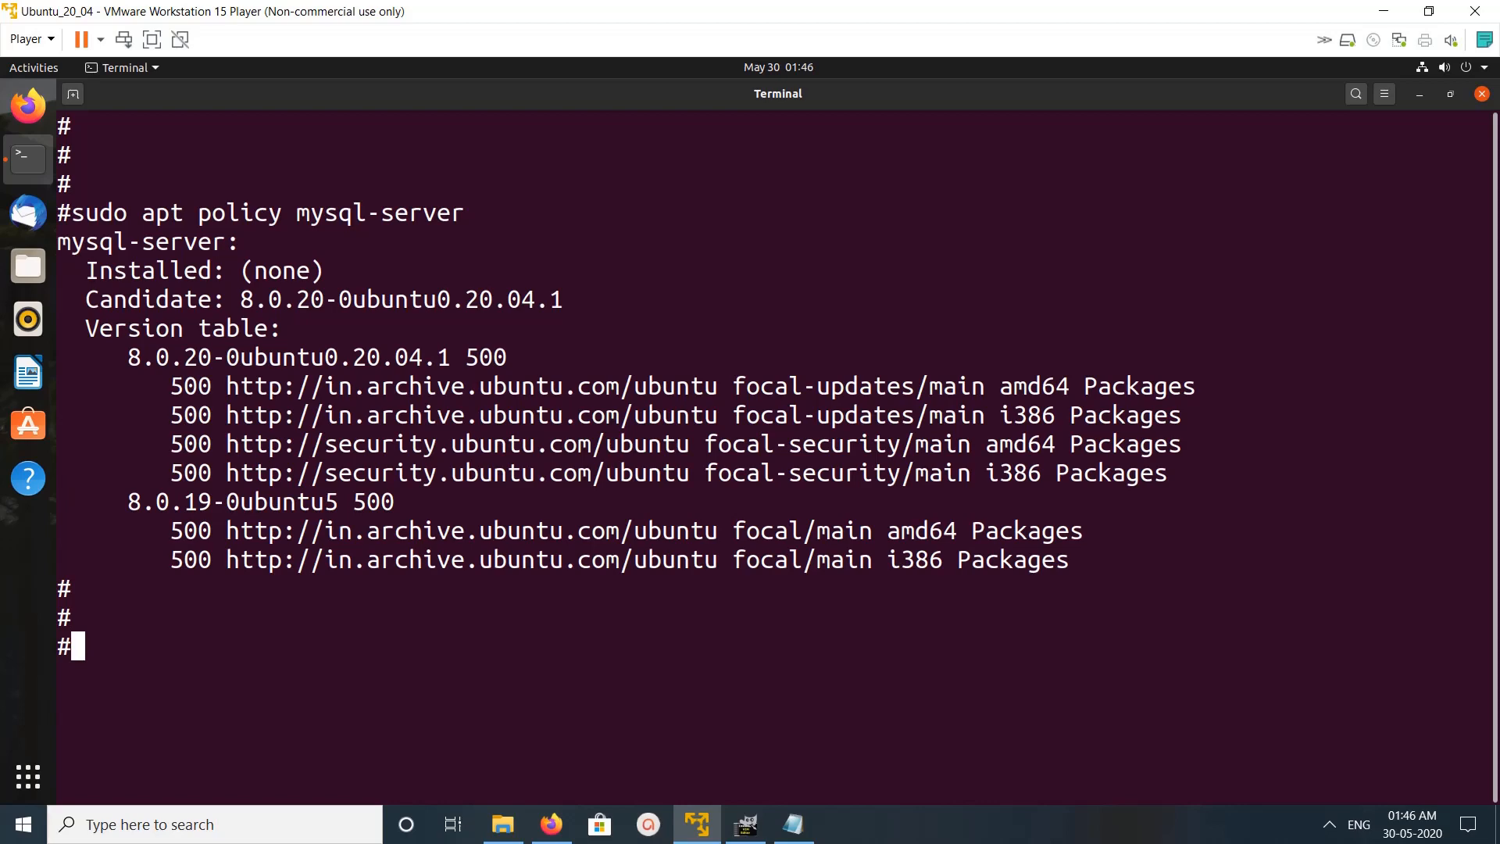
{"action": "type", "text": "clear"}
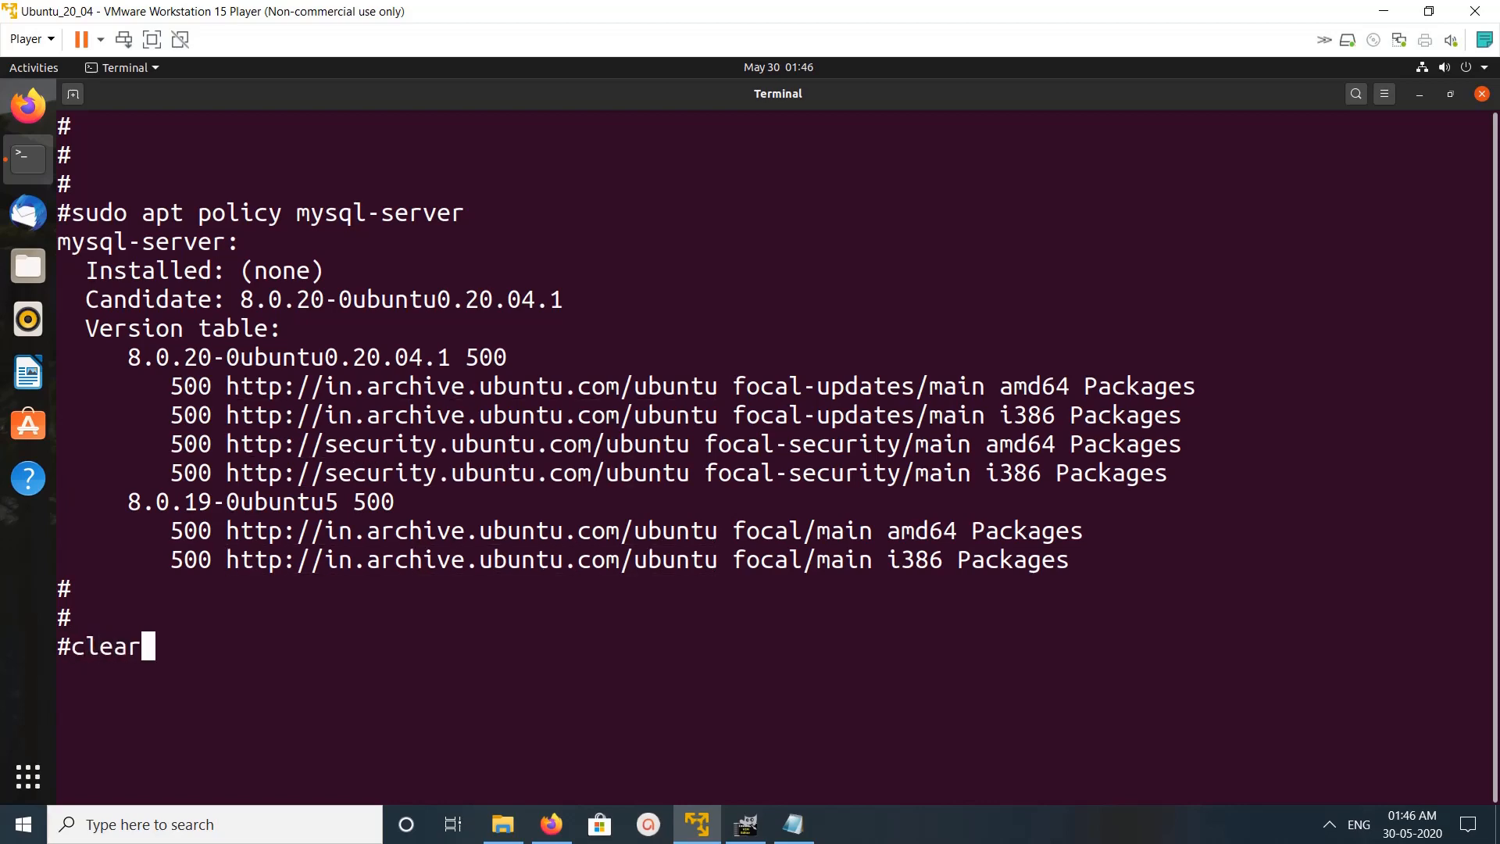
Download mysql-apt-config_0.8.12-1_all.deb with wget from the pasted dev.mysql.com URL
{"action": "key", "text": "Return"}
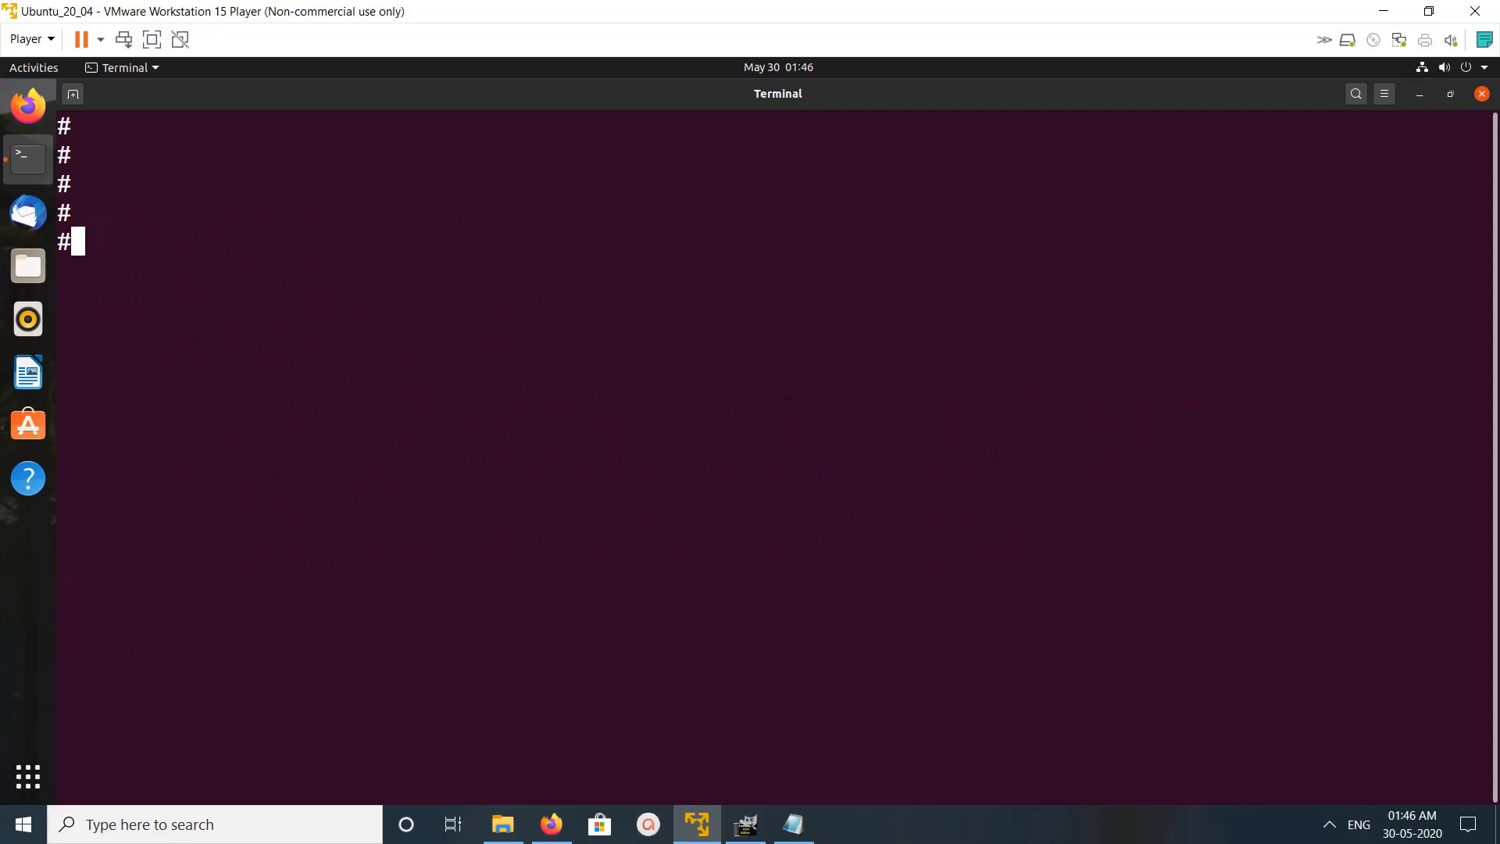
{"action": "type", "text": "wg"}
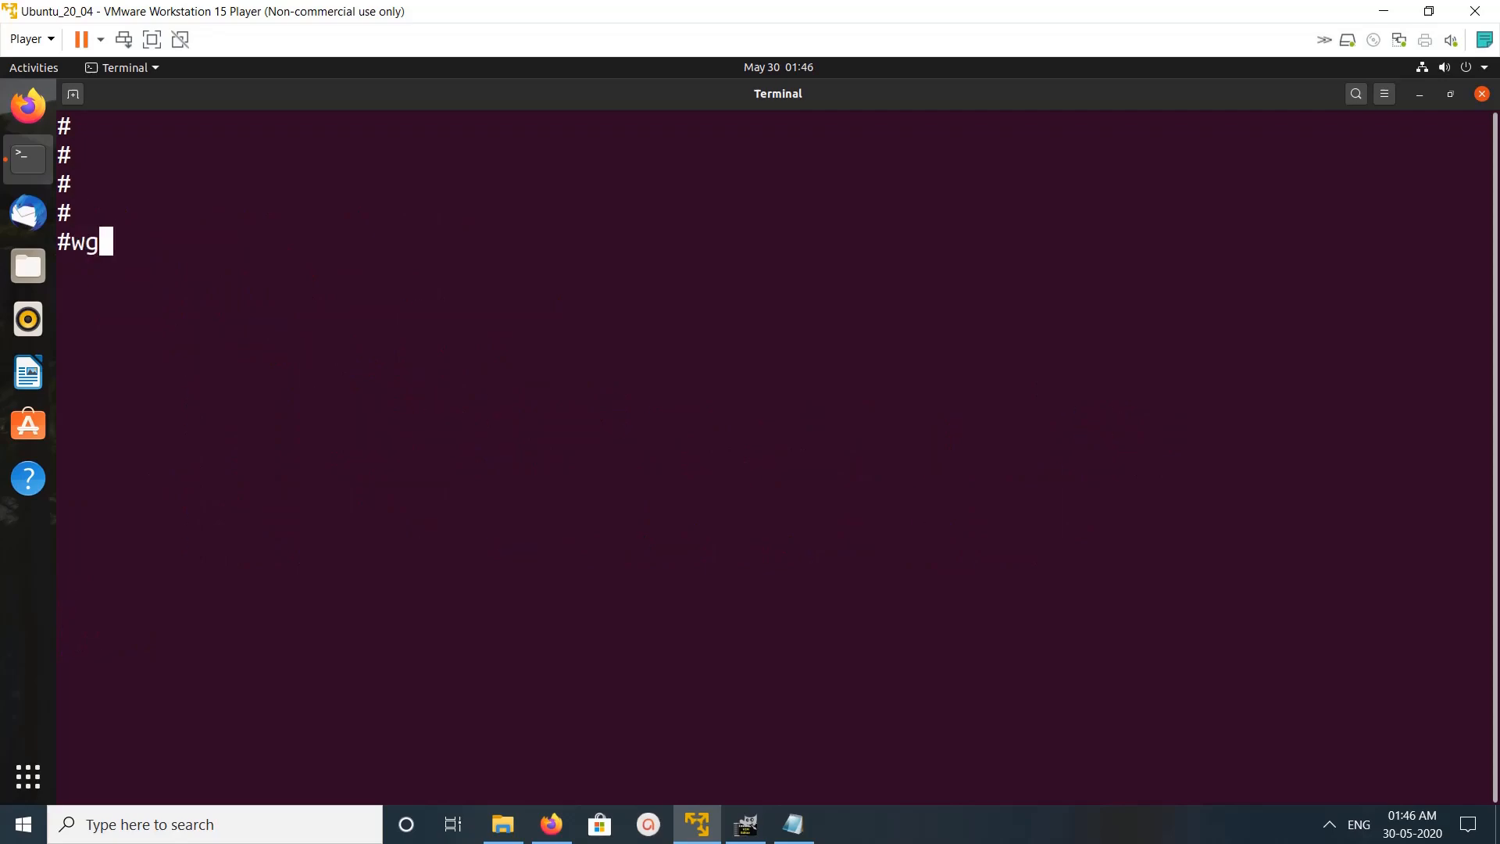
{"action": "right_click", "coordinate": [747, 513]}
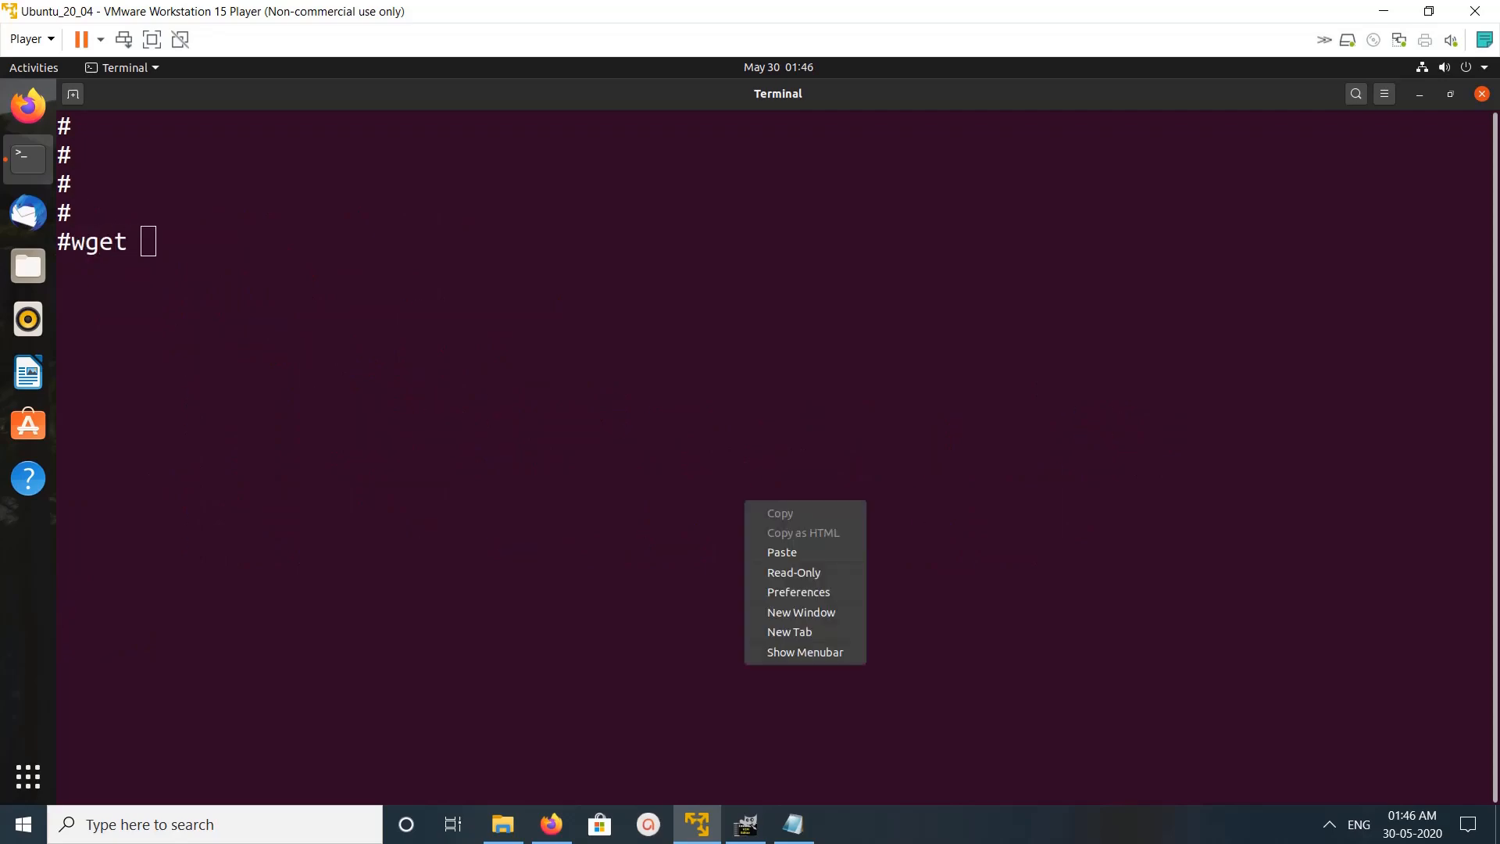
{"action": "left_click", "coordinate": [782, 552]}
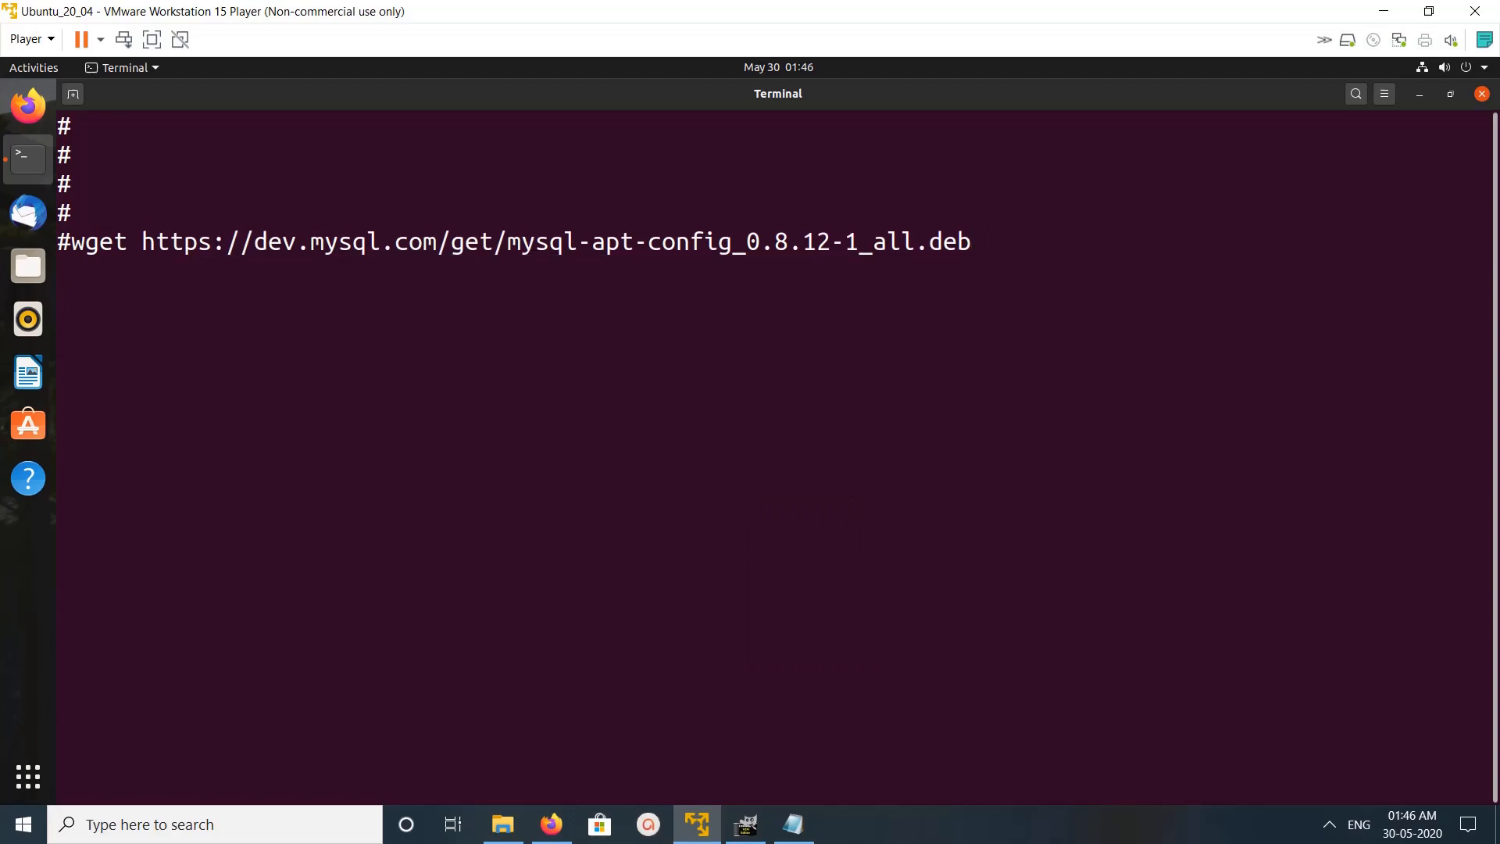
{"action": "key", "text": "Return"}
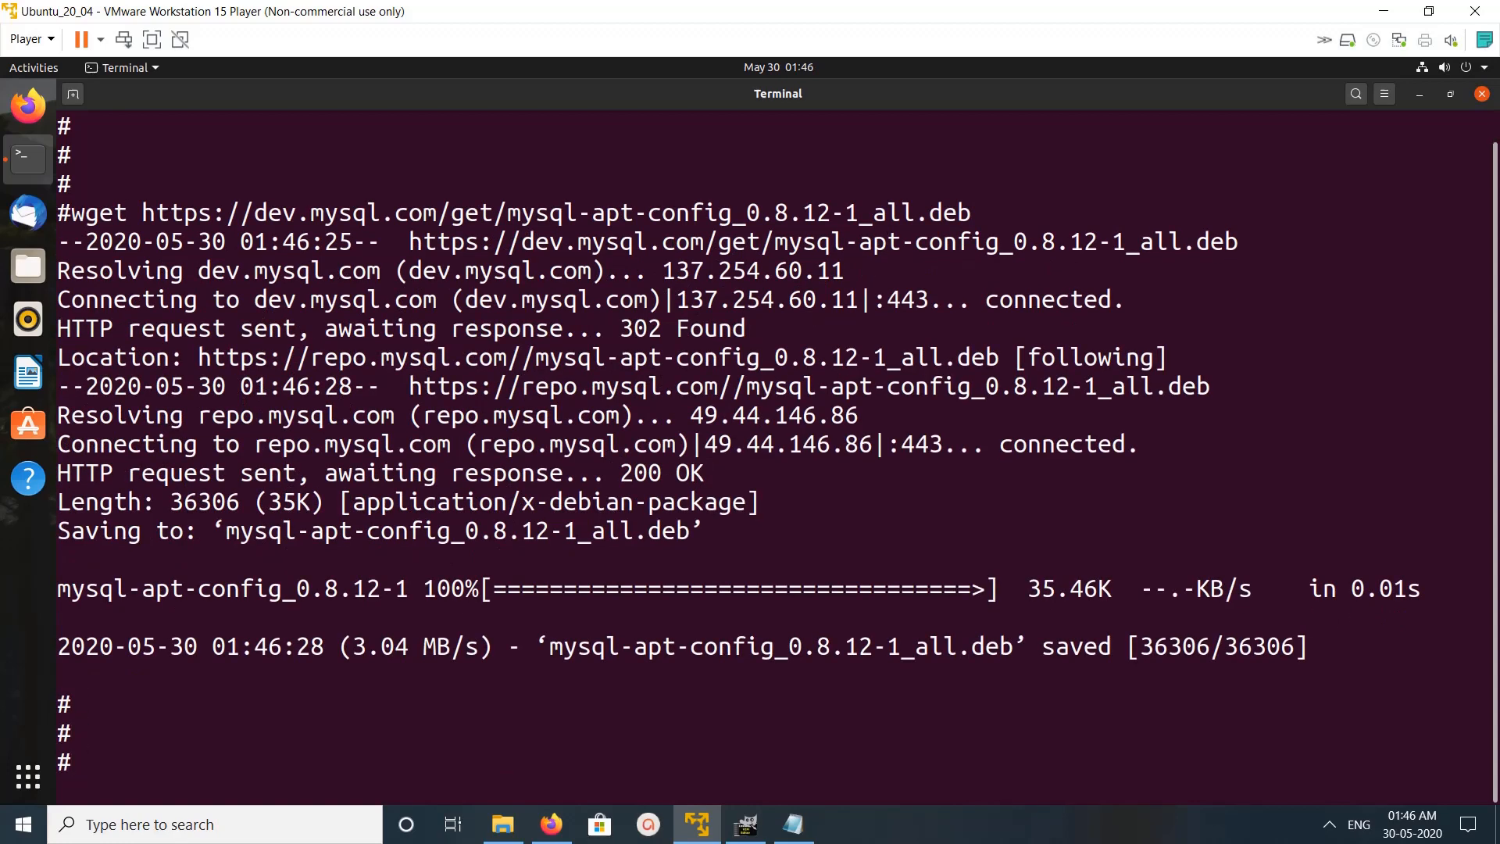
{"action": "type", "text": "clear"}
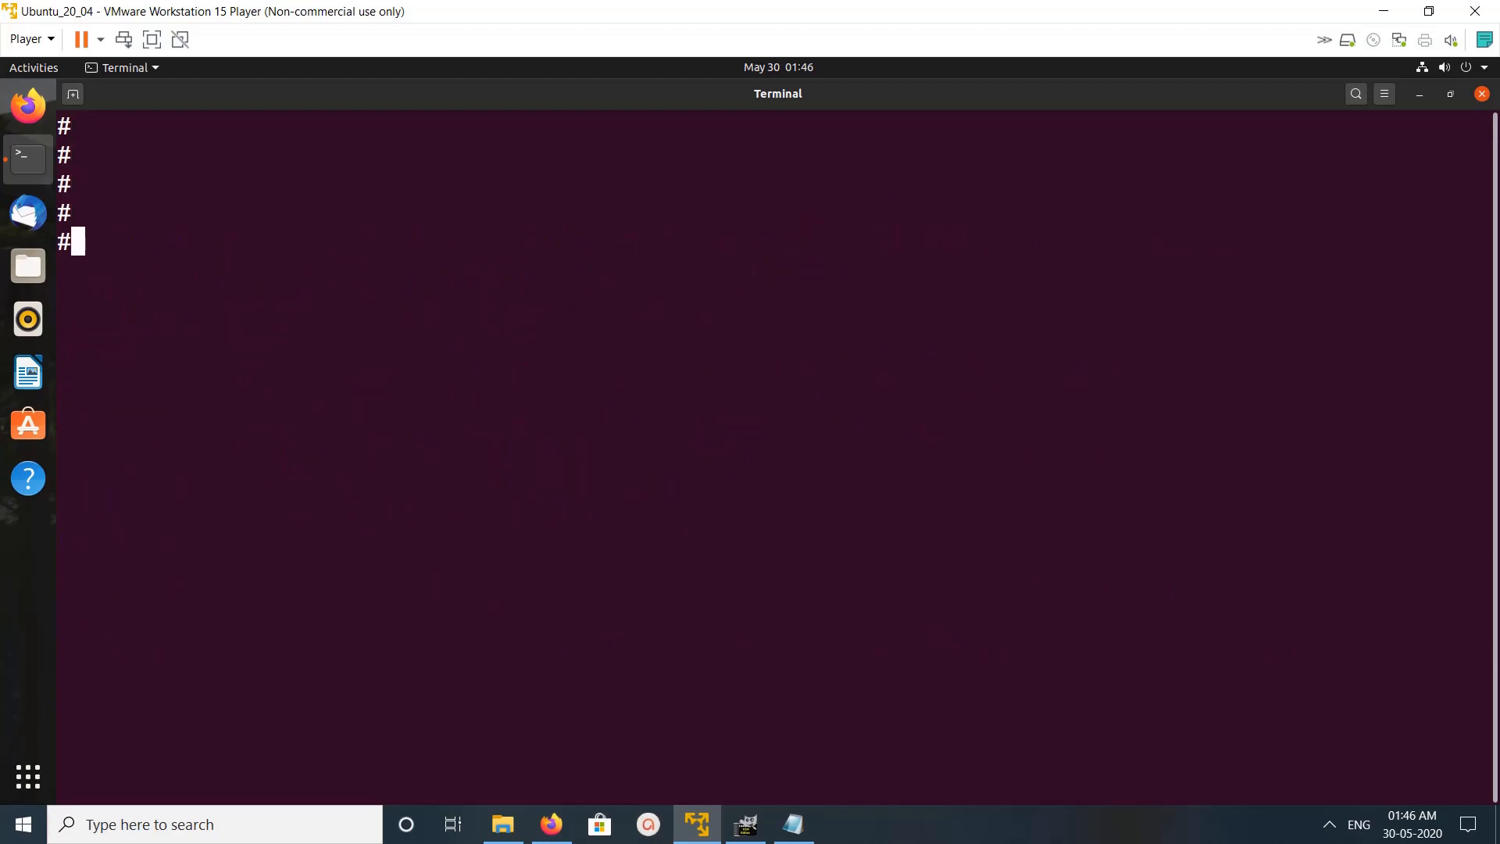
Run sudo dpkg -i mysql-apt-config_0.8.12-1_all.deb to start its configuration prompt
{"action": "type", "text": "sudo"}
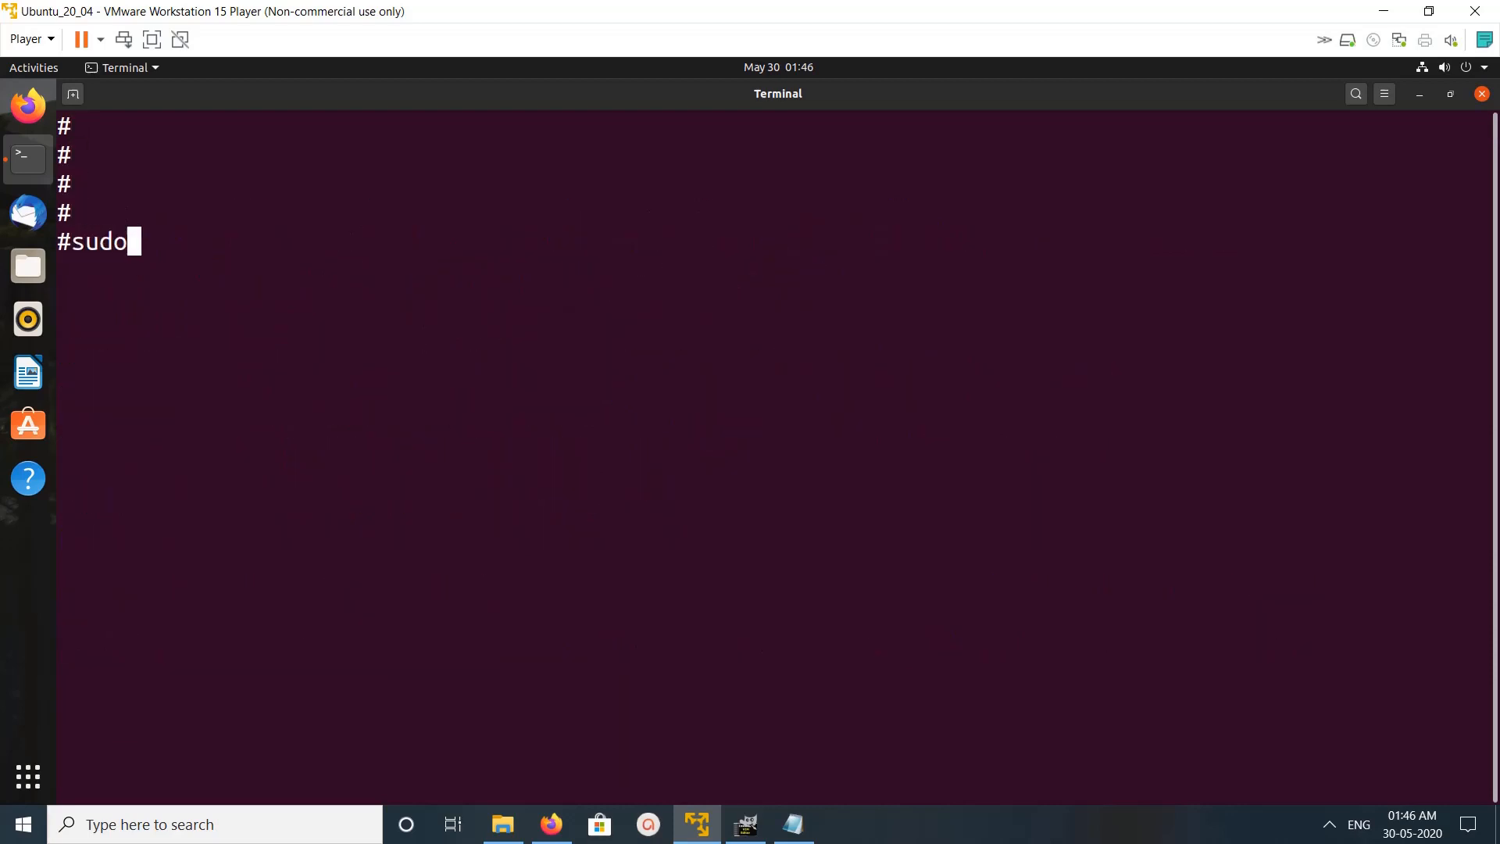
{"action": "type", "text": "dpk"}
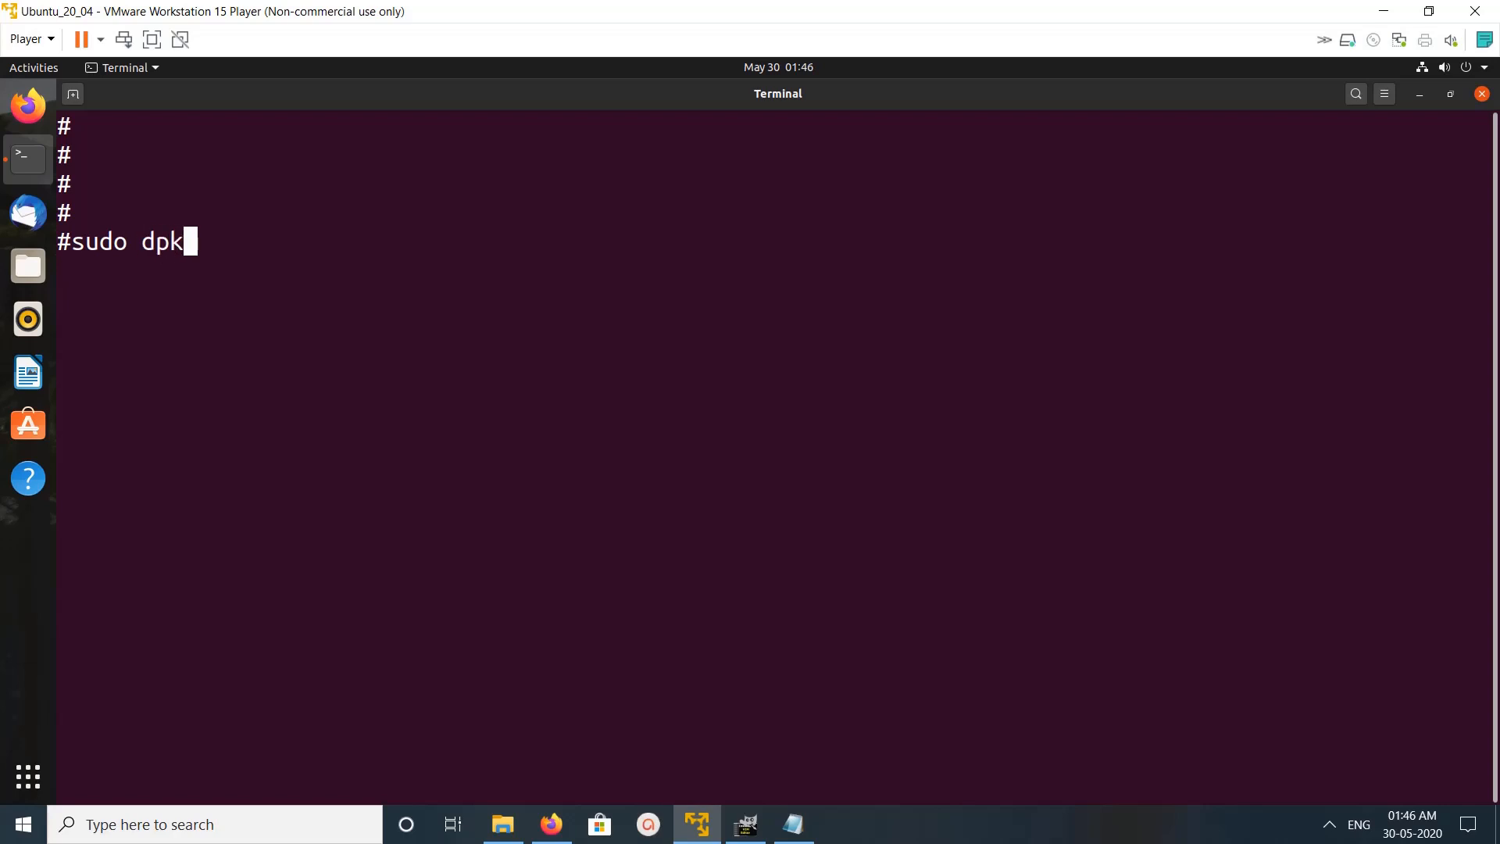
{"action": "type", "text": "g -i"}
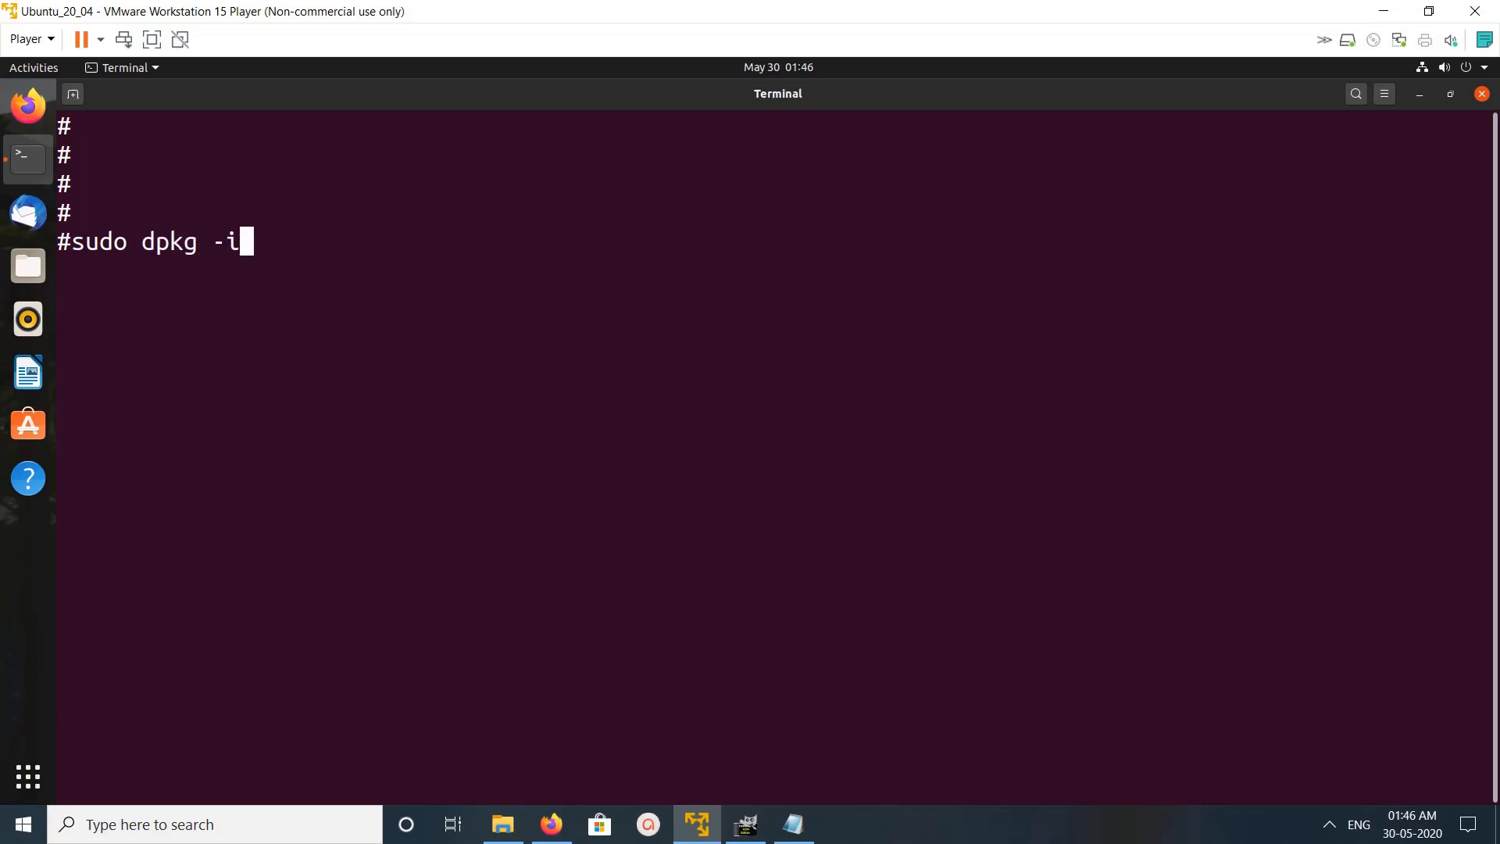
{"action": "type", "text": "mysql-apt-config_0.8.12-1_all.deb"}
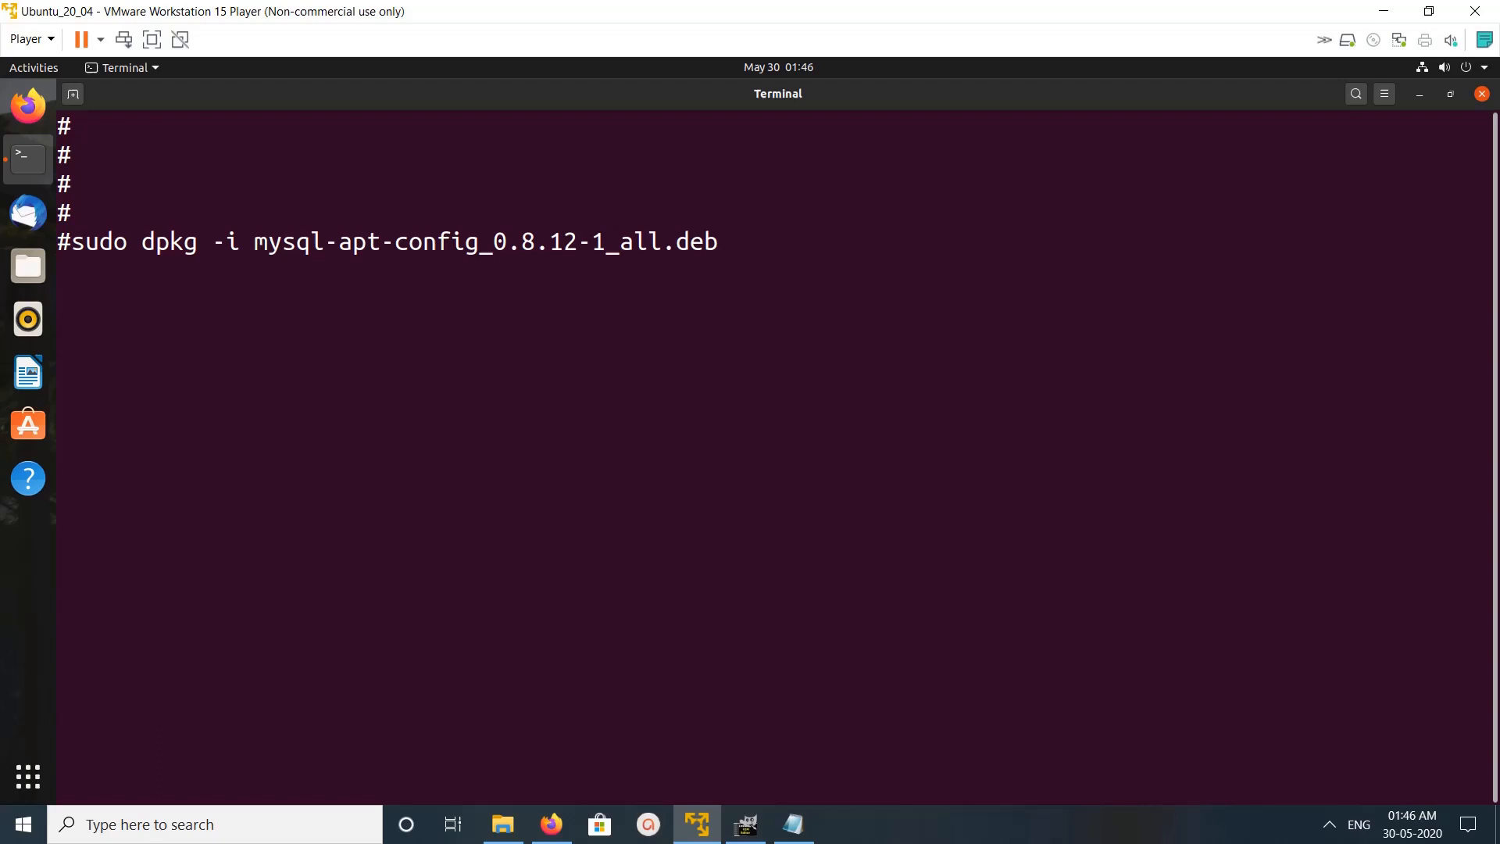
{"action": "key", "text": "Return"}
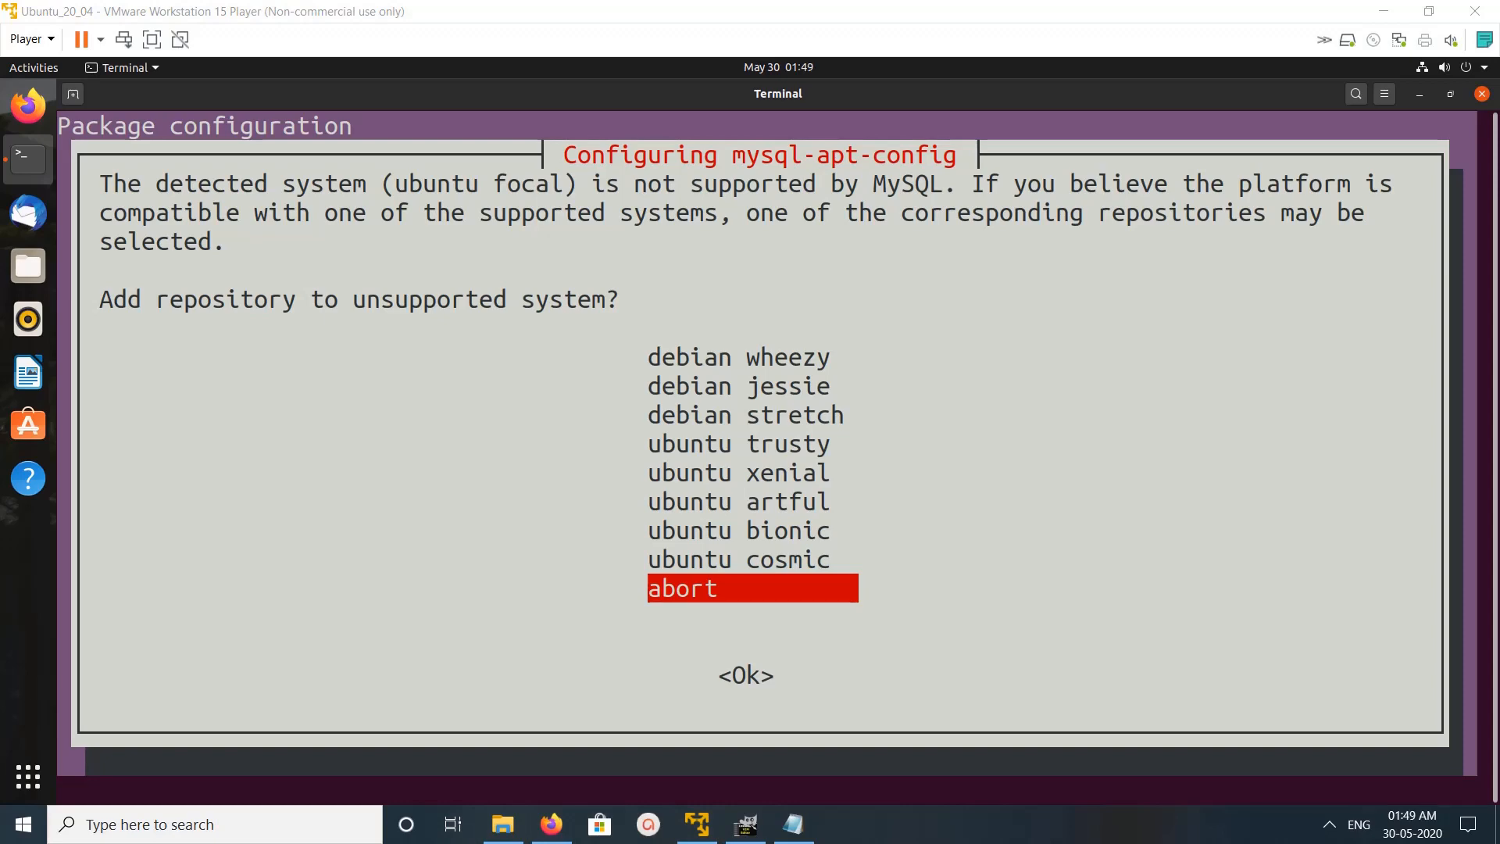
Choose ubuntu bionic as the repository release and go to the MySQL Server & Cluster choices
{"action": "key", "text": "up"}
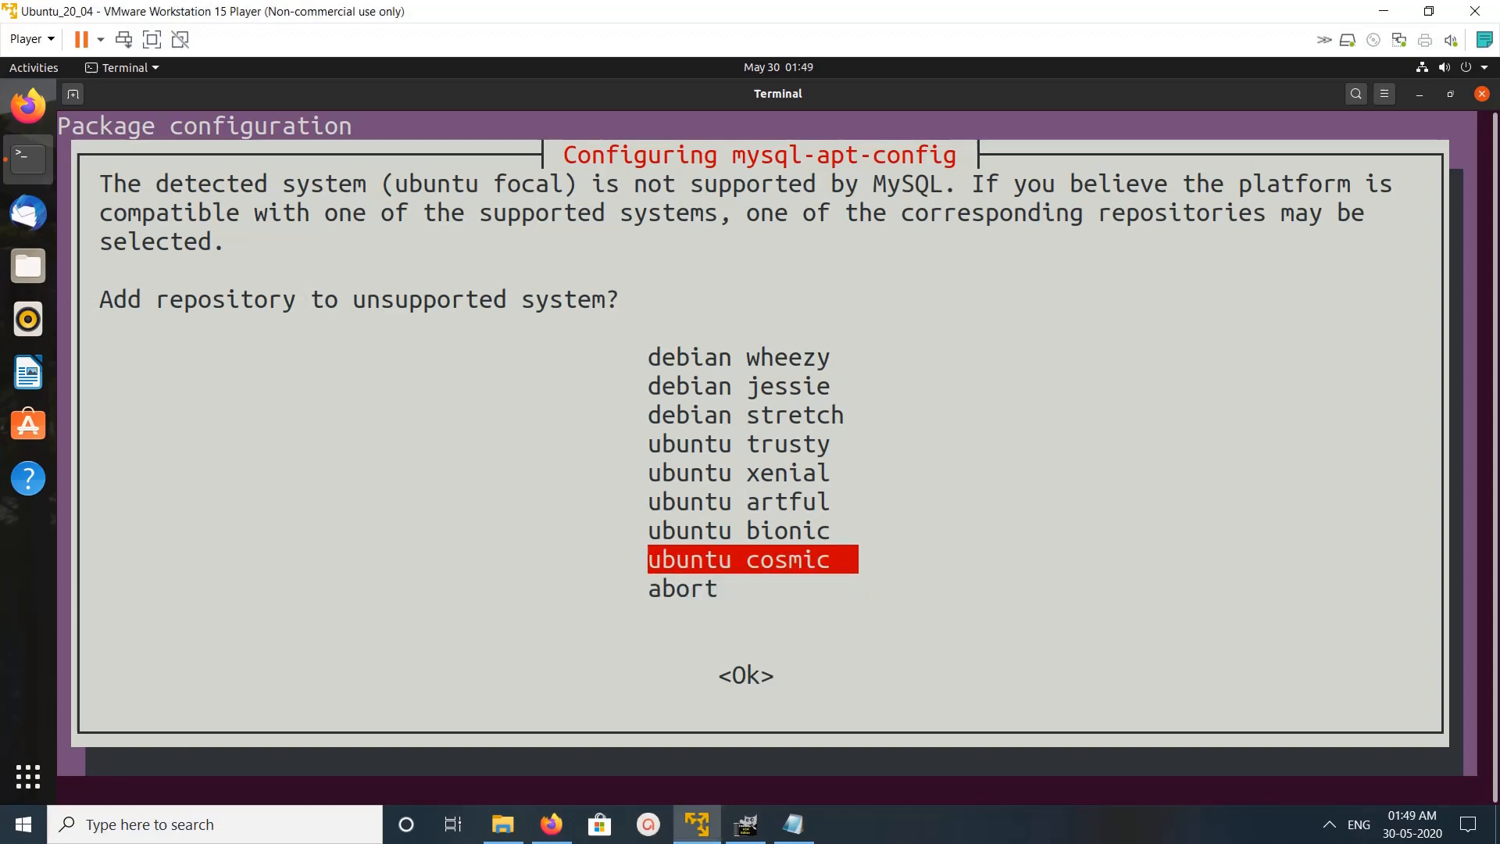
{"action": "key", "text": "Up"}
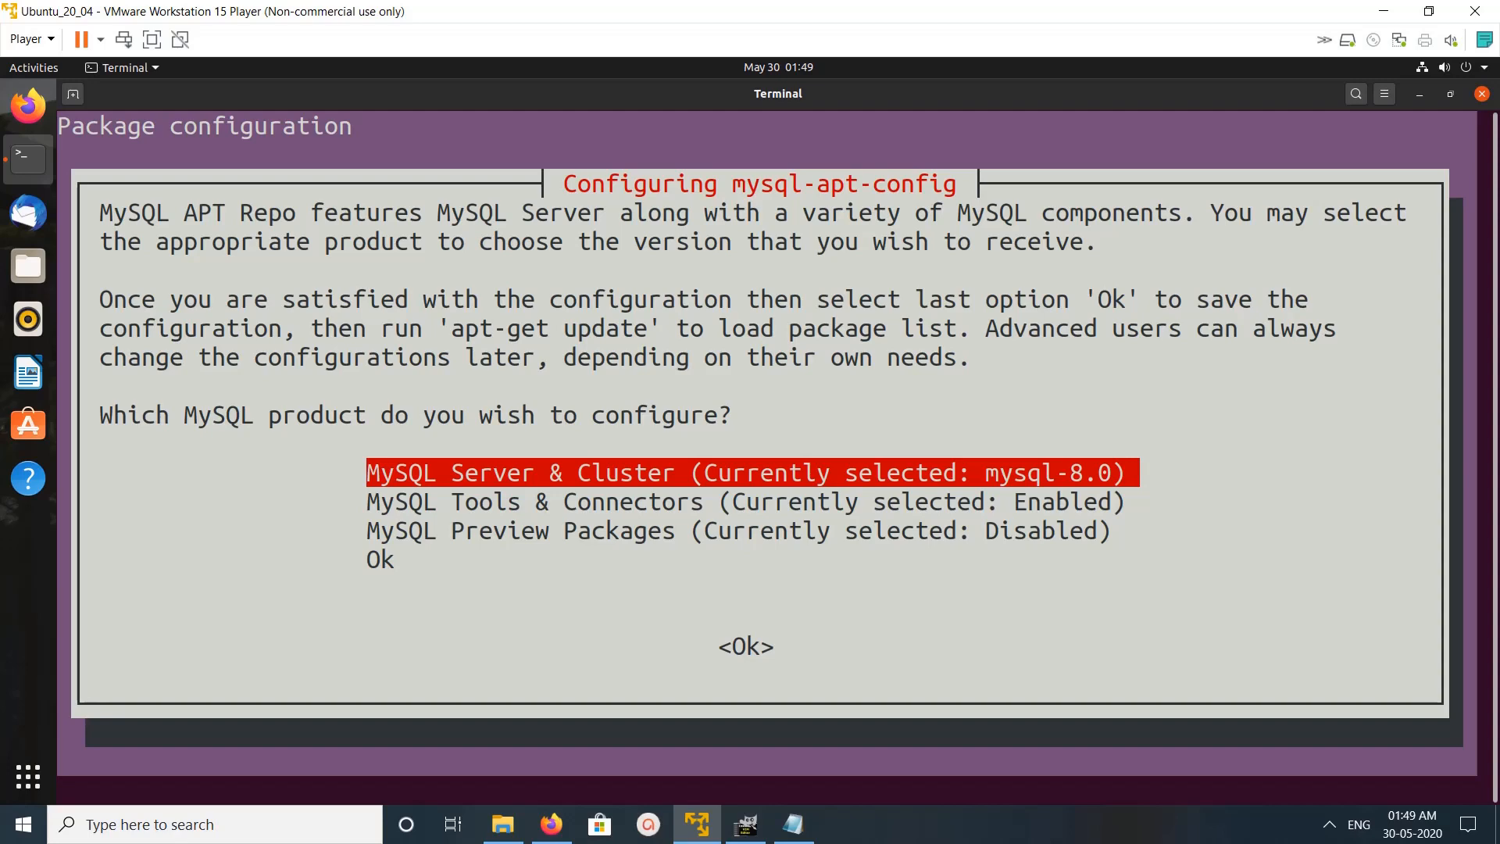
{"action": "key", "text": "Tab"}
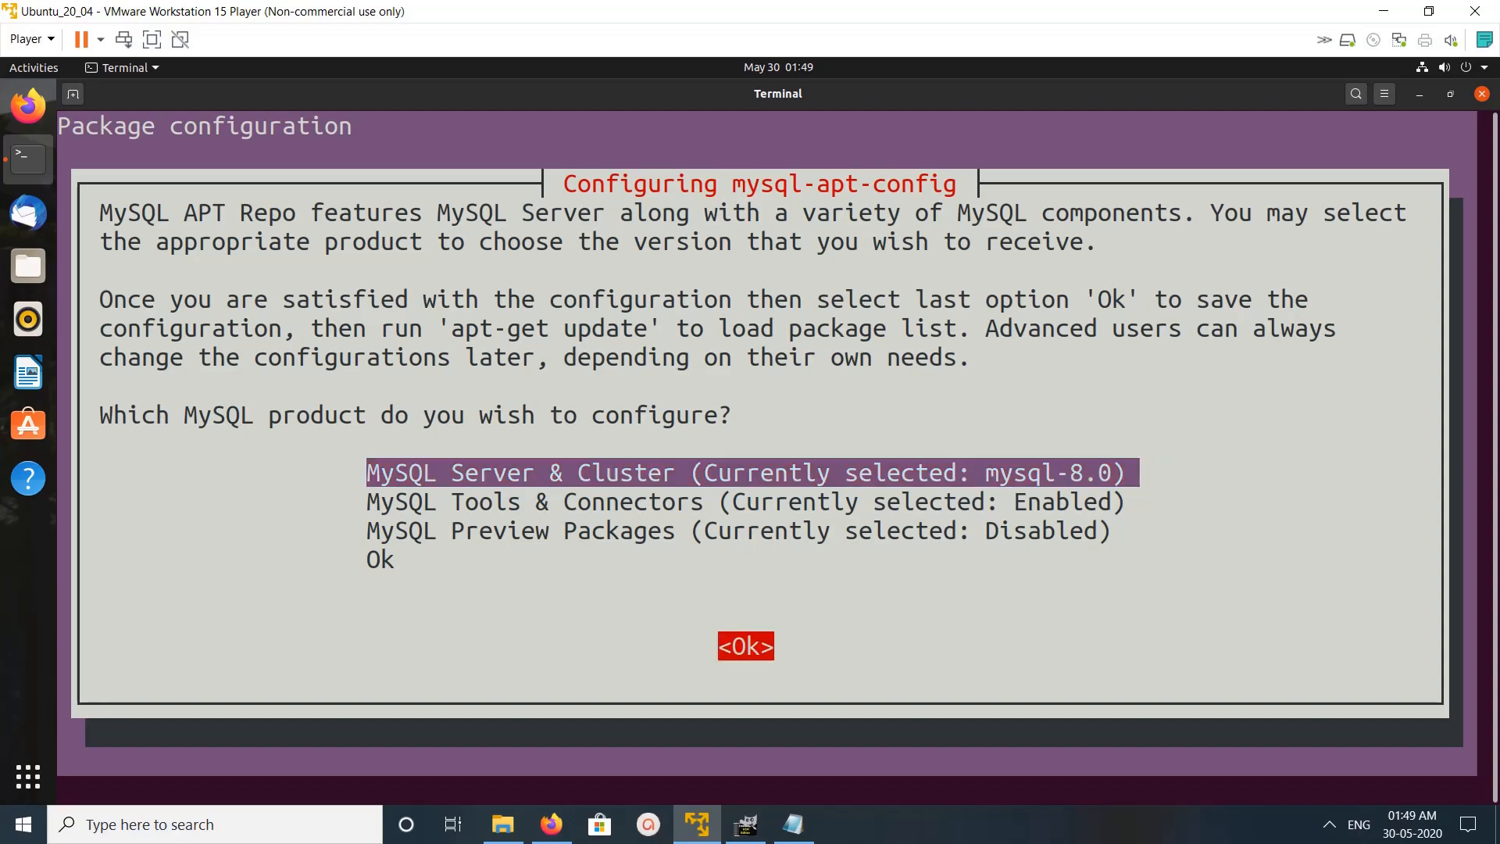
{"action": "key", "text": "Return"}
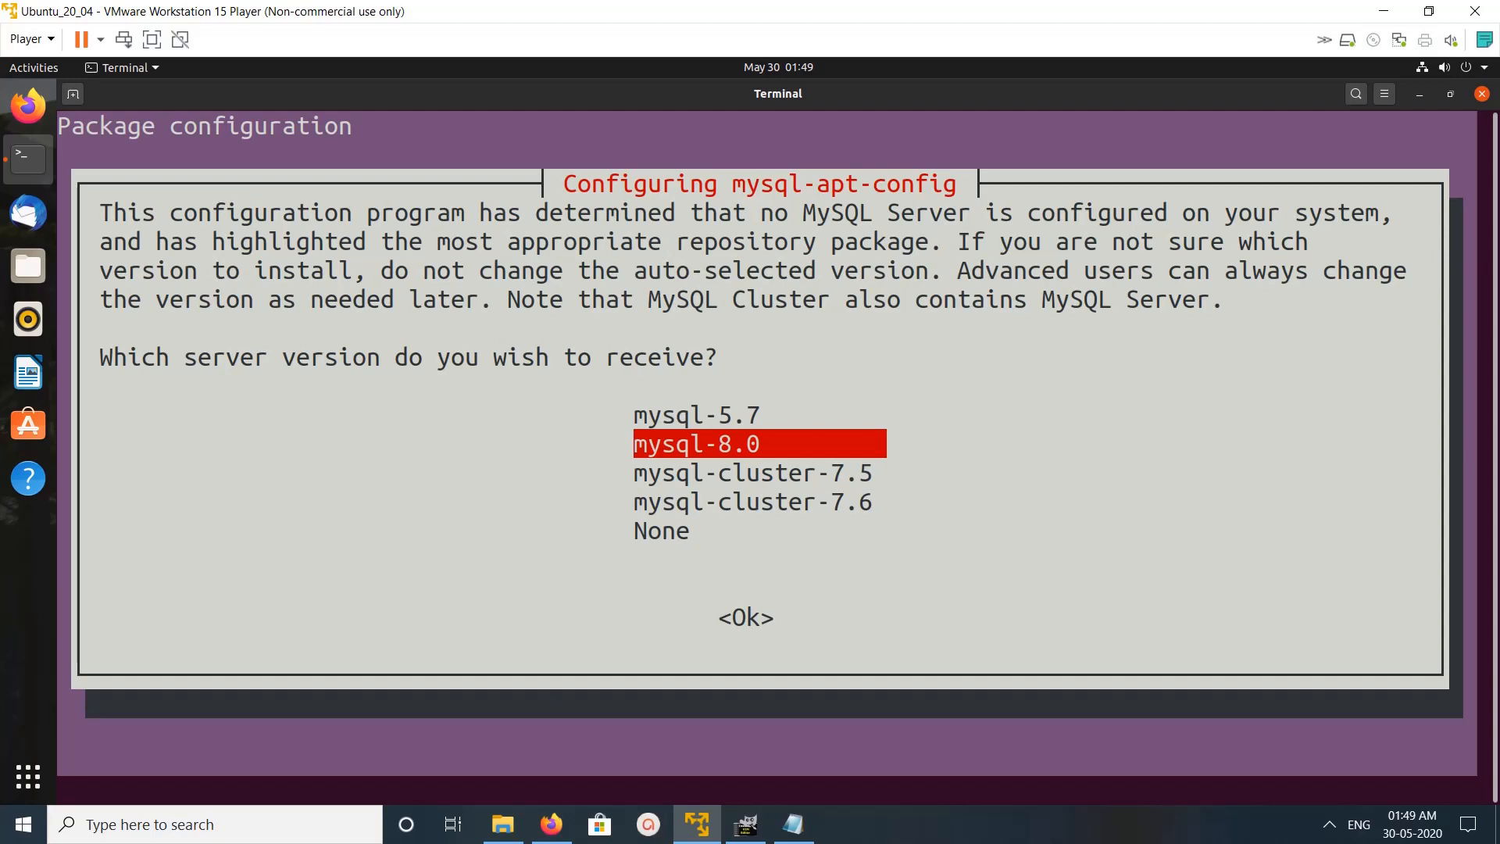
Select mysql-5.7 as the server version and save the repository configuration with Ok
{"action": "key", "text": "Up"}
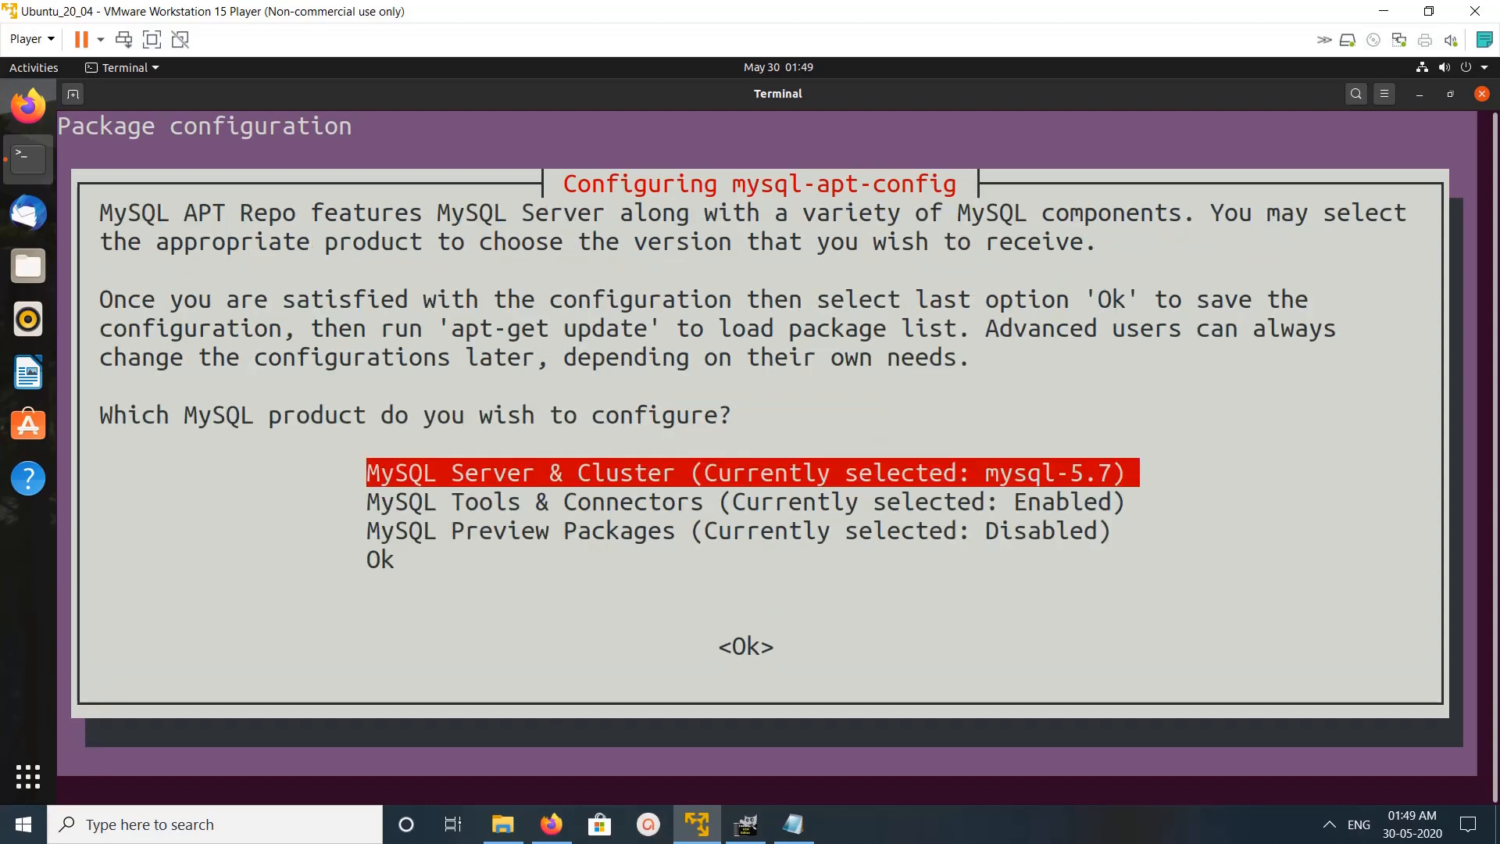
{"action": "key", "text": "Return"}
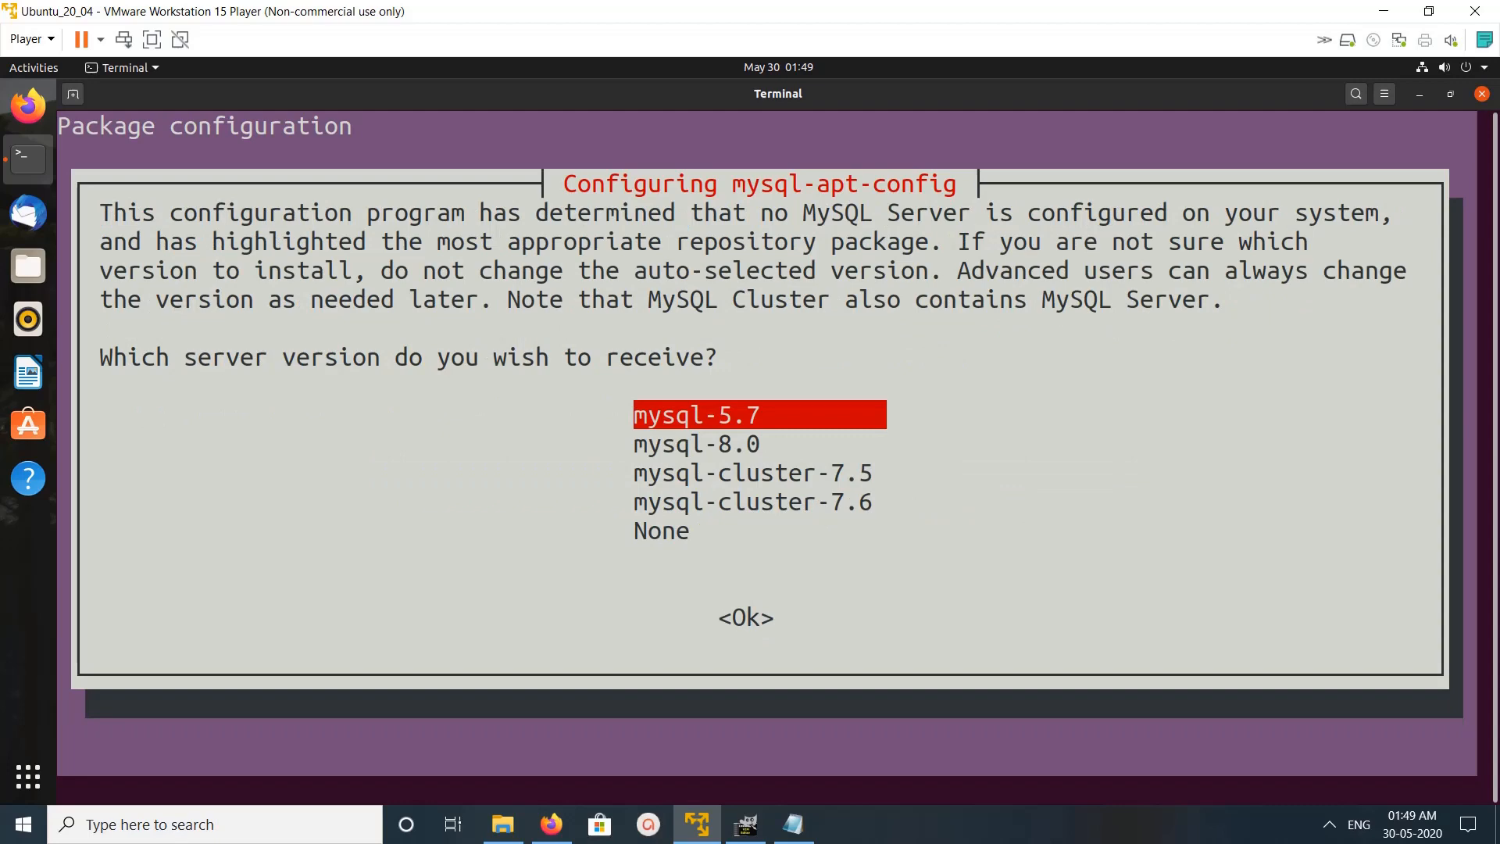
{"action": "key", "text": "Return"}
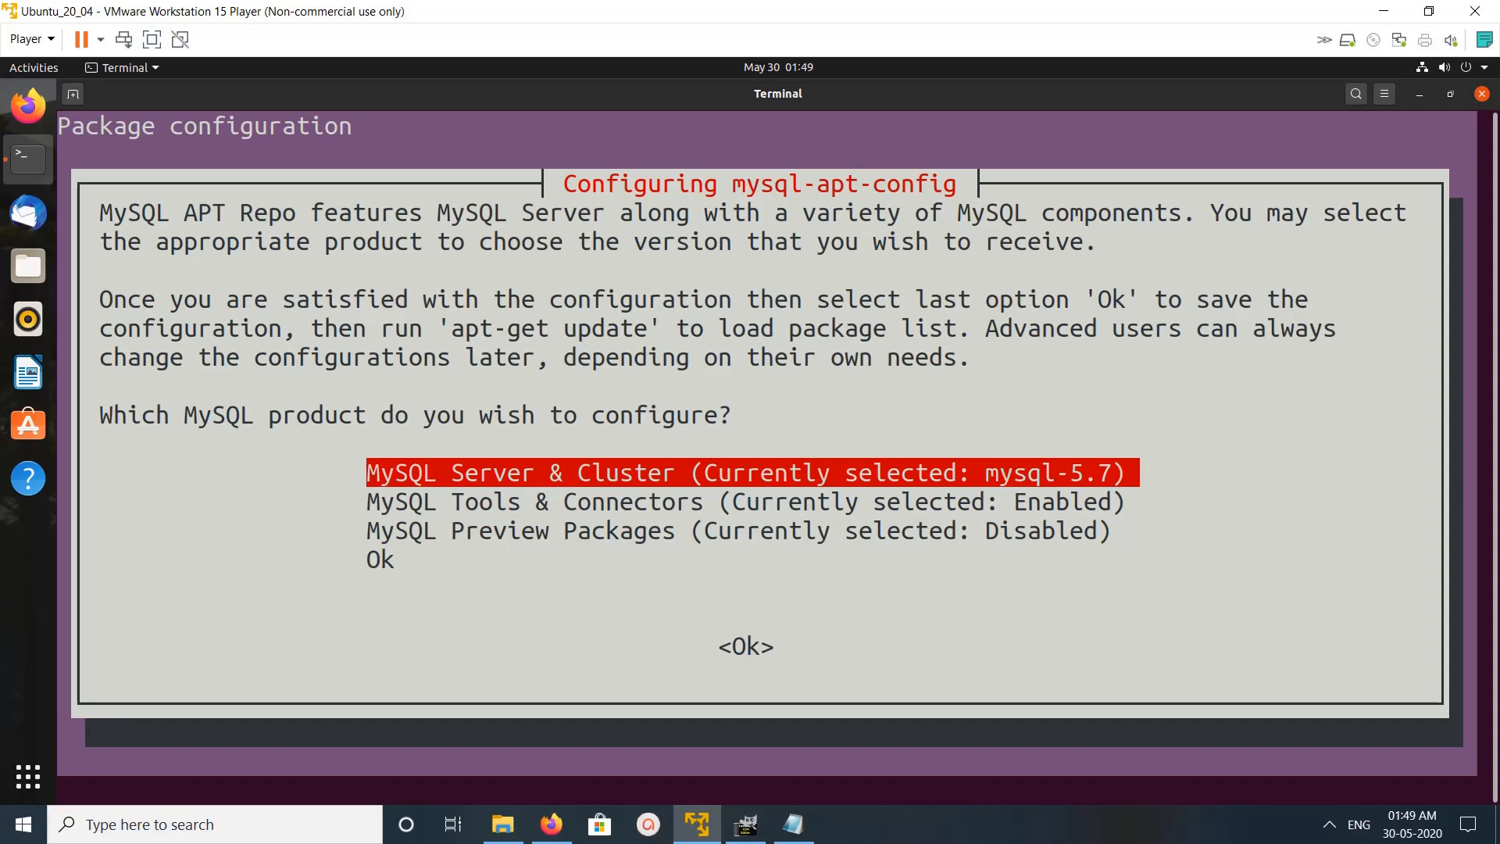
{"action": "key", "text": "Down"}
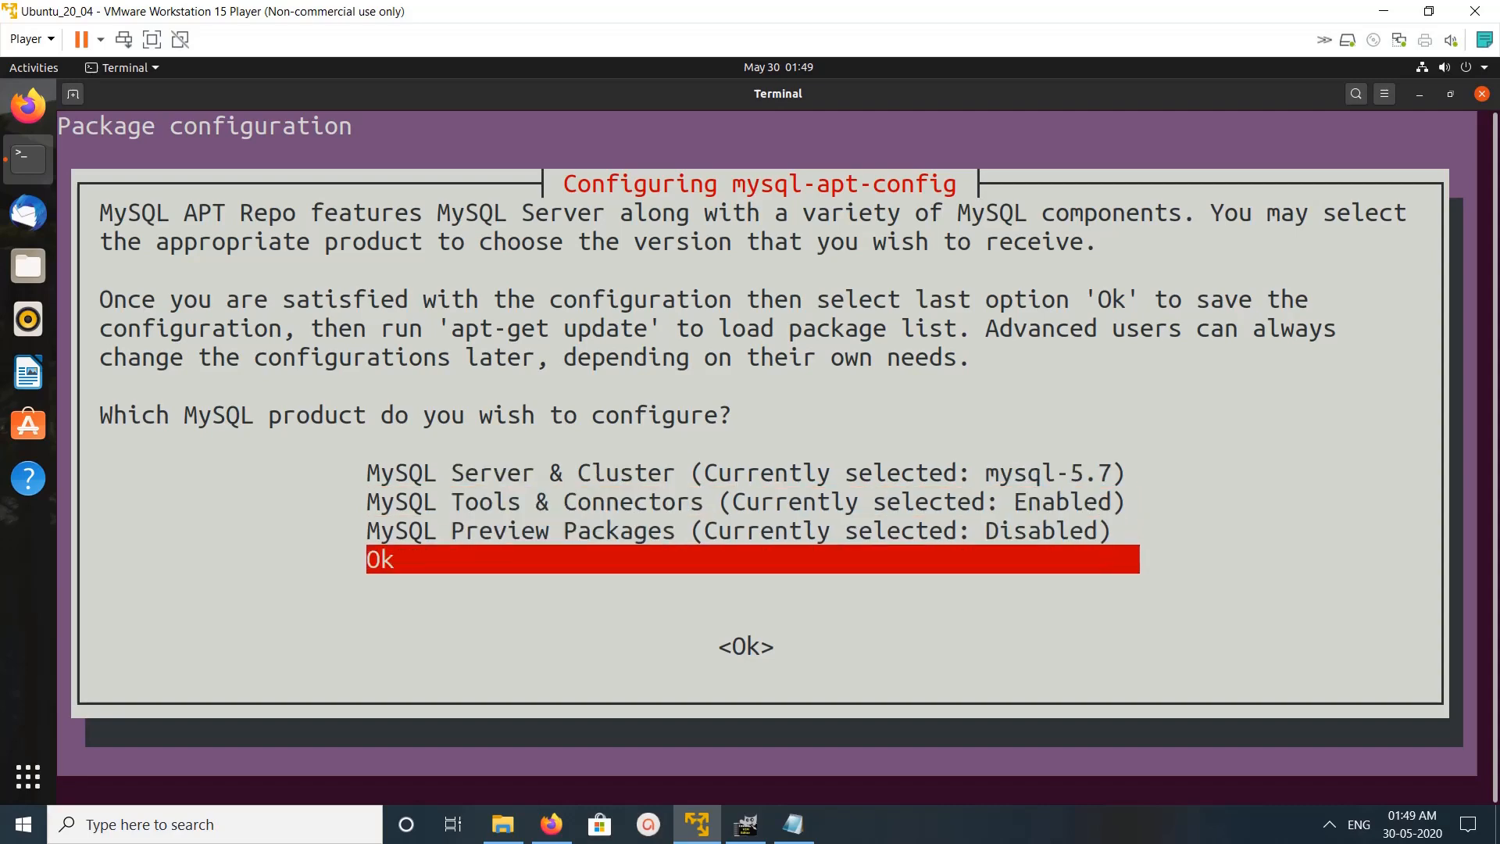
{"action": "key", "text": "Return"}
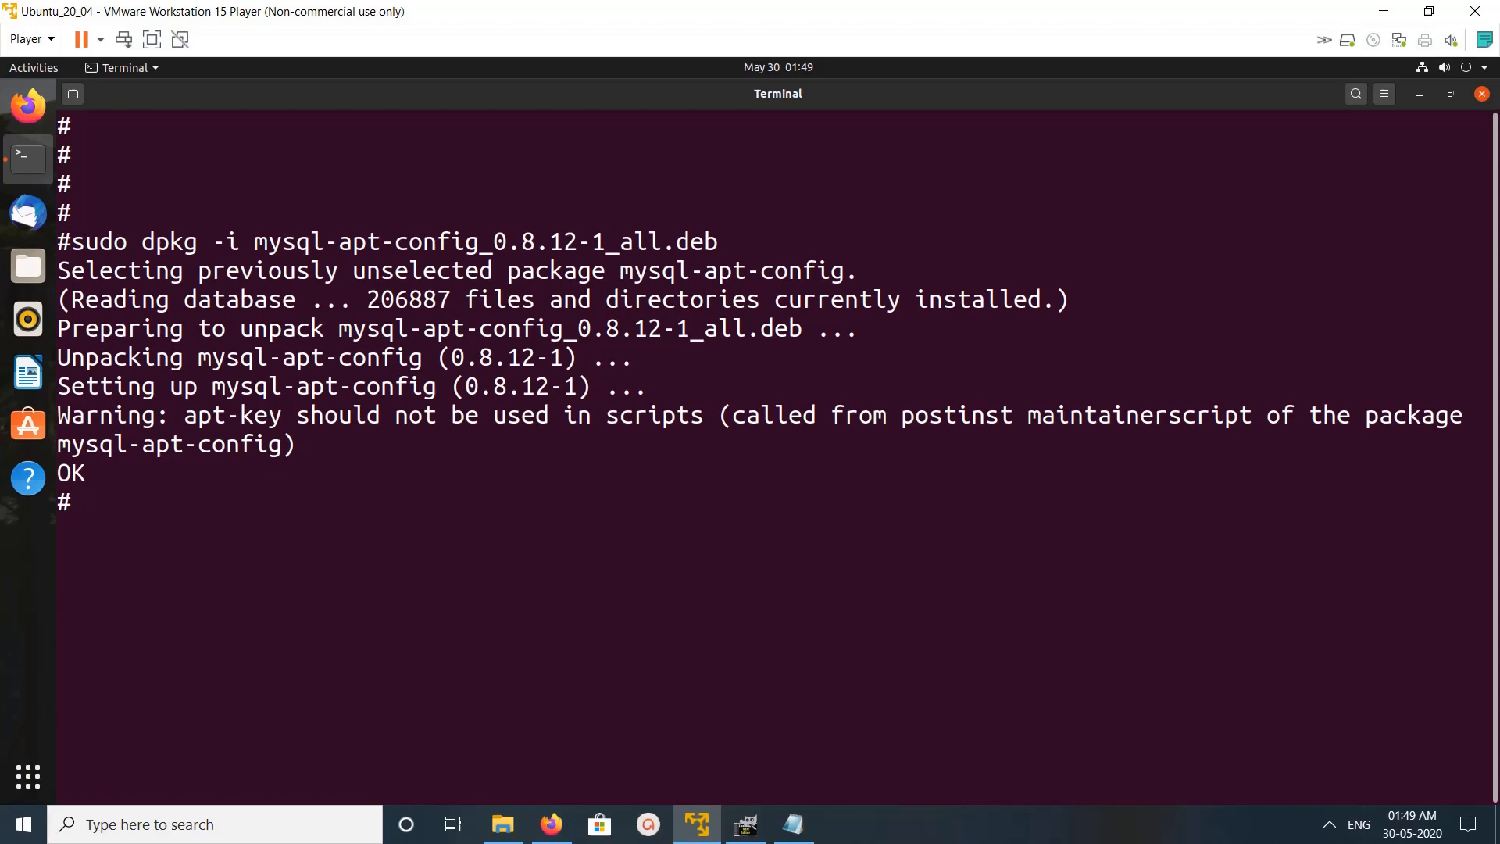
Run sudo apt update, fetching the repo.mysql.com bionic mysql-5.7 lists with 87 packages upgradable
{"action": "key", "text": "Return"}
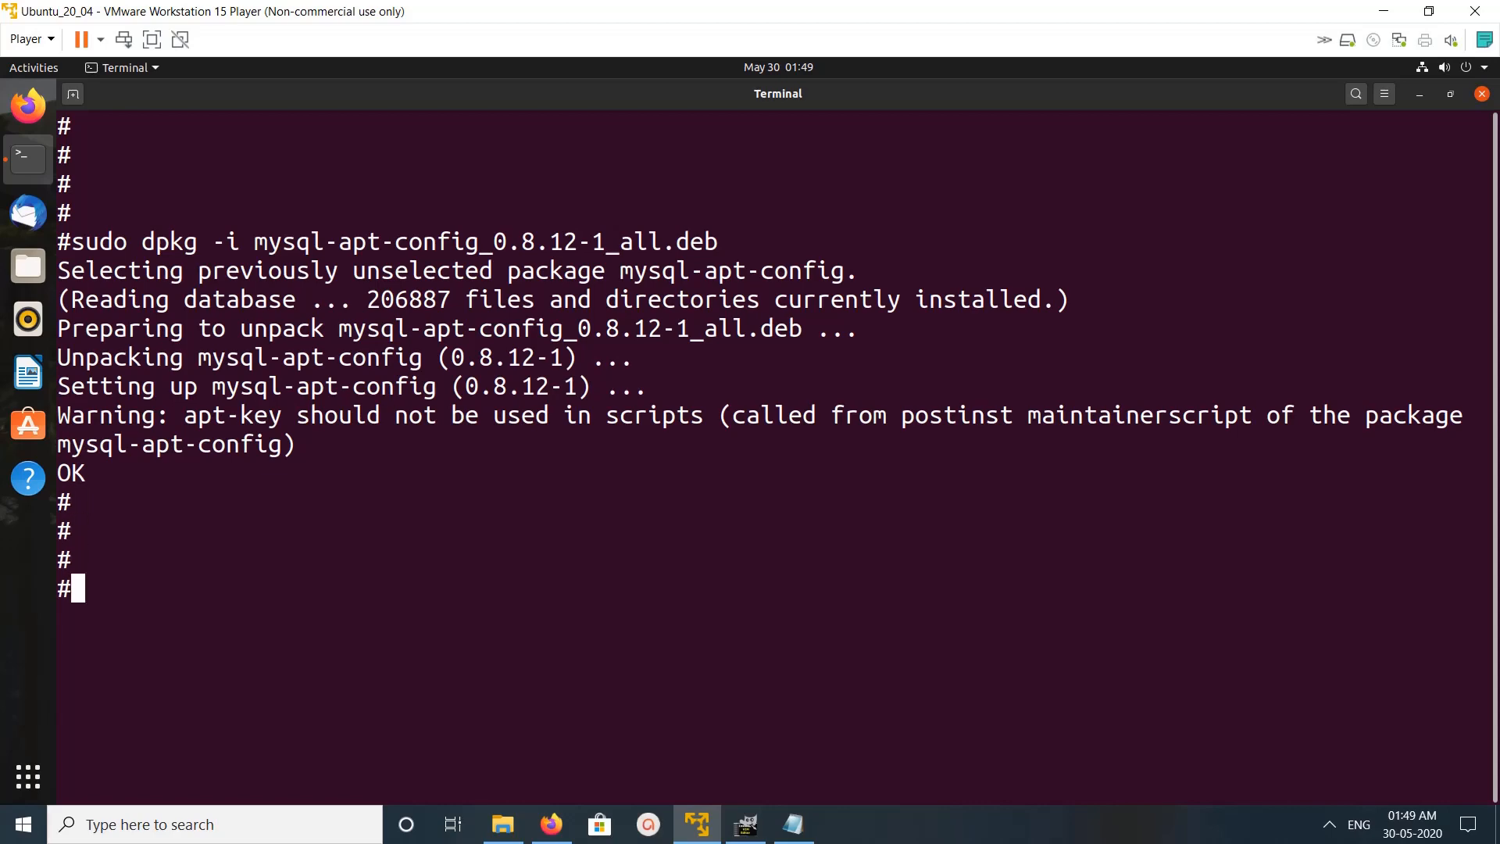
{"action": "type", "text": "cl"}
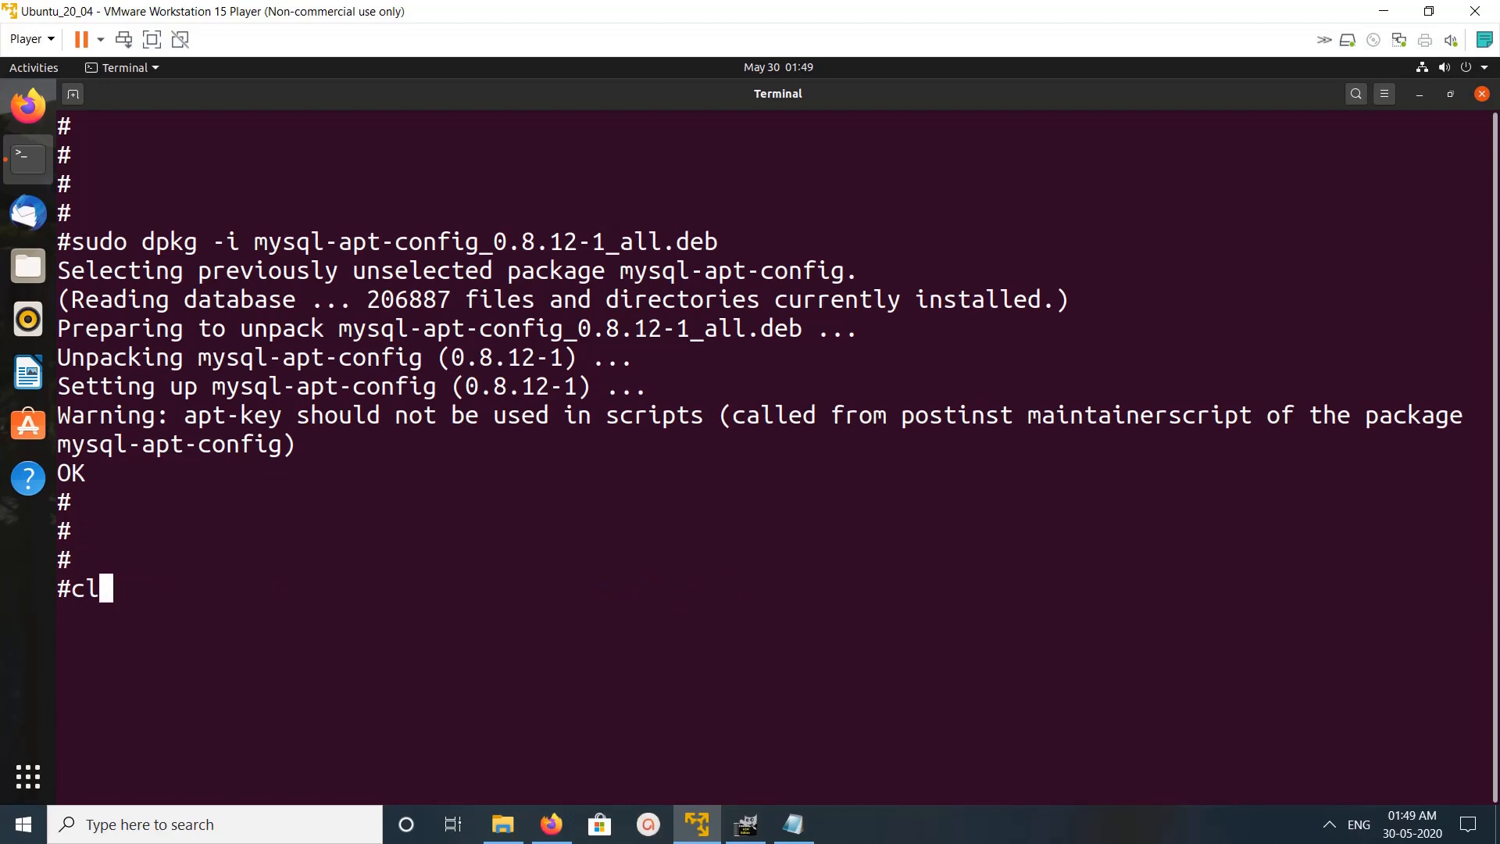
{"action": "type", "text": "sudo apt update"}
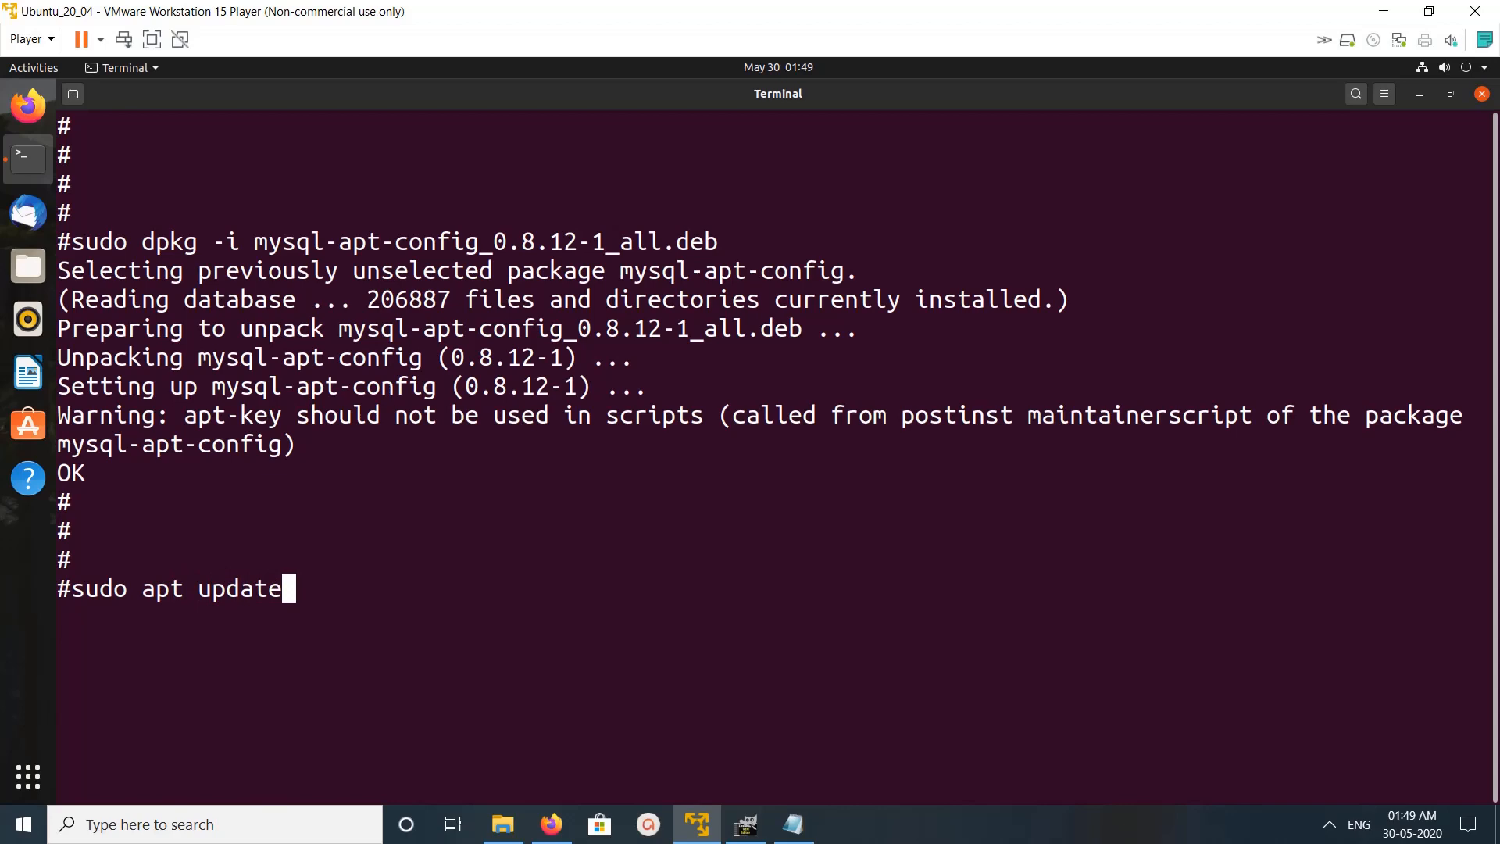
{"action": "key", "text": "Return"}
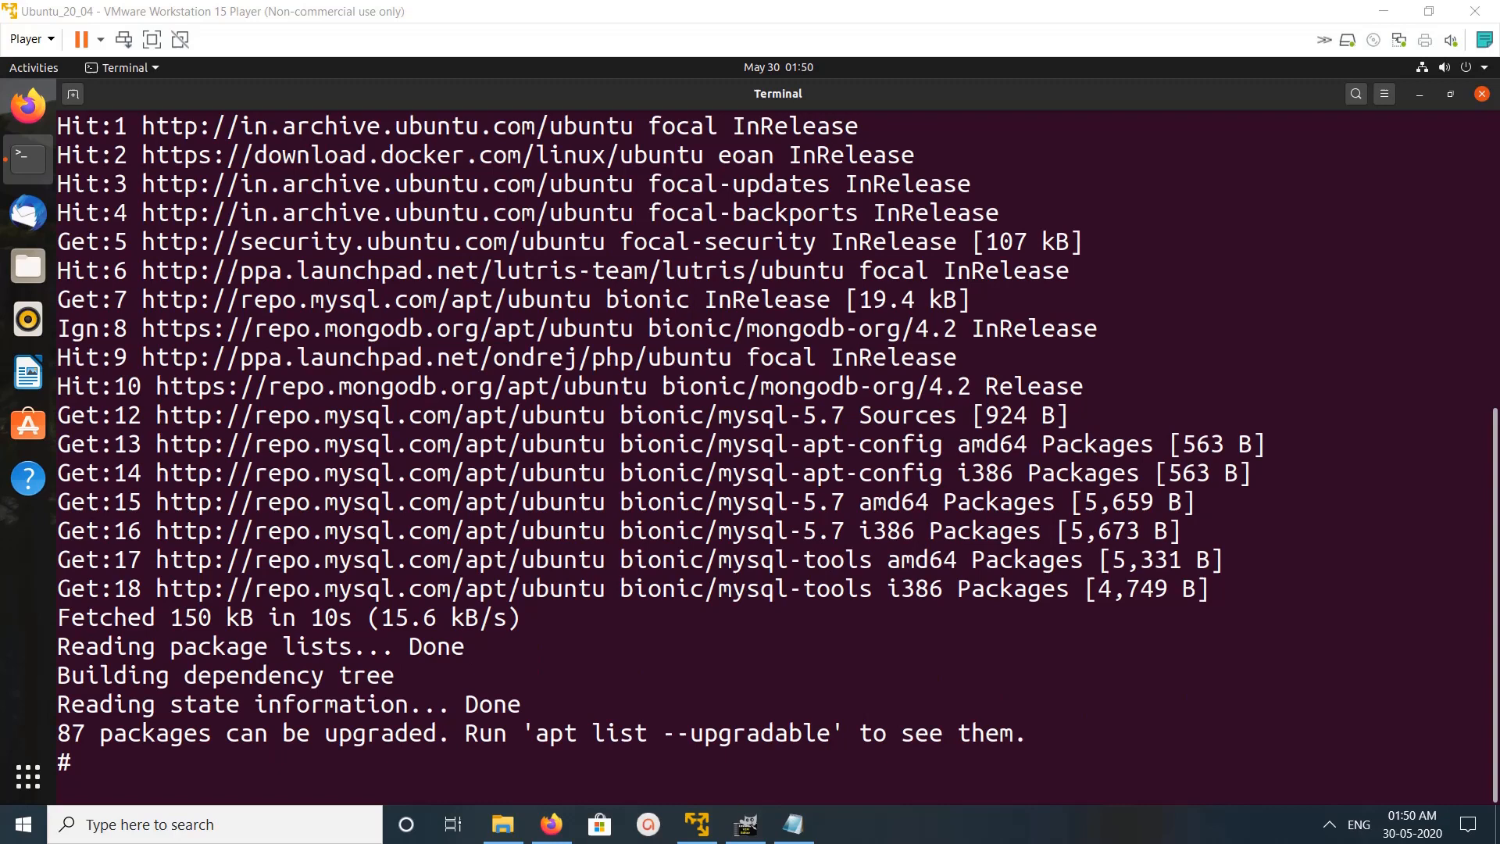
{"action": "key", "text": "Return"}
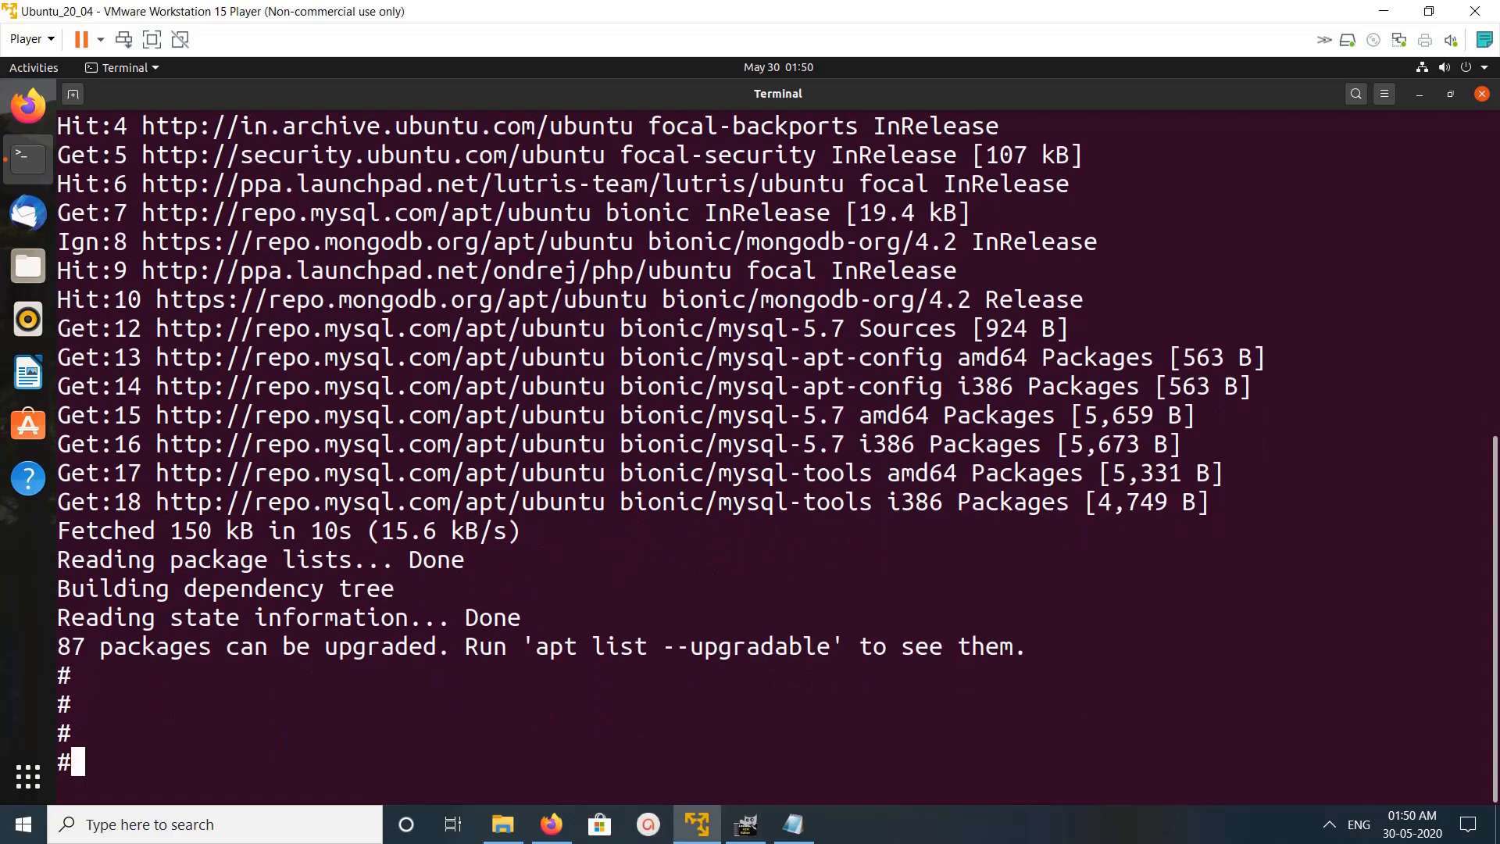
{"action": "type", "text": "clear"}
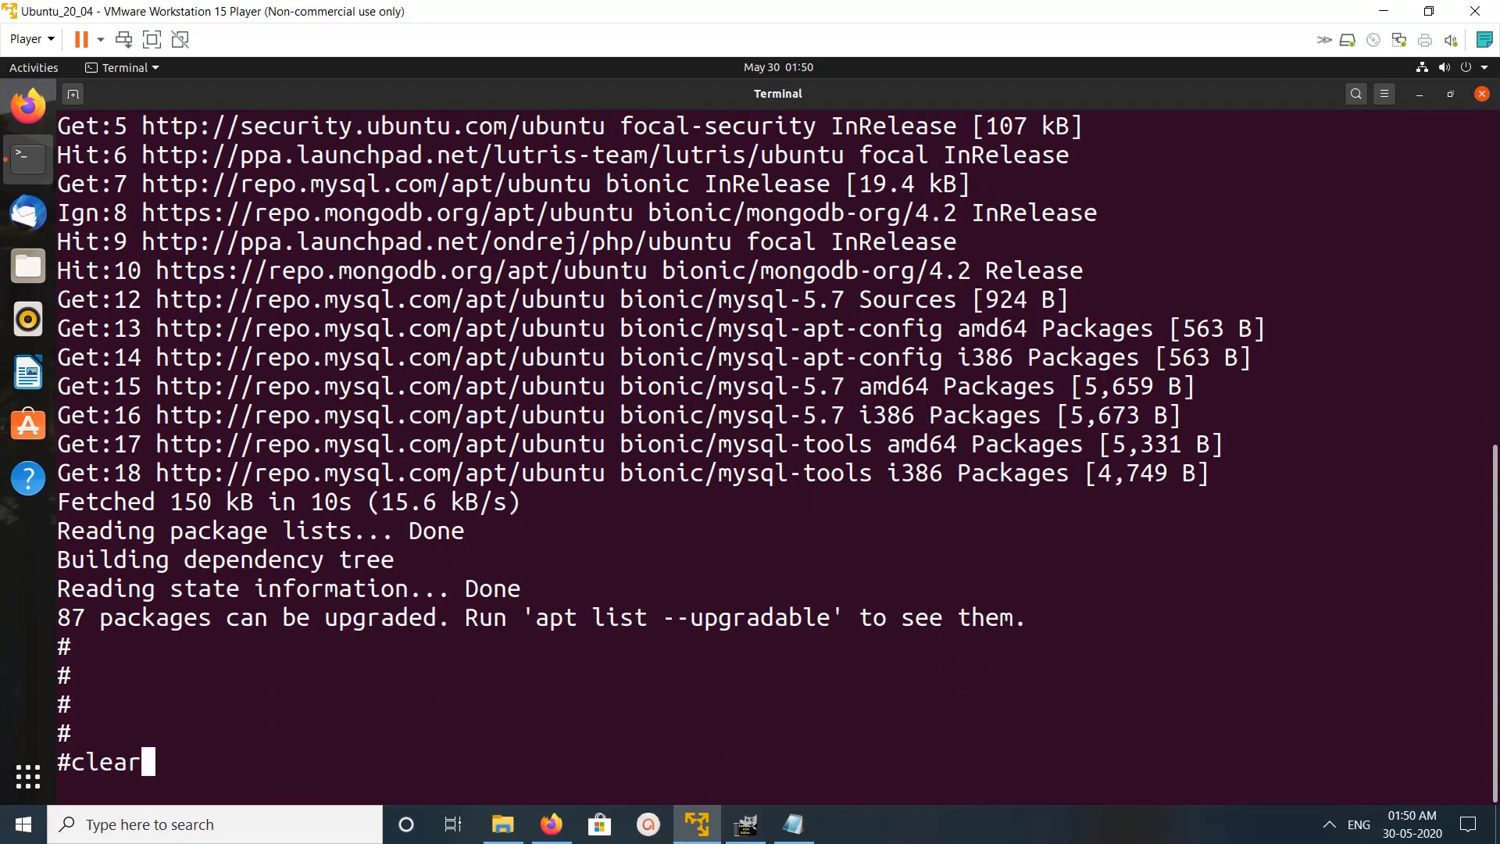
{"action": "type", "text": "sudo apt policy mysql-server"}
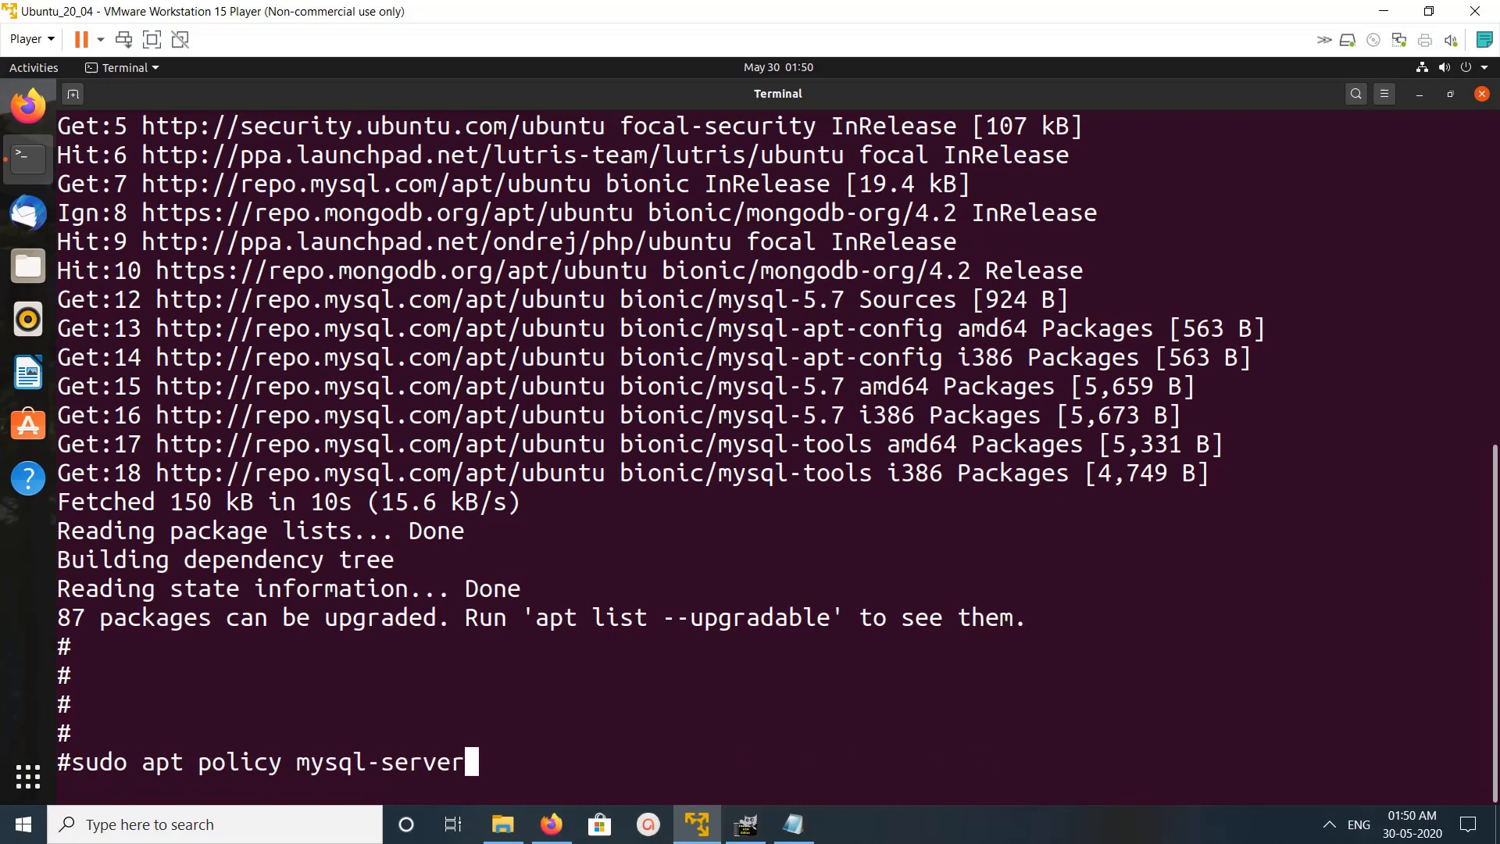
{"action": "key", "text": "Return"}
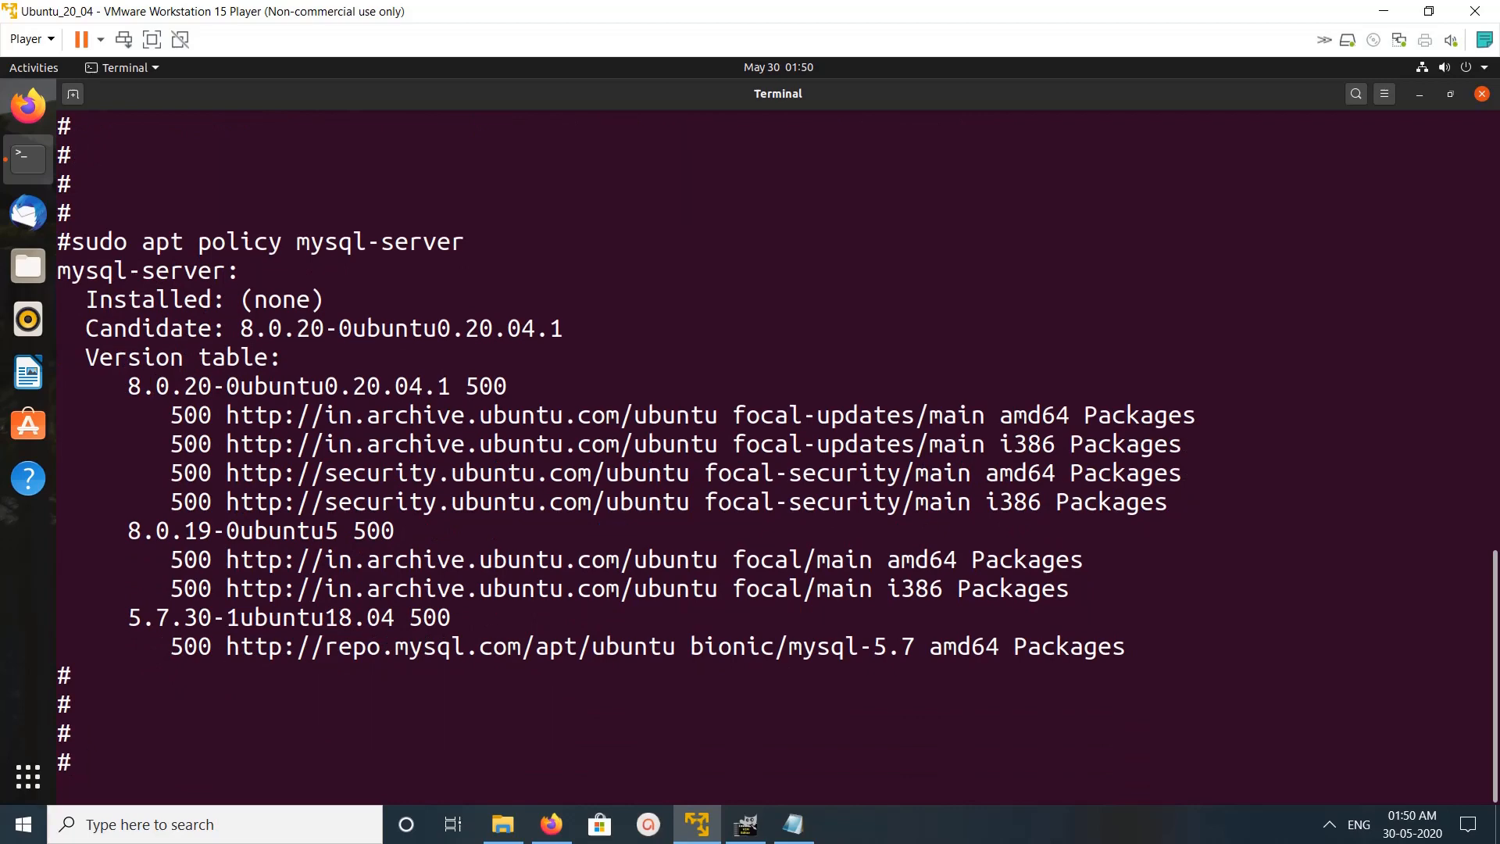
{"action": "double_click", "coordinate": [167, 617]}
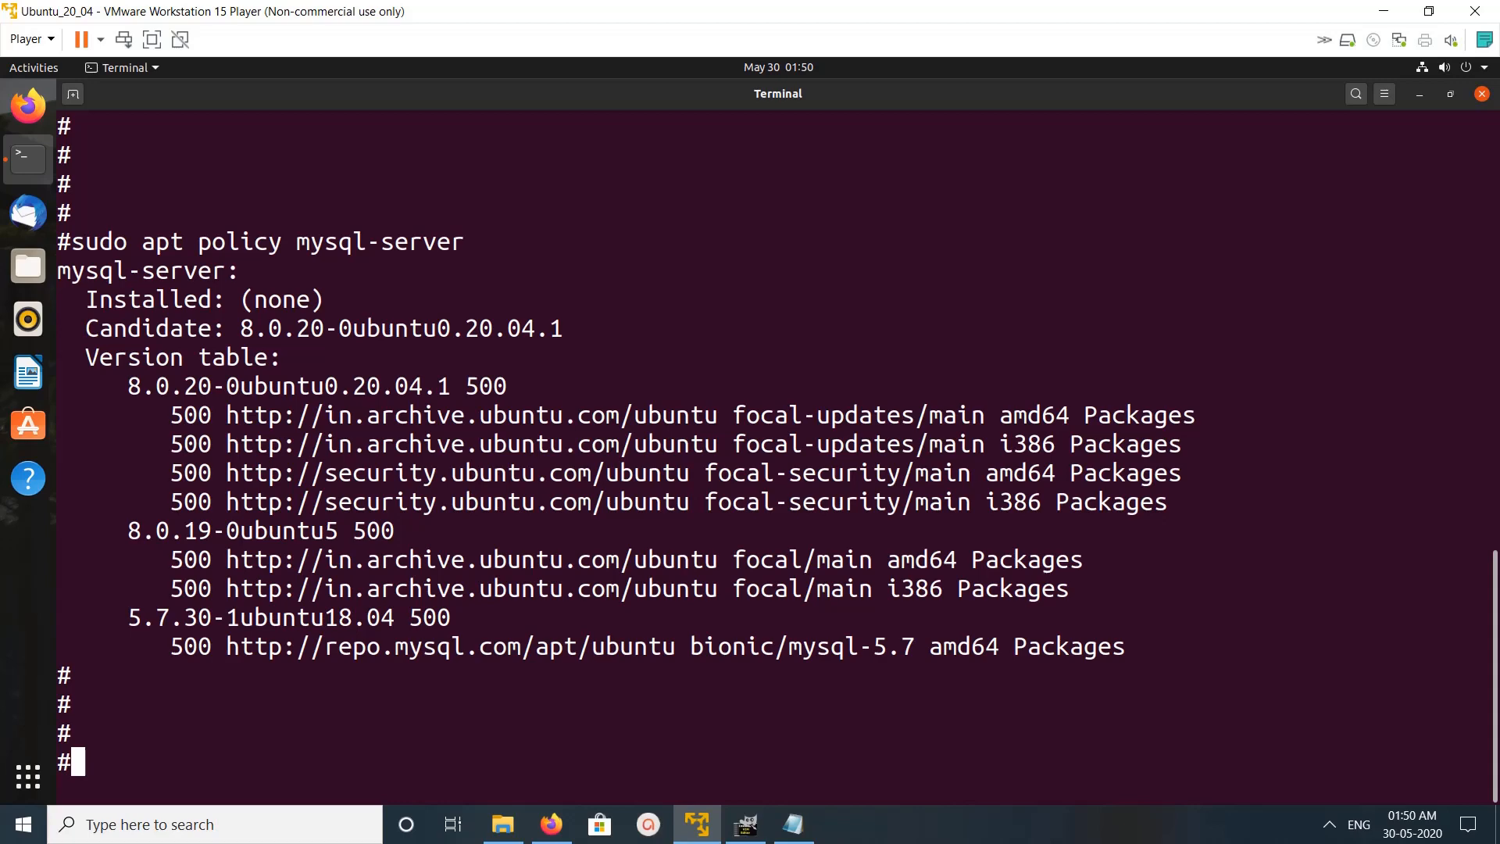
{"action": "double_click", "coordinate": [172, 618]}
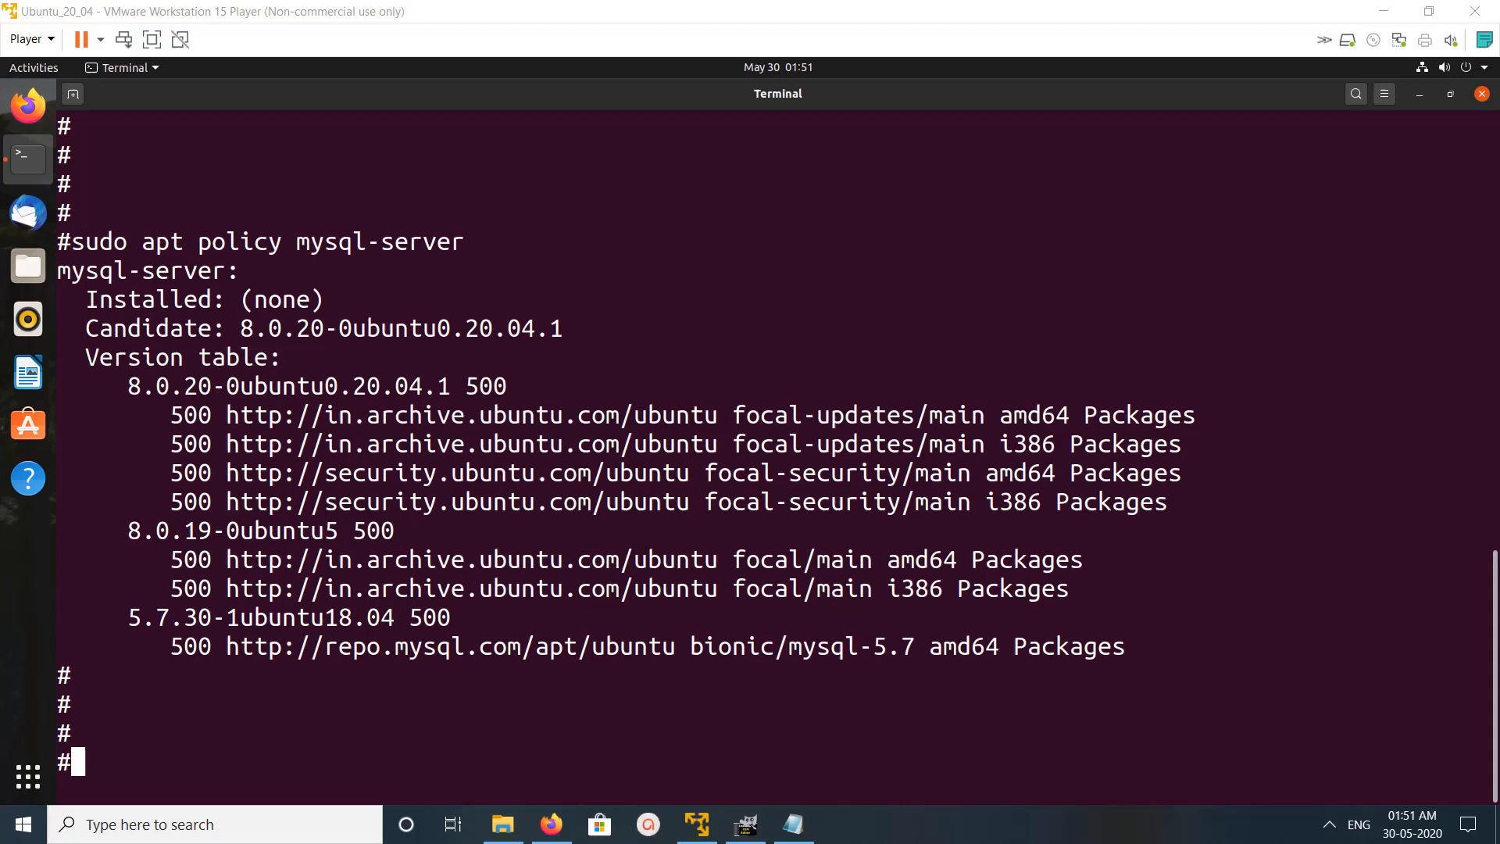
Attempt sudo apt install mysql-server=5.7.30-1ubuntu18.04; it fails needing mysql-community-server
{"action": "type", "text": "sudo apt install"}
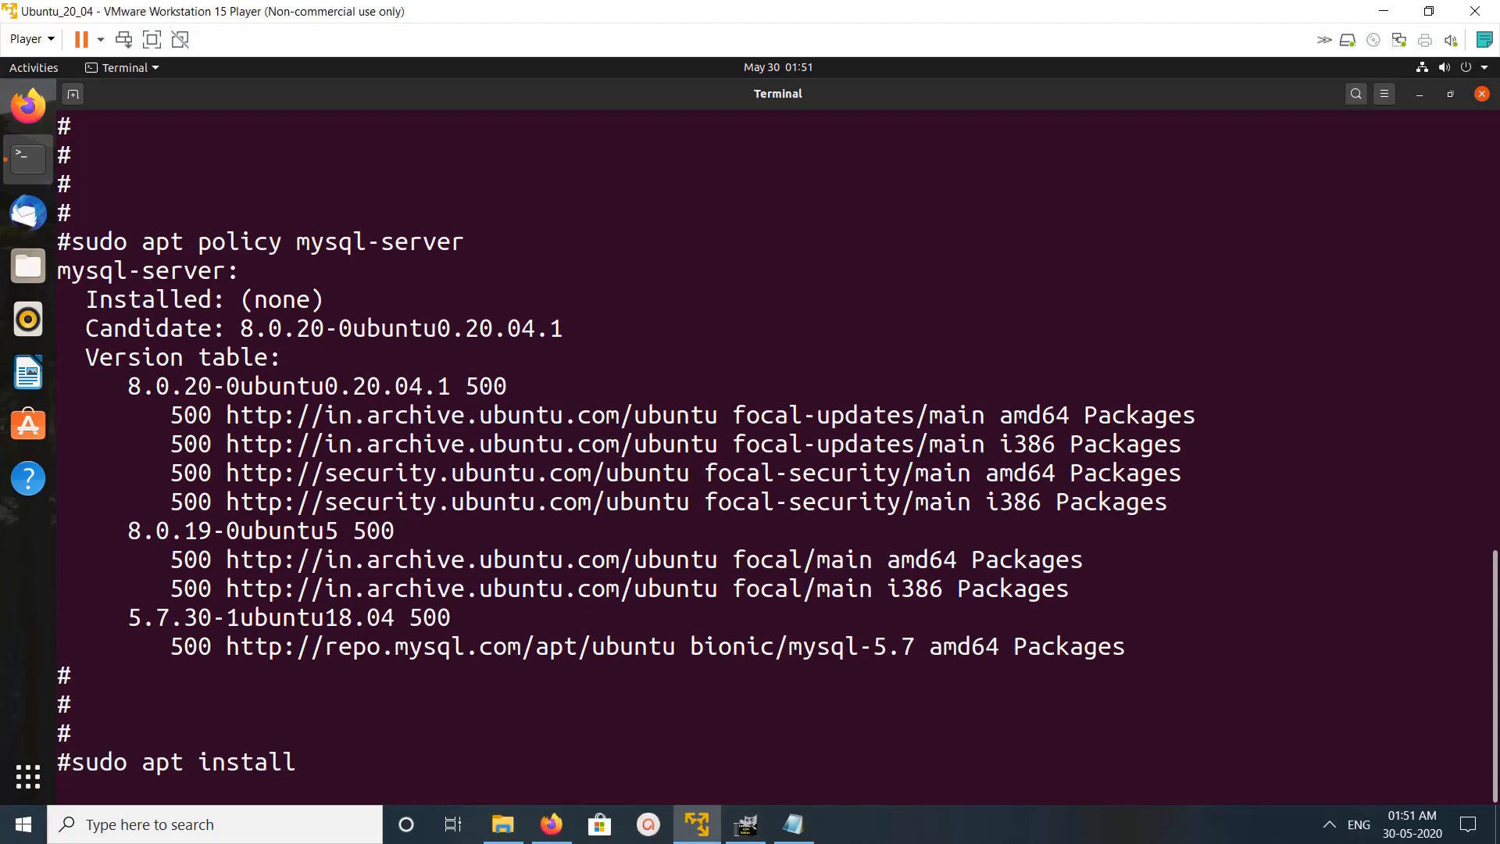
{"action": "double_click", "coordinate": [378, 241]}
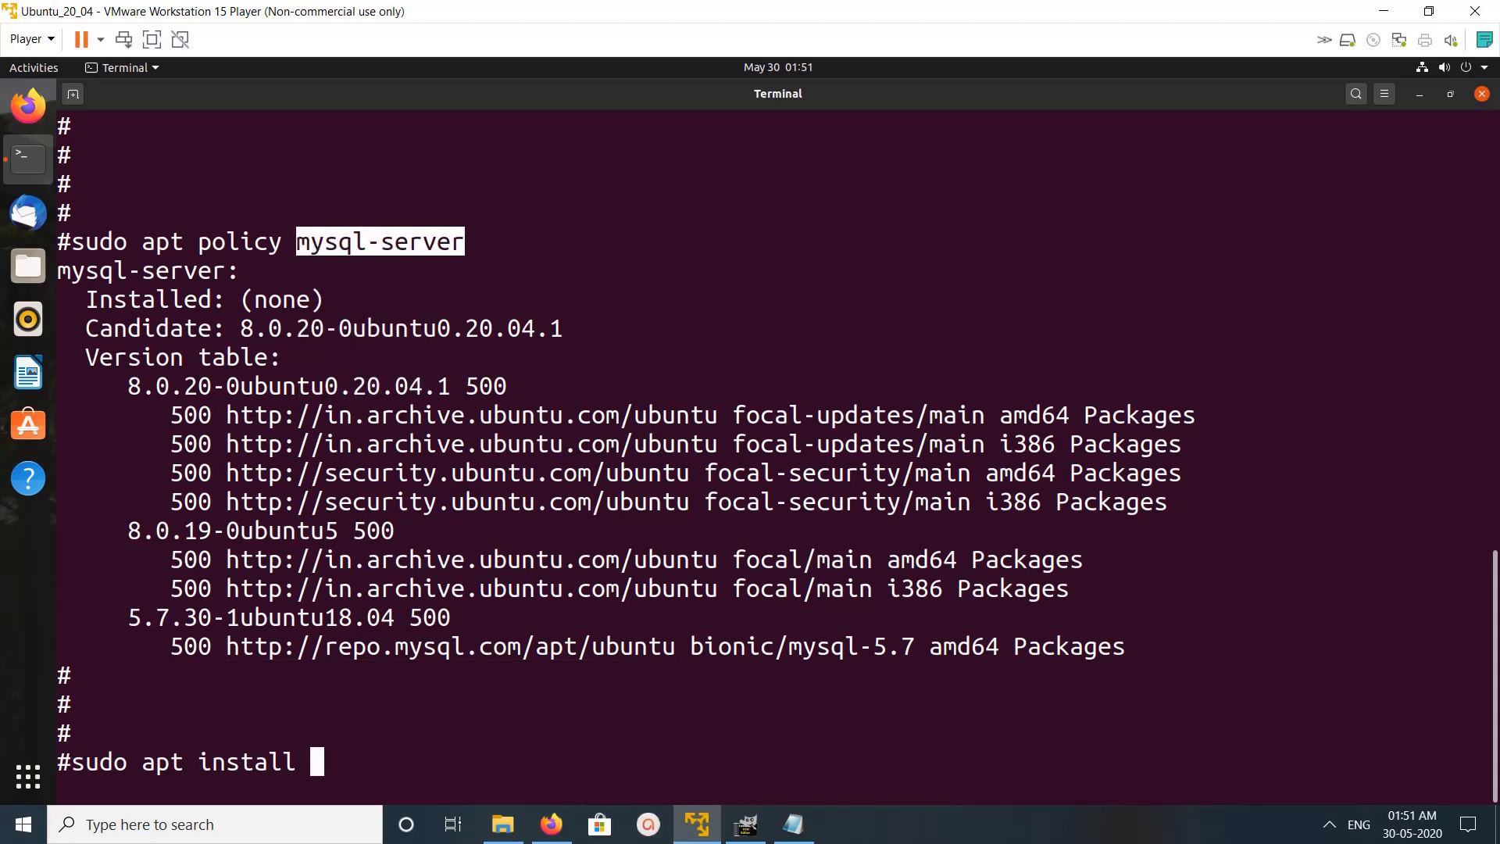
{"action": "type", "text": "mysql-server="}
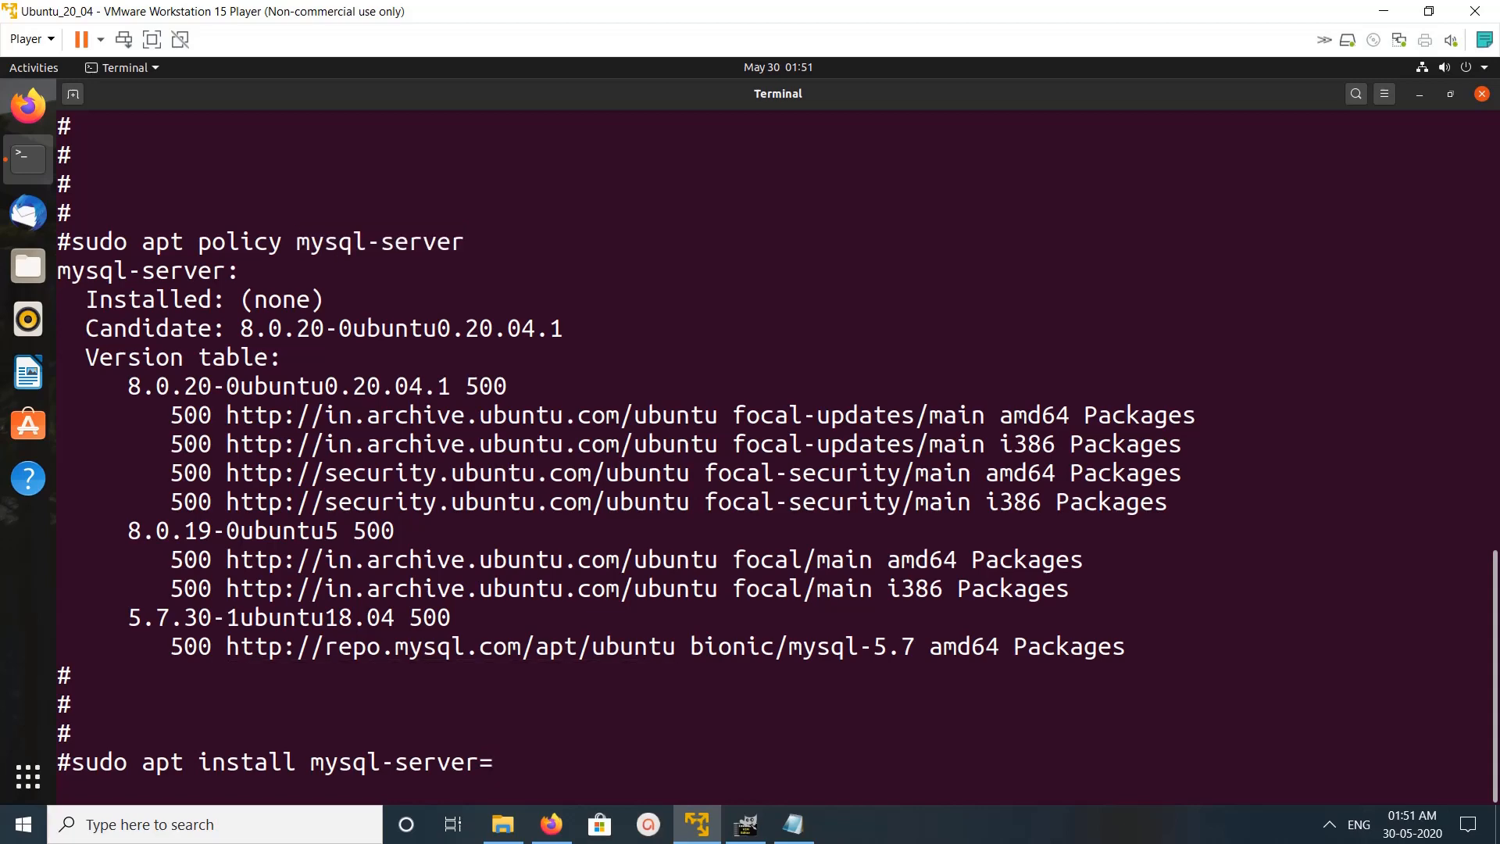
{"action": "double_click", "coordinate": [259, 617]}
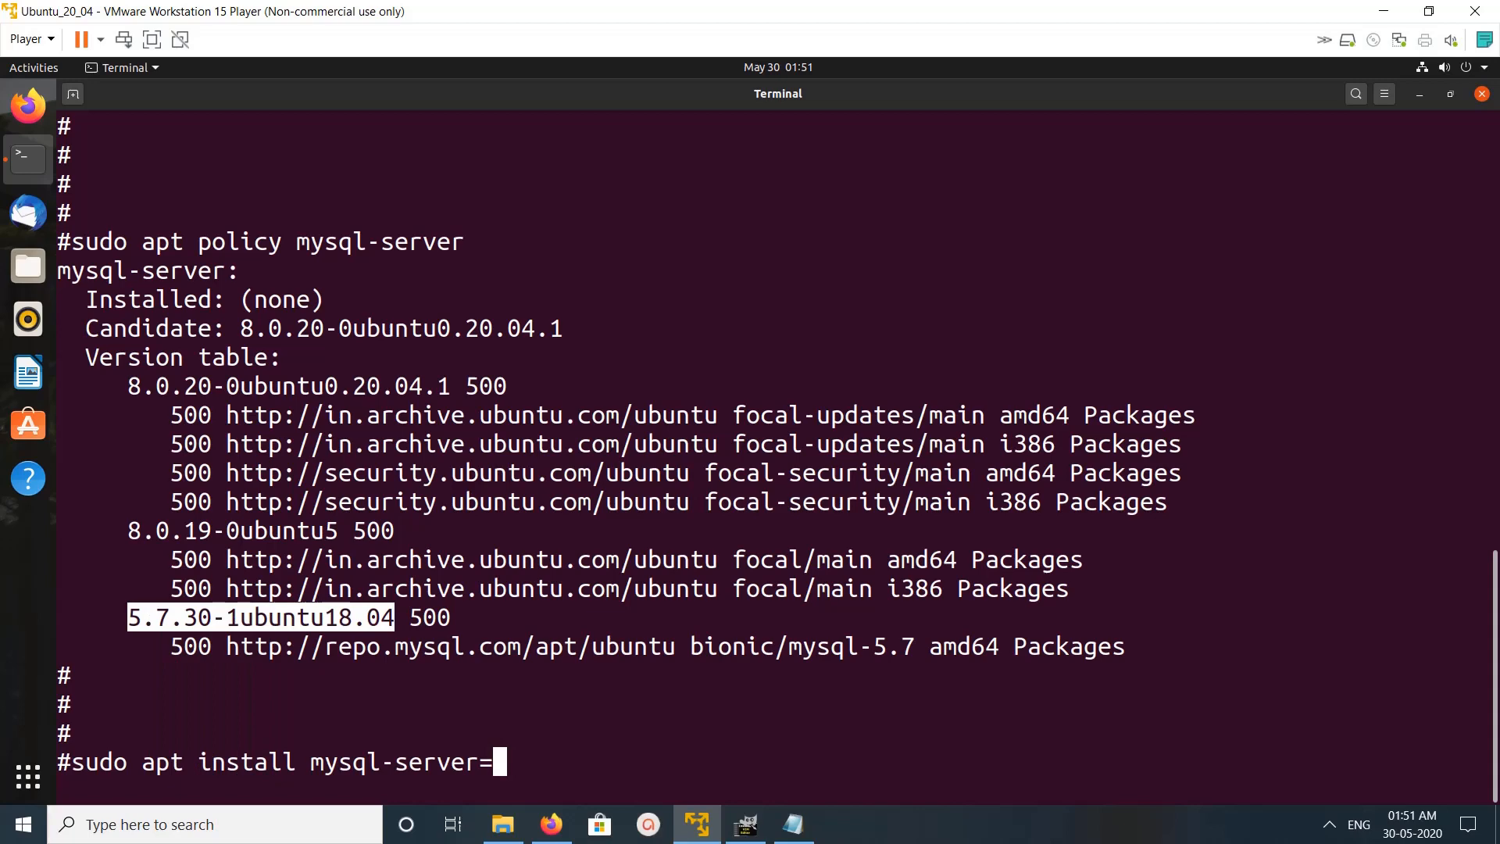
{"action": "key", "text": "Return"}
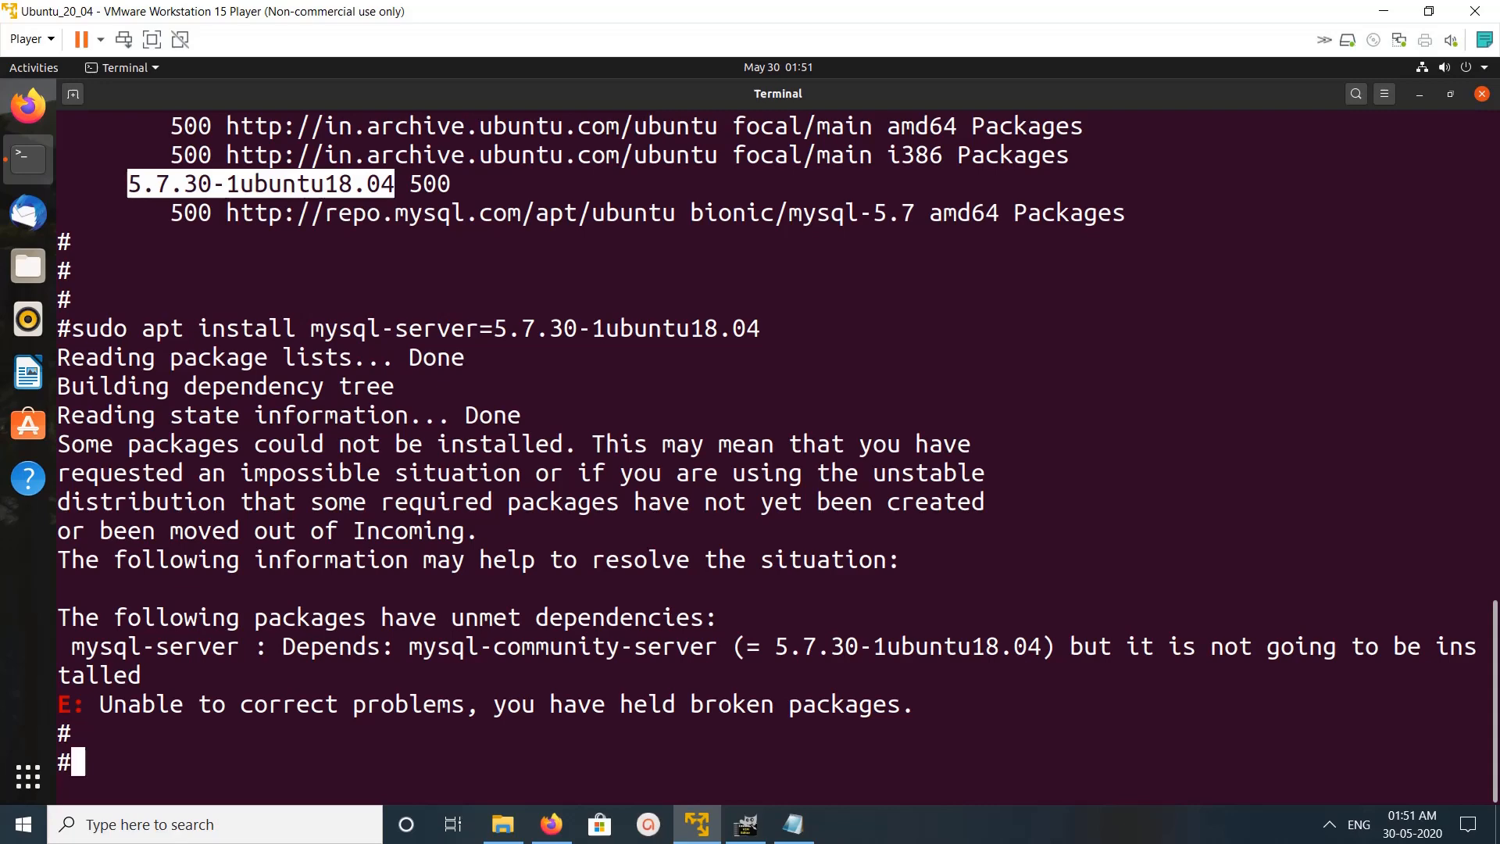
Attempt sudo apt install mysql-community-server=5.7.30-1ubuntu18.04; it fails needing mysql-client 5.7.30
{"action": "double_click", "coordinate": [561, 645]}
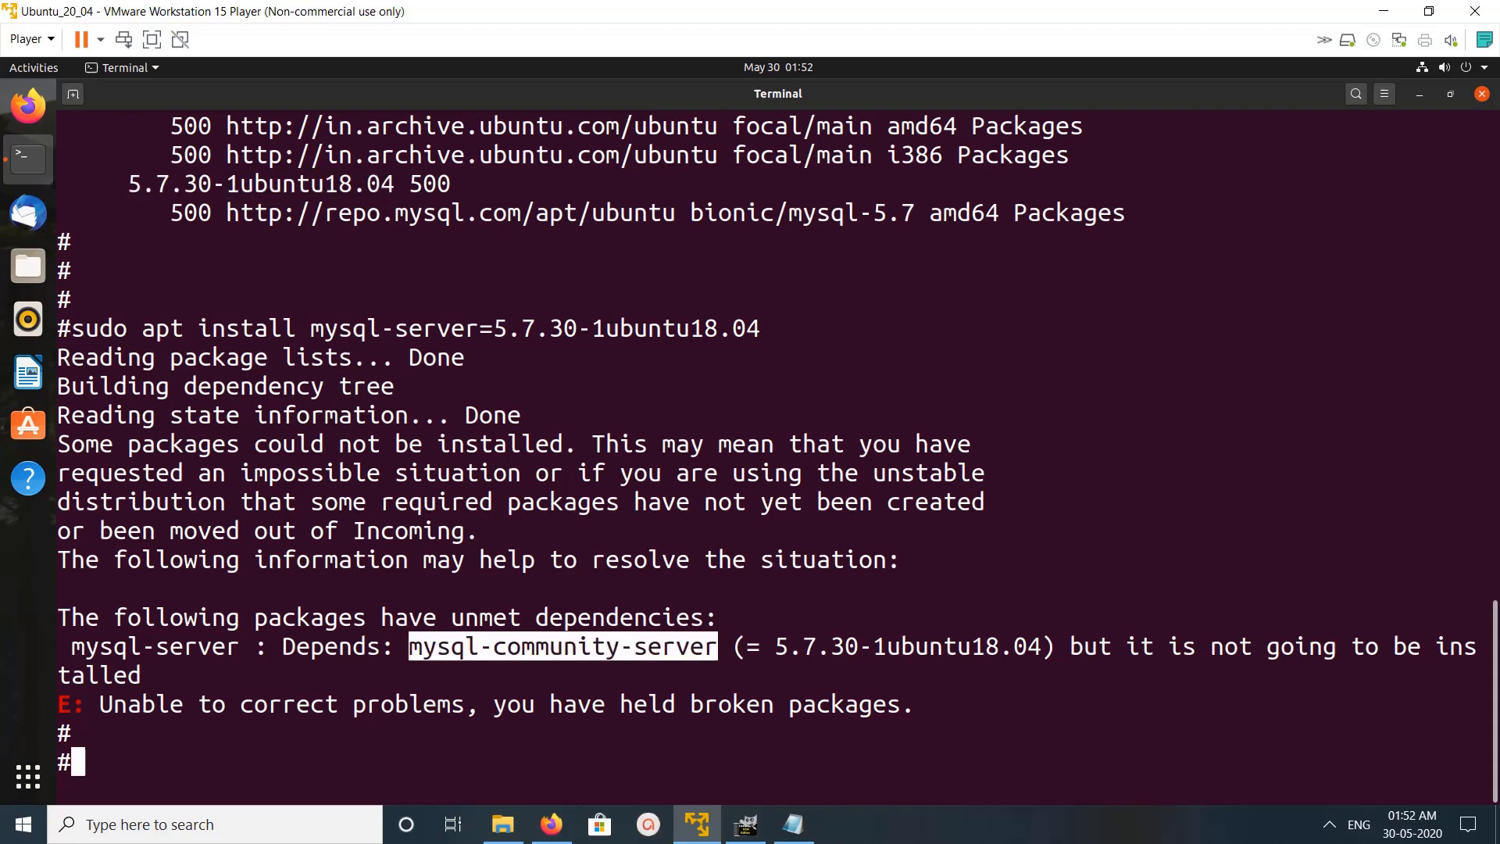
{"action": "type", "text": "sudo apt install mysql-server=5.7.30-1ubuntu18.04"}
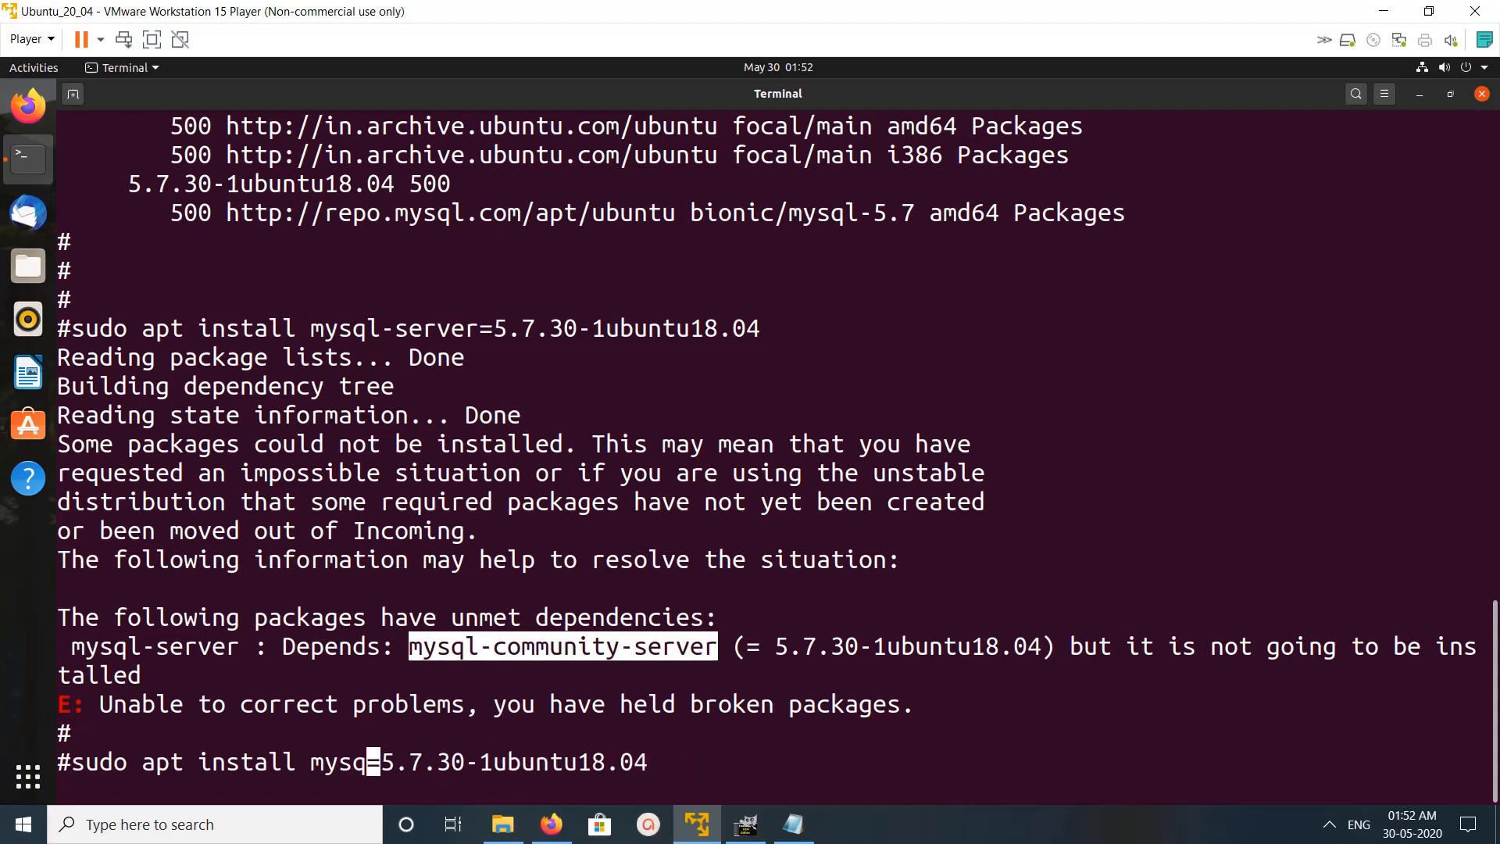
{"action": "key", "text": "BackSpace"}
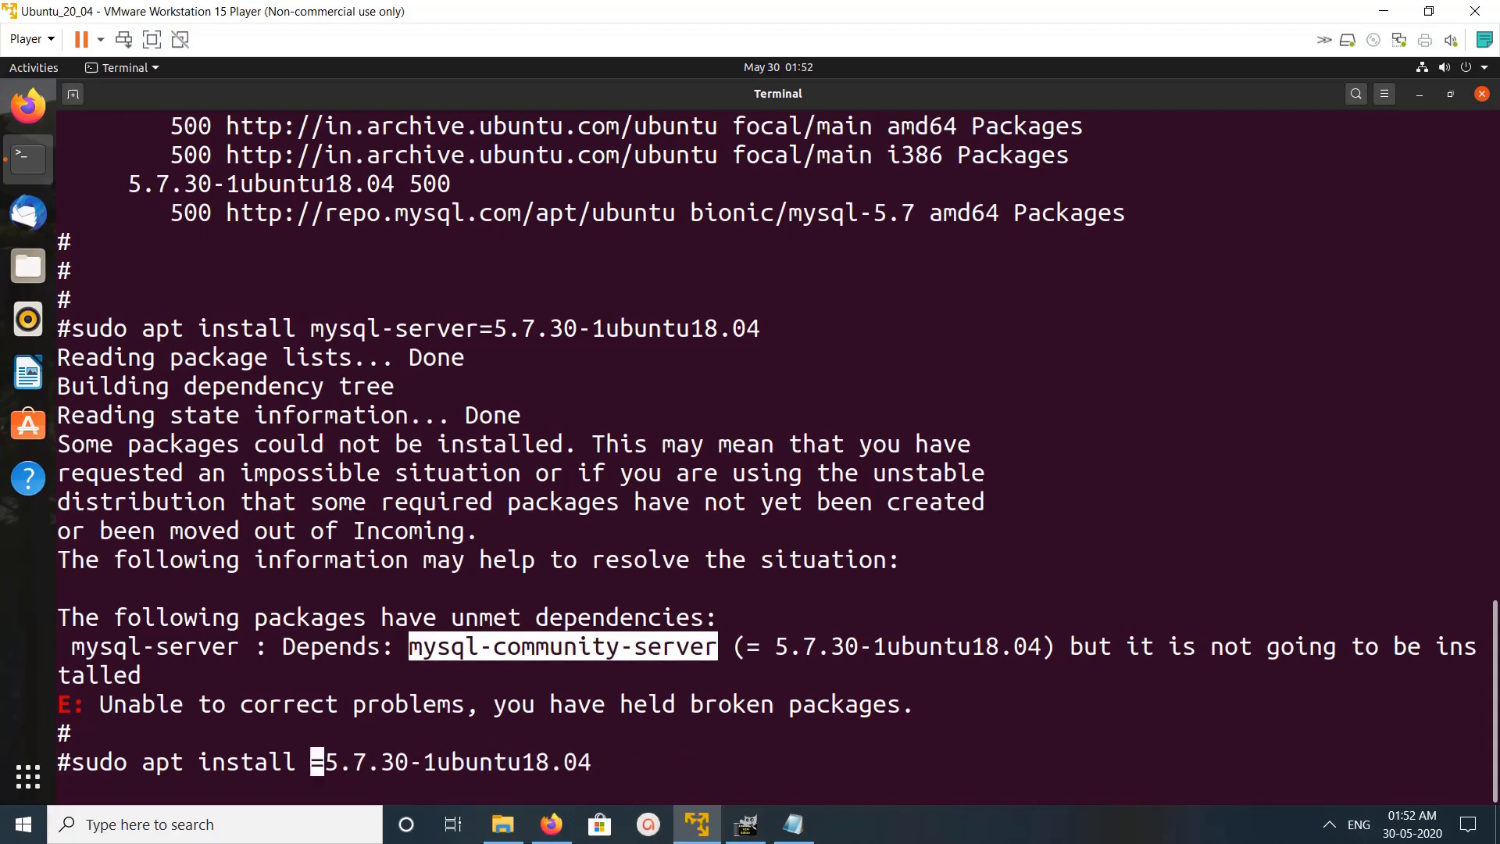
{"action": "key", "text": "Return"}
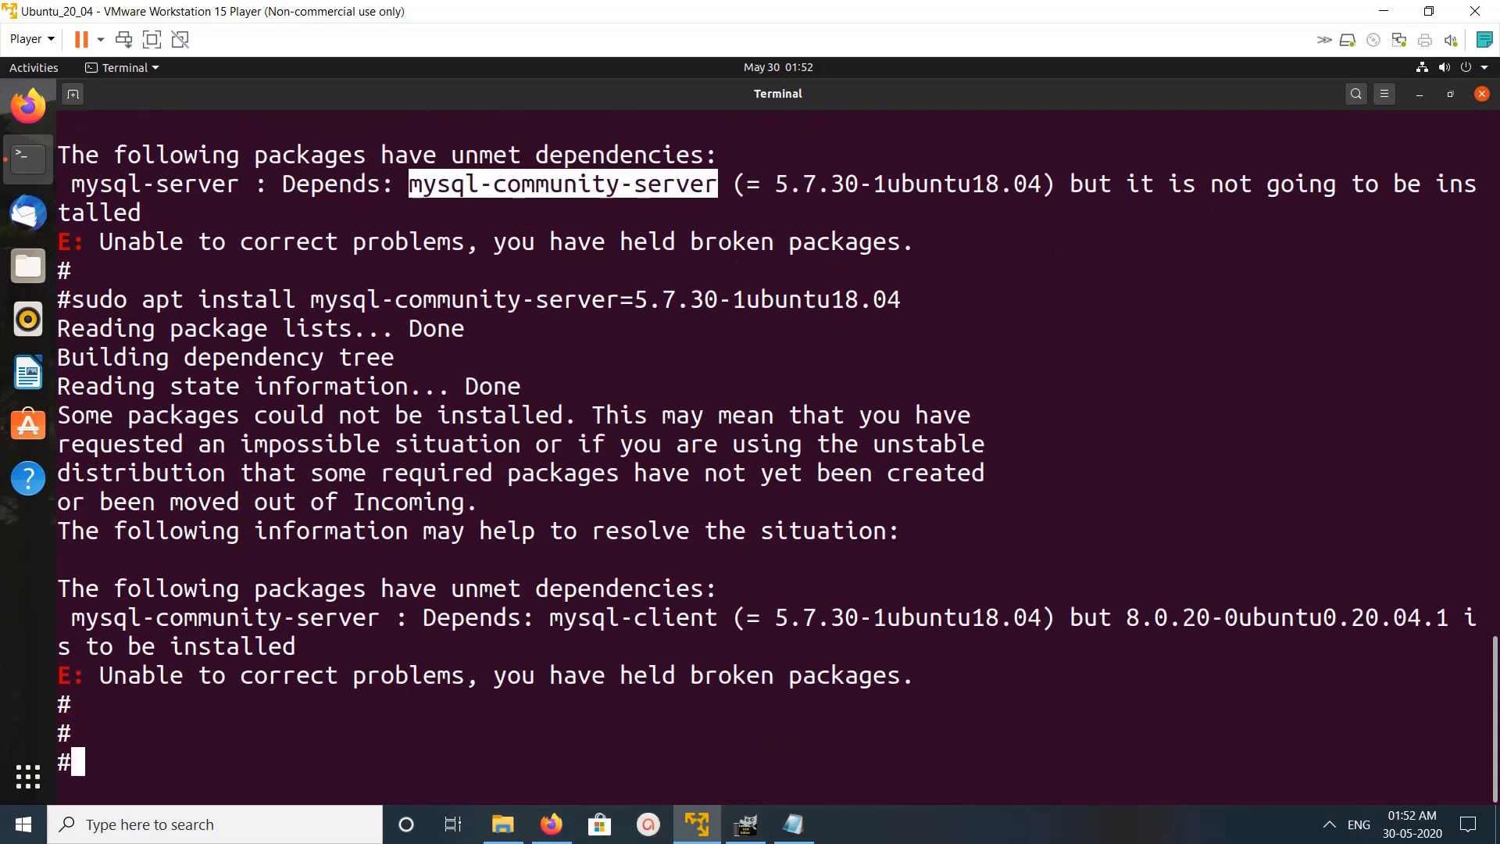
Install mysql-client=5.7.30-1ubuntu18.04 with mysql-community-client, libaio1 and libtinfo5, answering y
{"action": "type", "text": "sudo apt install mysql-community-server=5.7.30-1ubuntu18.04"}
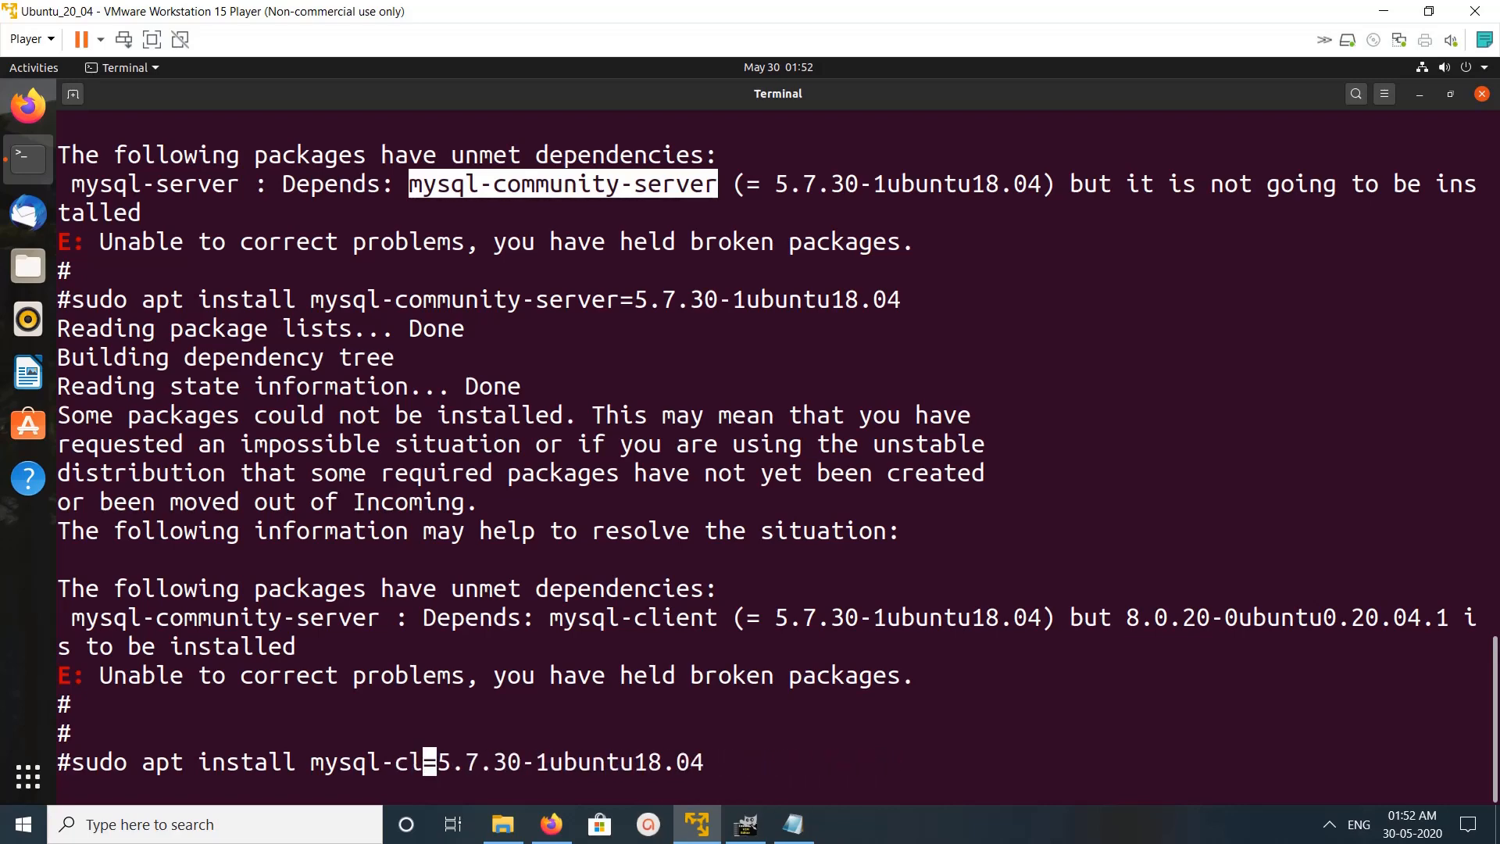
{"action": "key", "text": "Return"}
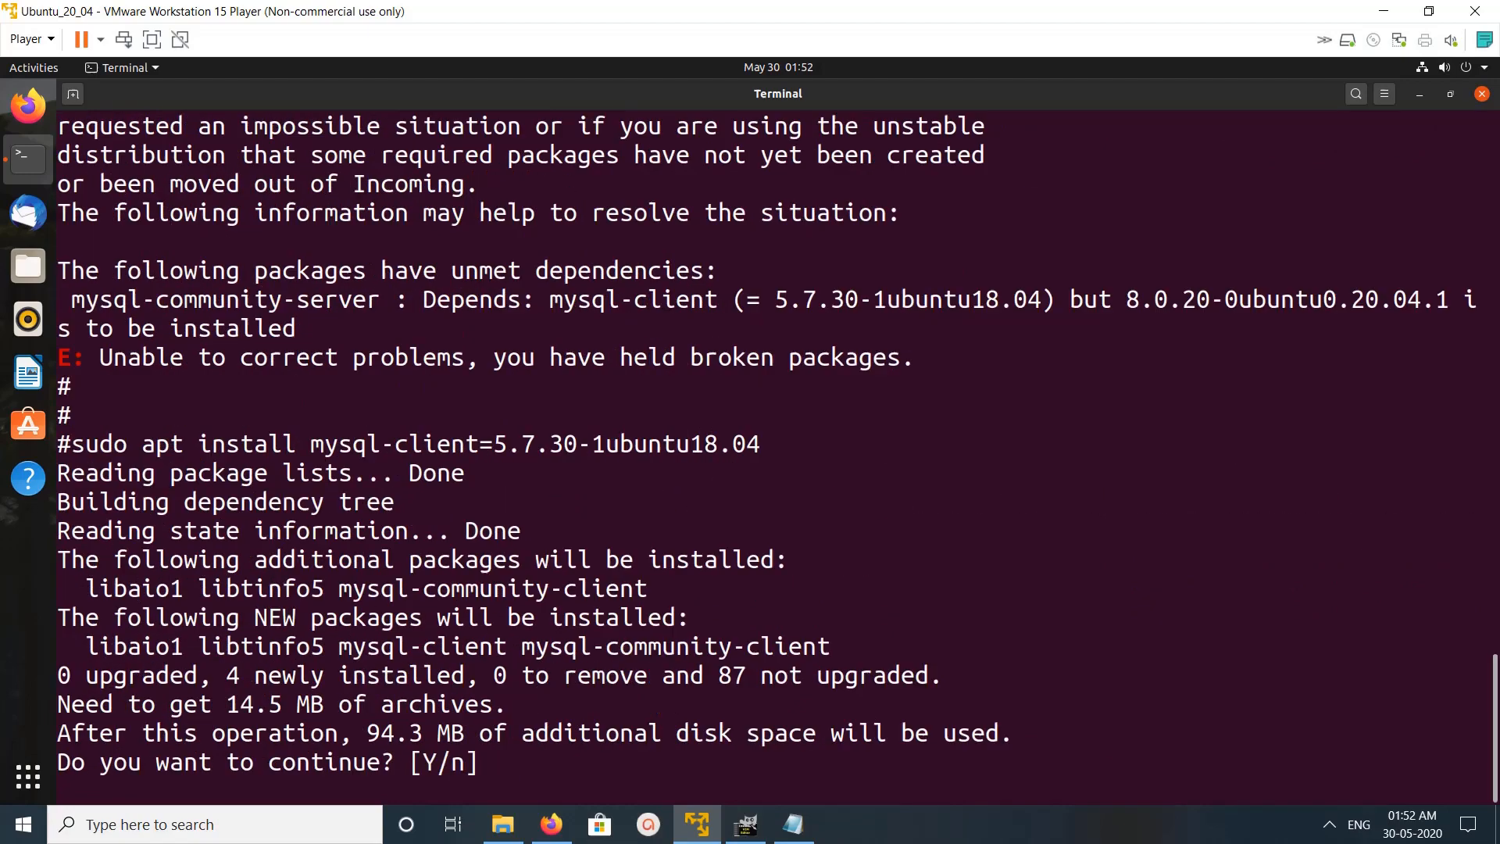
{"action": "type", "text": "y"}
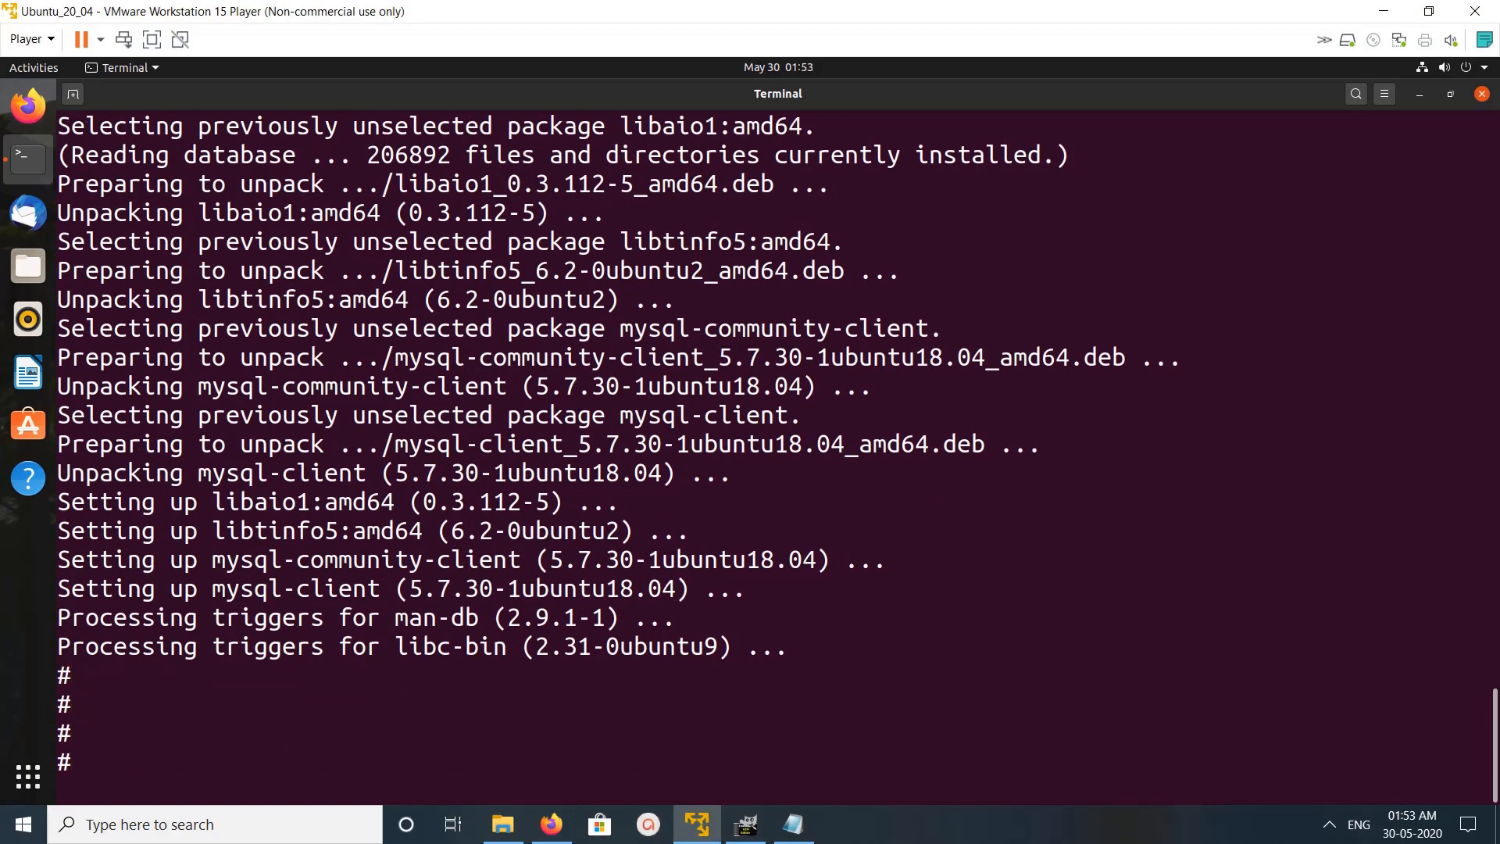
Install mysql-community-server=5.7.30-1ubuntu18.04, answer y, and set and confirm the root password
{"action": "type", "text": "sudo apt install mysql-community-server=5.7.30-1ubuntu18.04"}
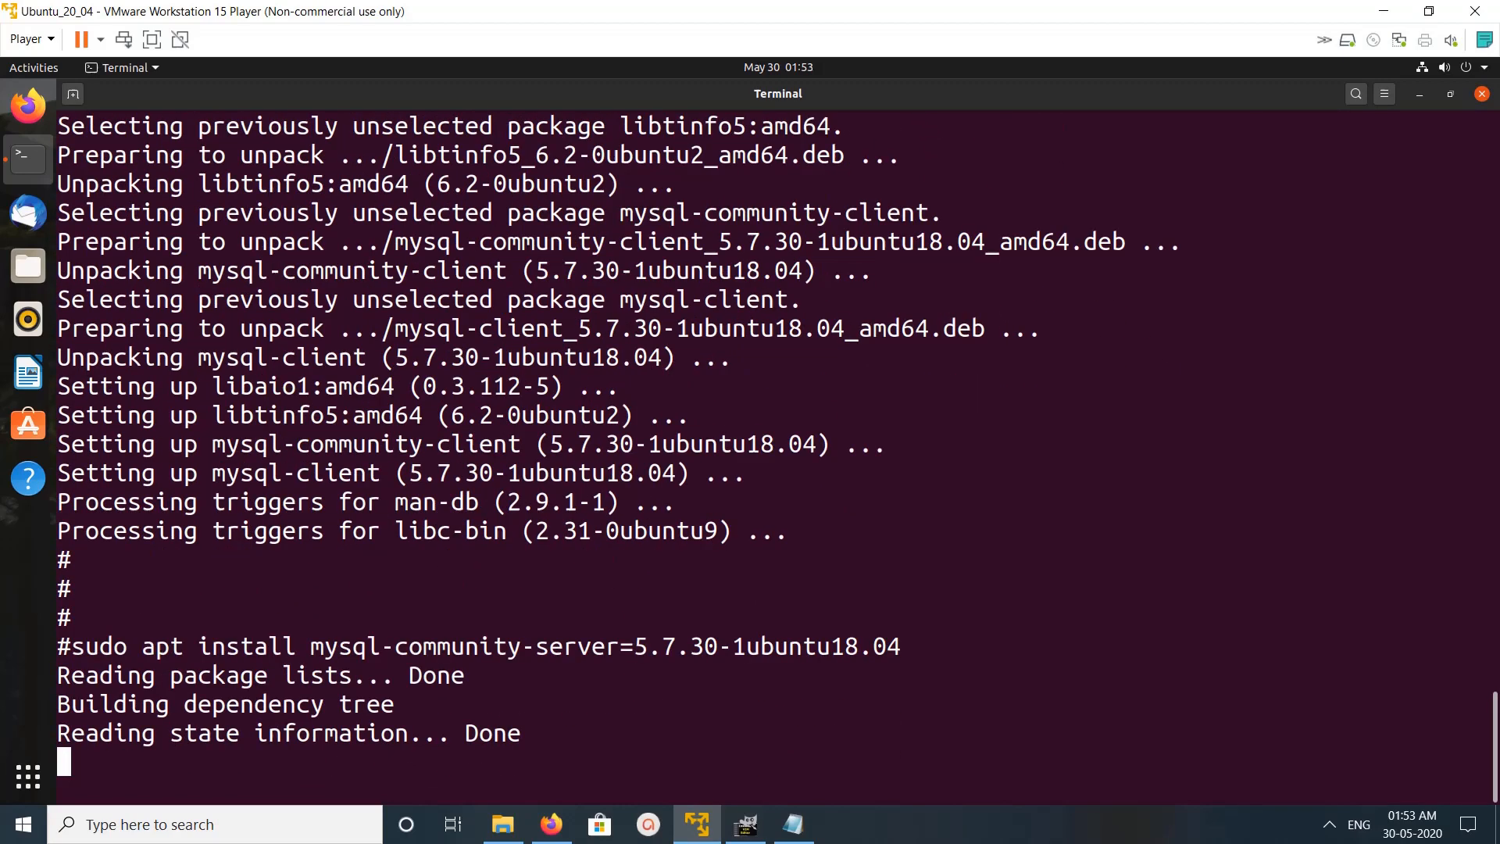
{"action": "type", "text": "y"}
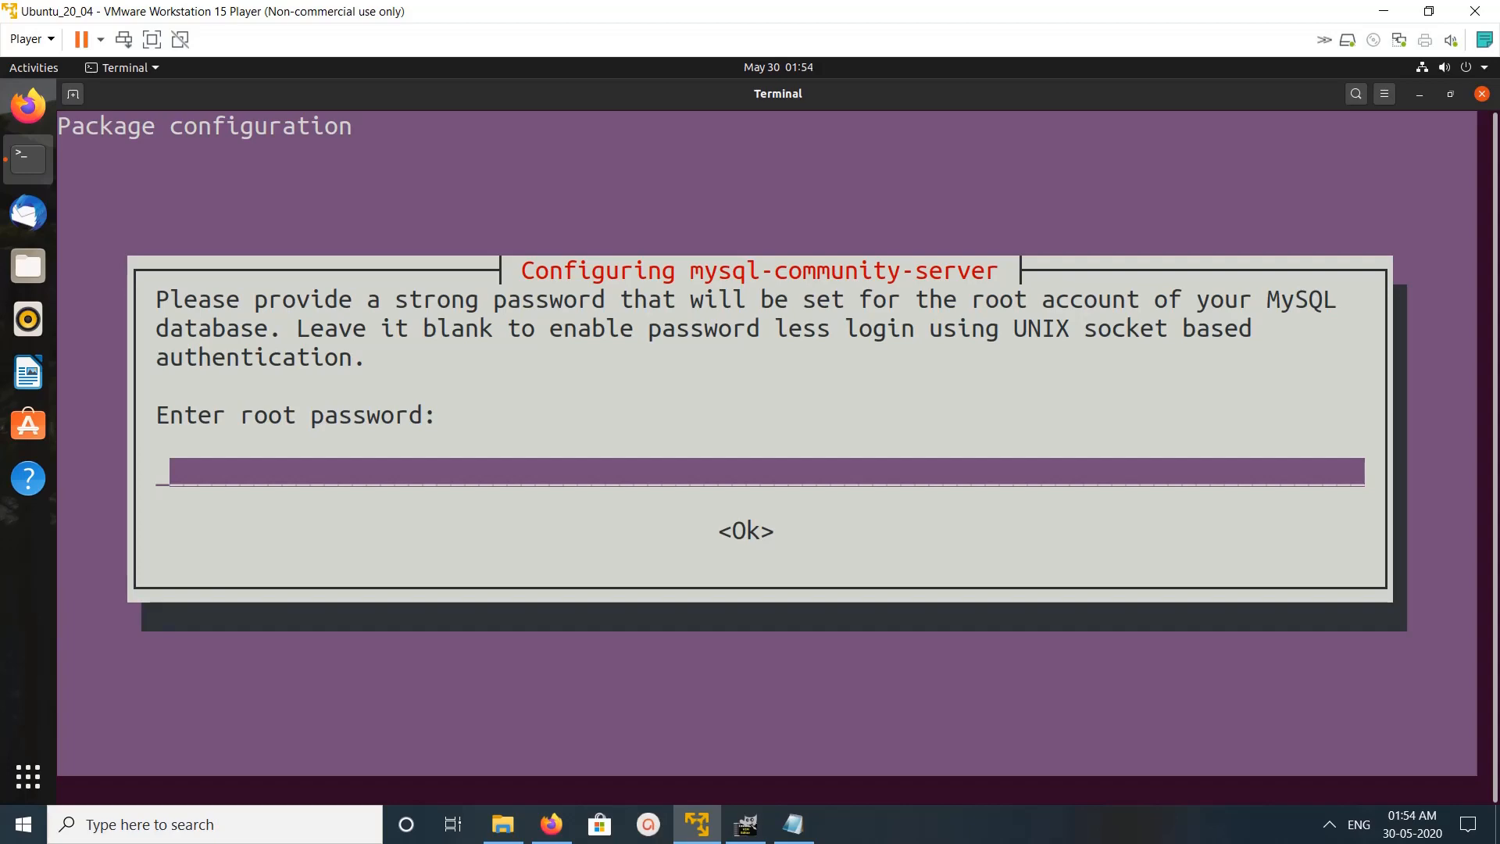
{"action": "type", "text": "***"}
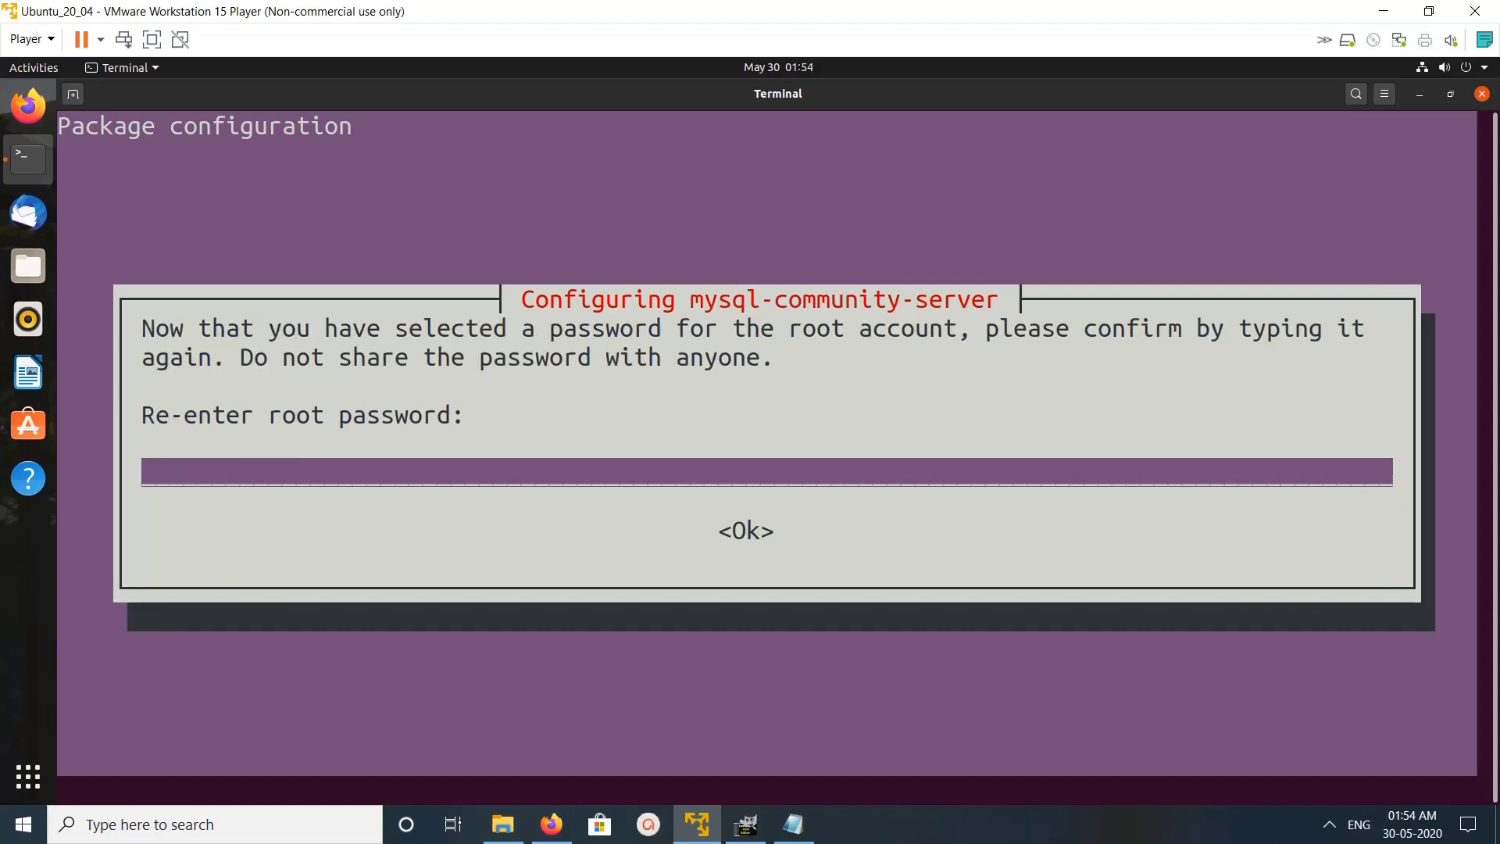
{"action": "type", "text": "****"}
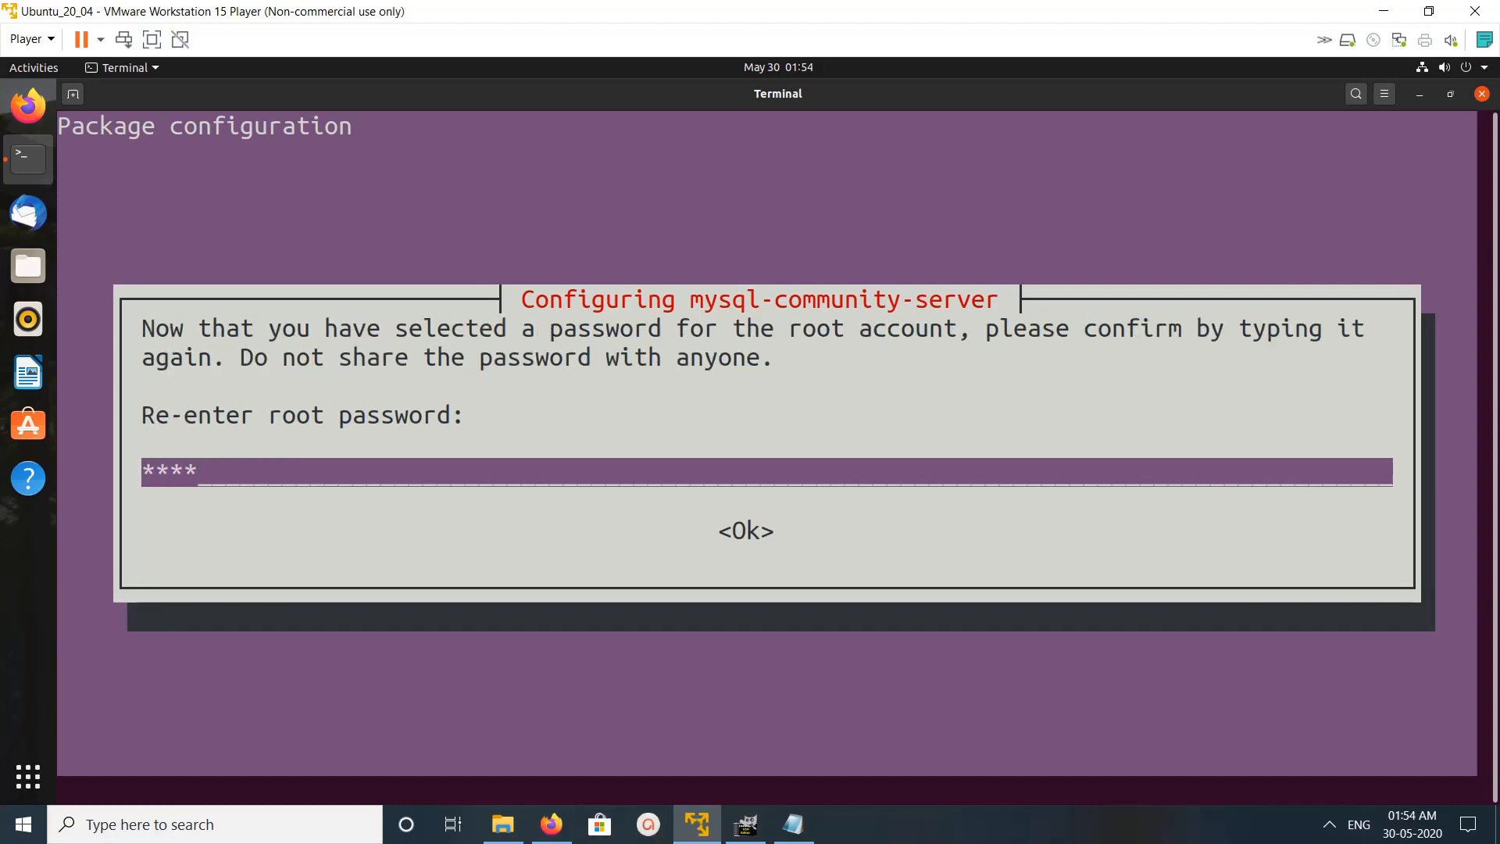
{"action": "type", "text": "****"}
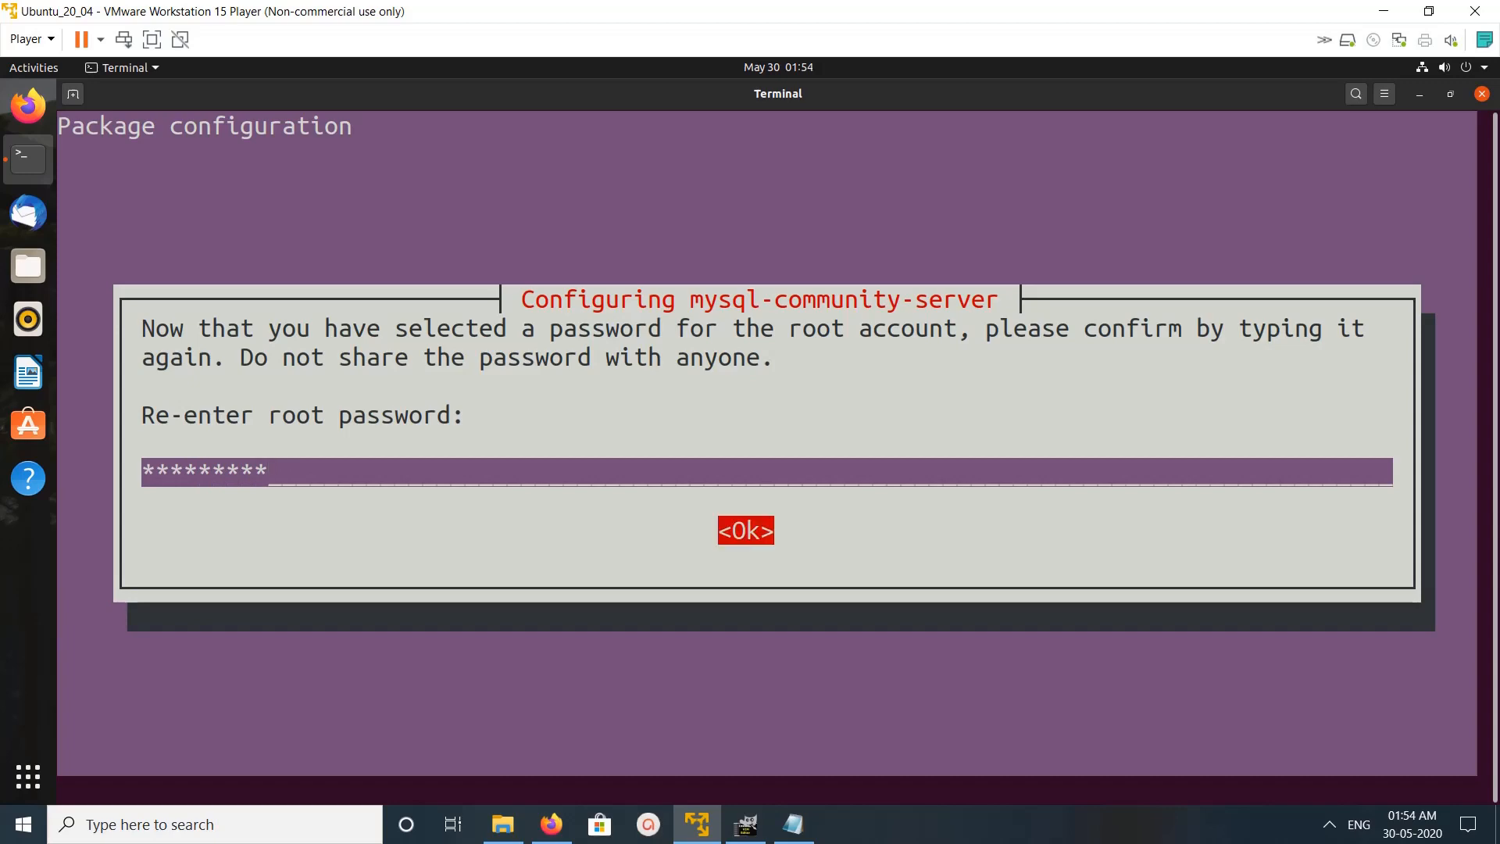
{"action": "left_click", "coordinate": [744, 530]}
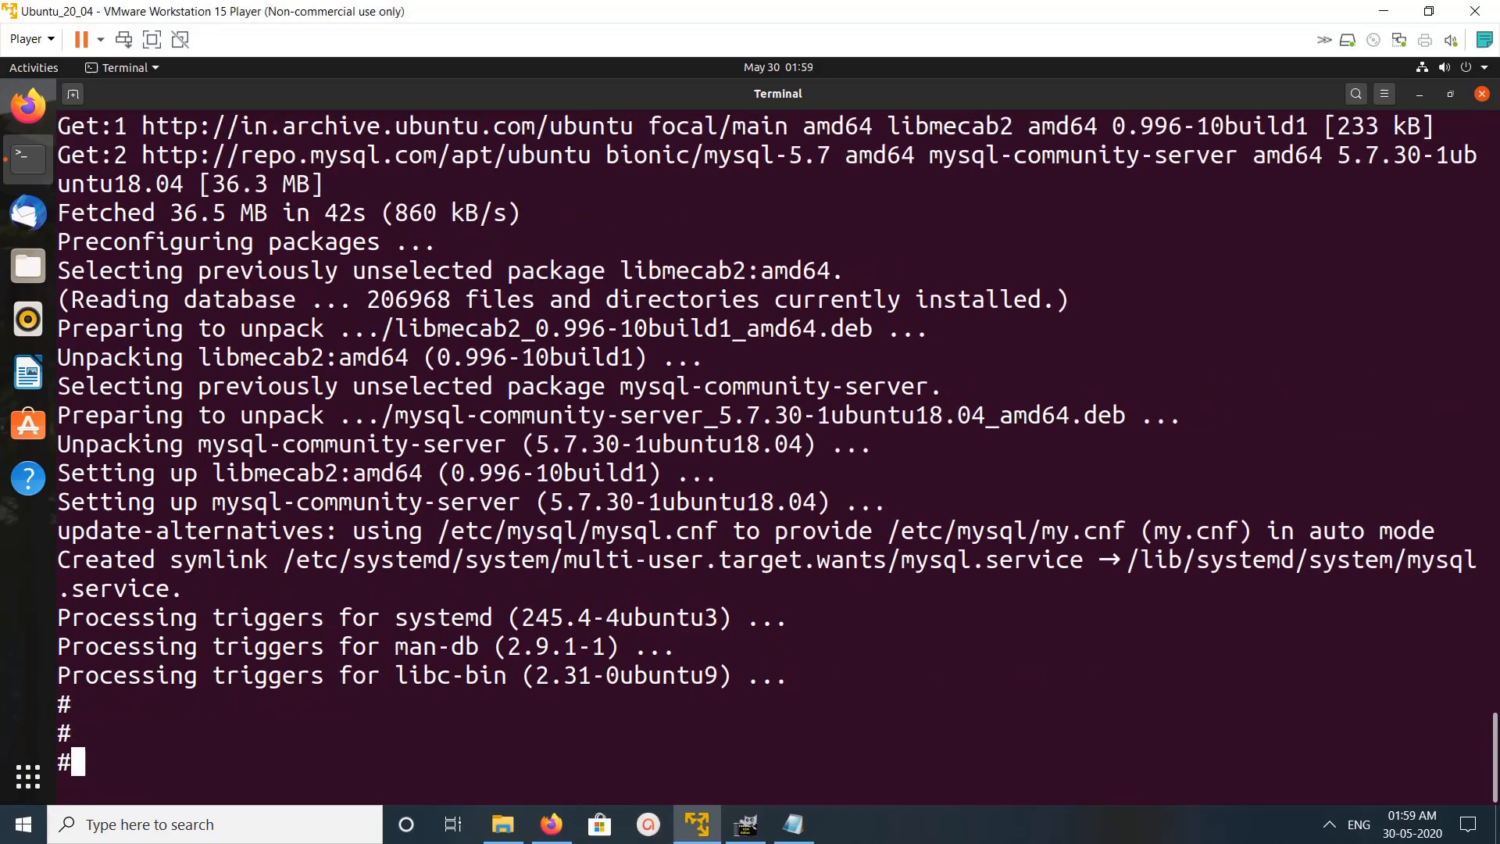
Install mysql-server=5.7.30-1ubuntu18.04 from shell history, completing the MySQL 5.7 server install
{"action": "type", "text": "sudo apt install mysql-community-server=5.7.30-1ubuntu18.04"}
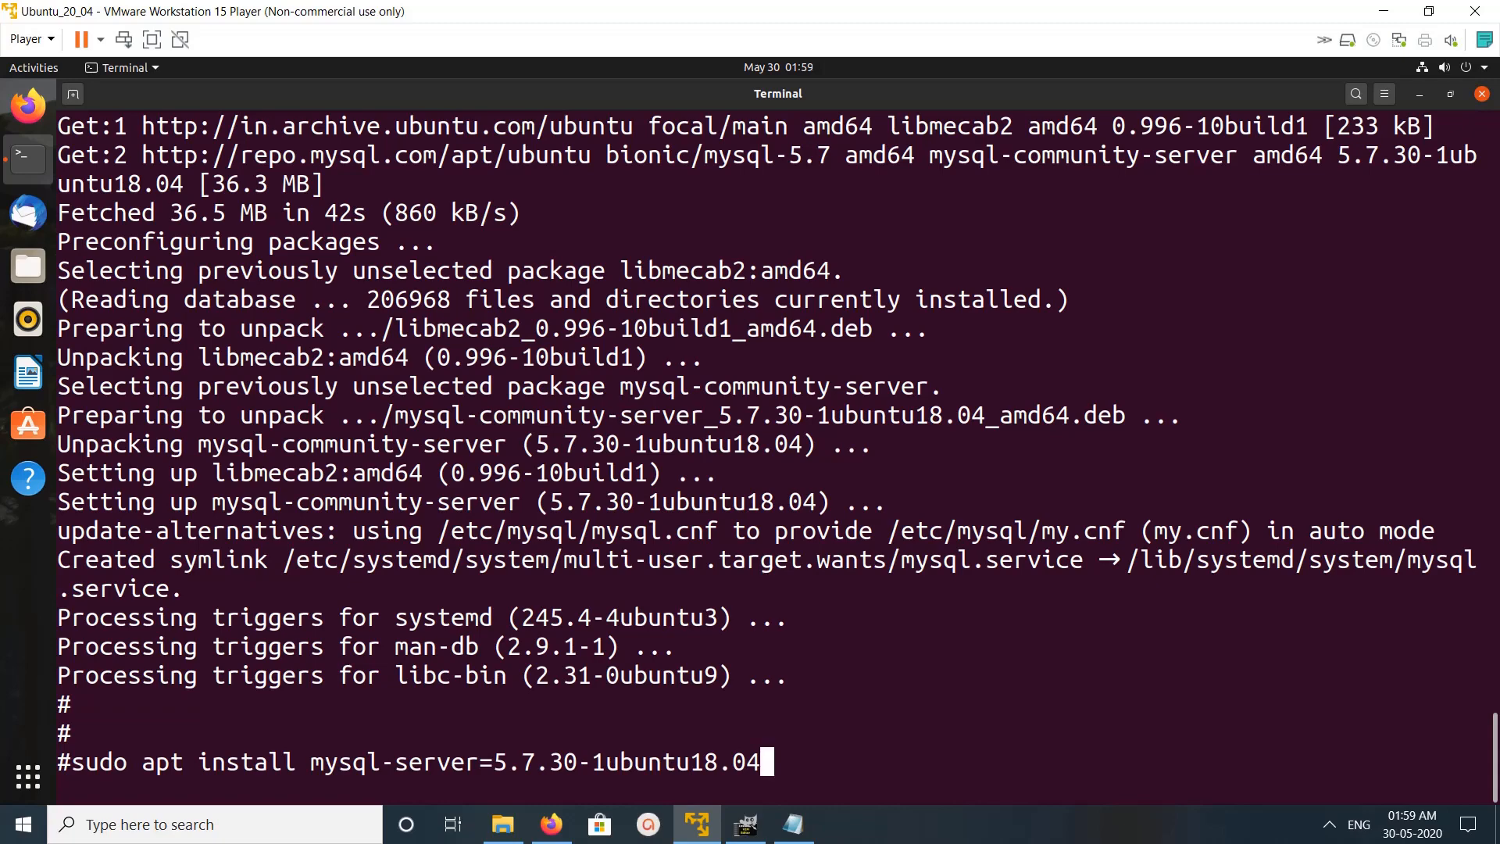
{"action": "key", "text": "Return"}
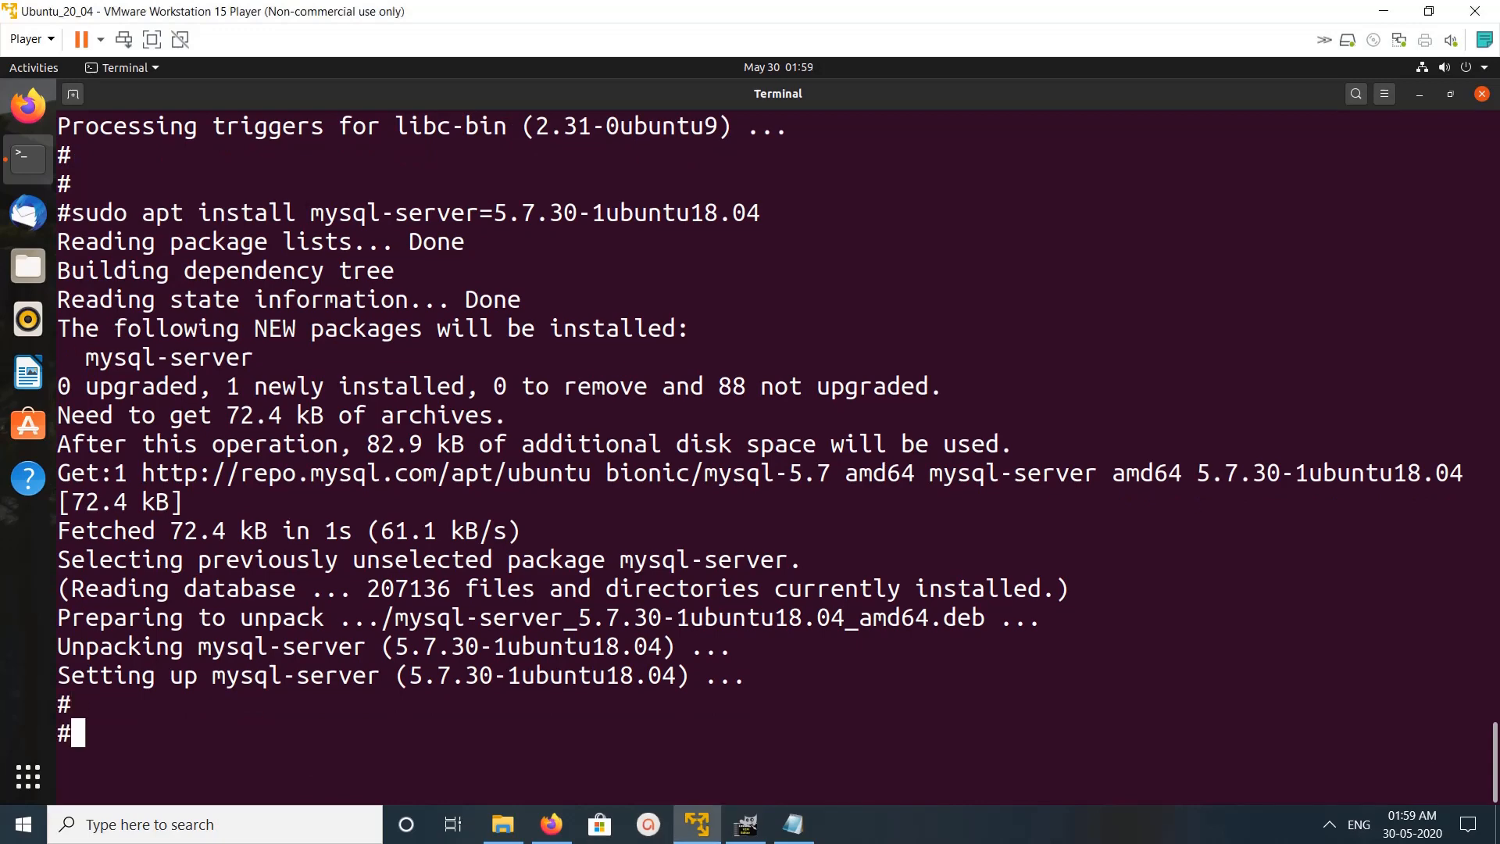
Try mysql (access denied), then log in with mysql -u root -p to the 5.7.30 Community Server monitor
{"action": "type", "text": "my"}
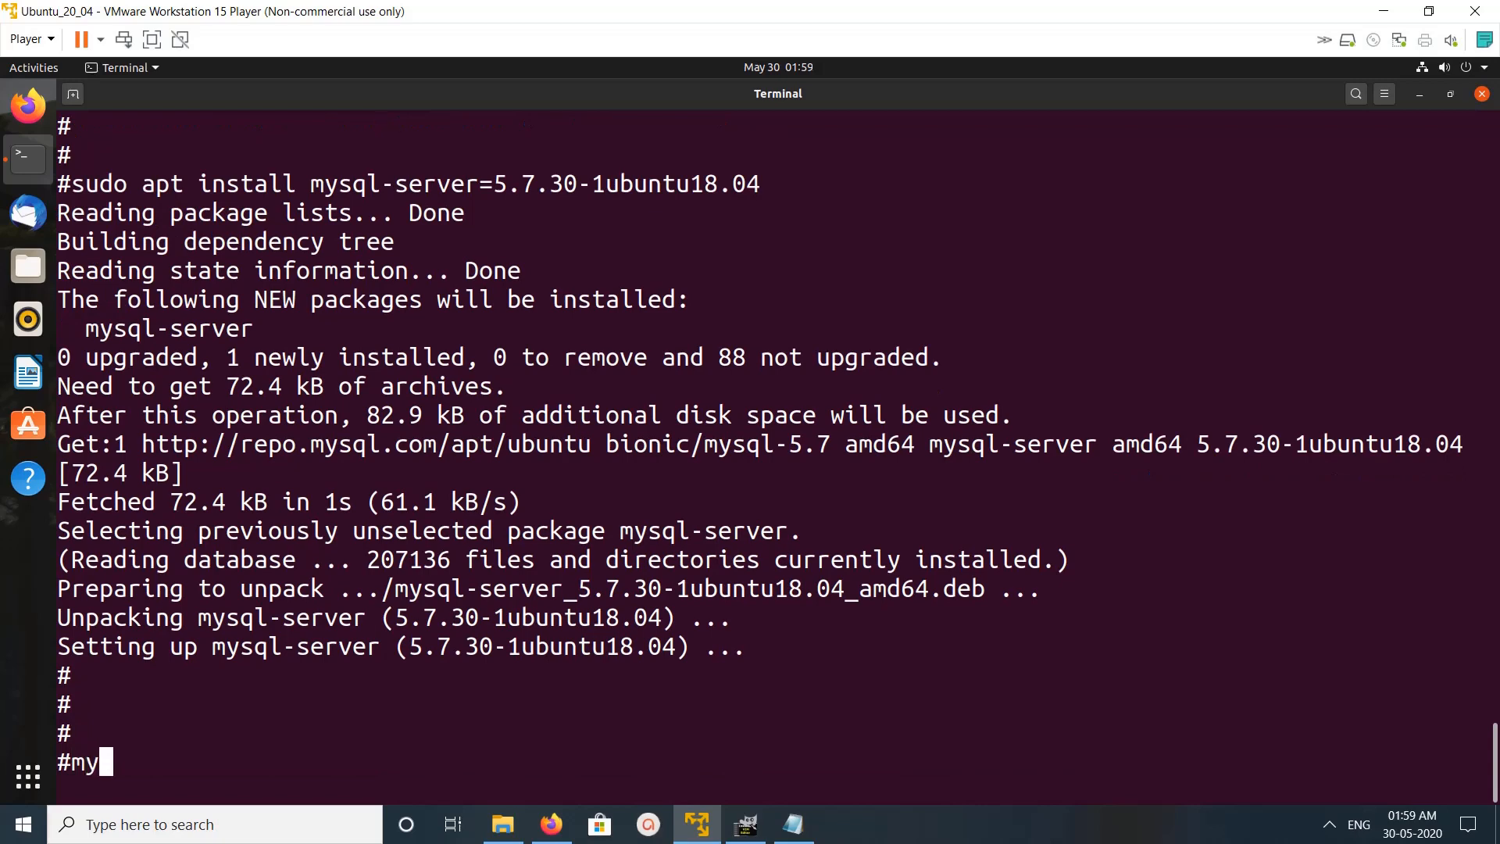
{"action": "type", "text": "sql"}
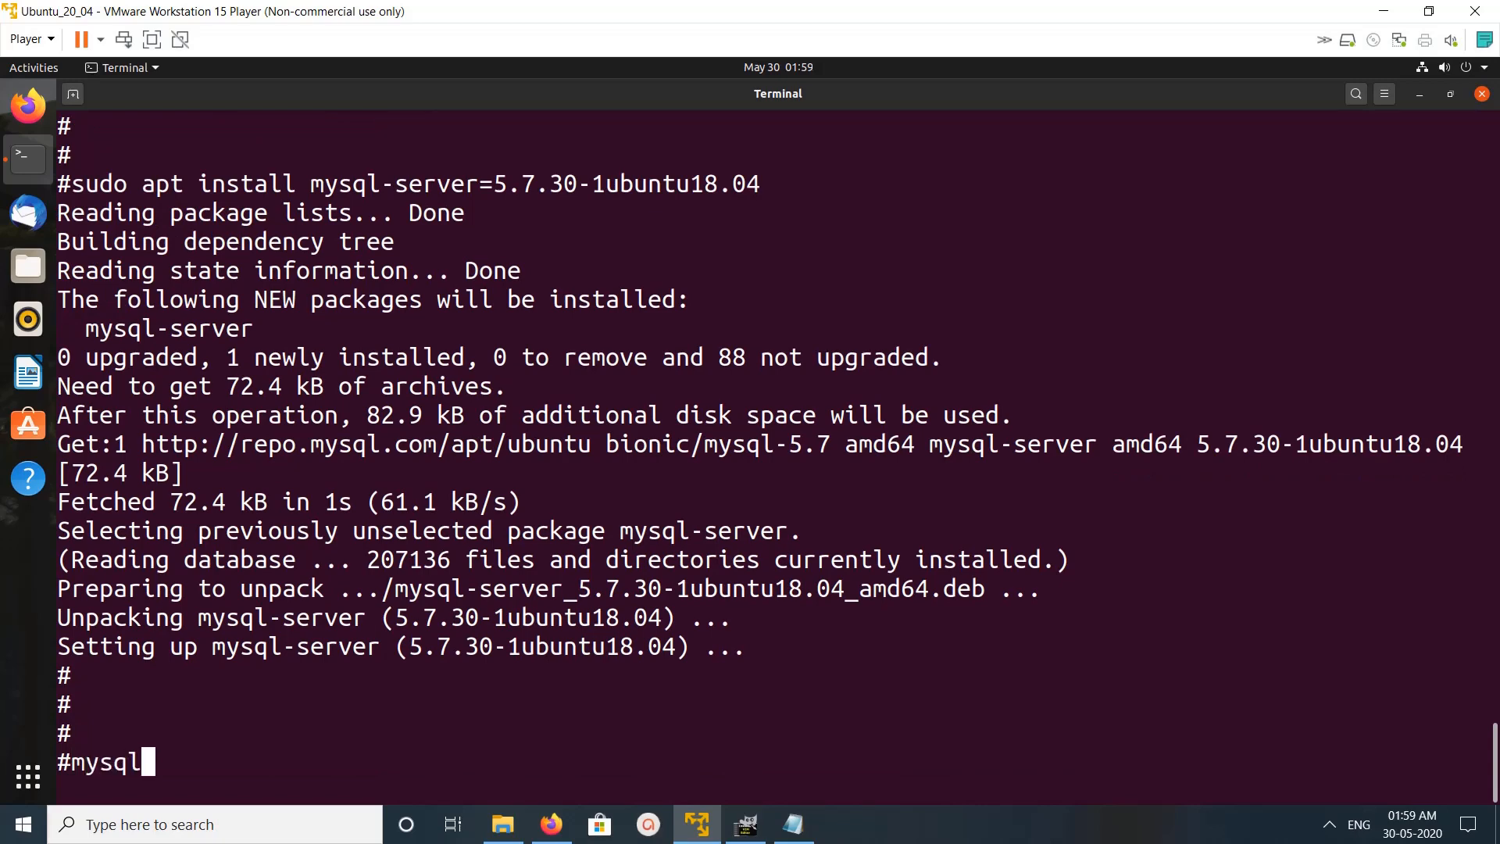
{"action": "key", "text": "Return"}
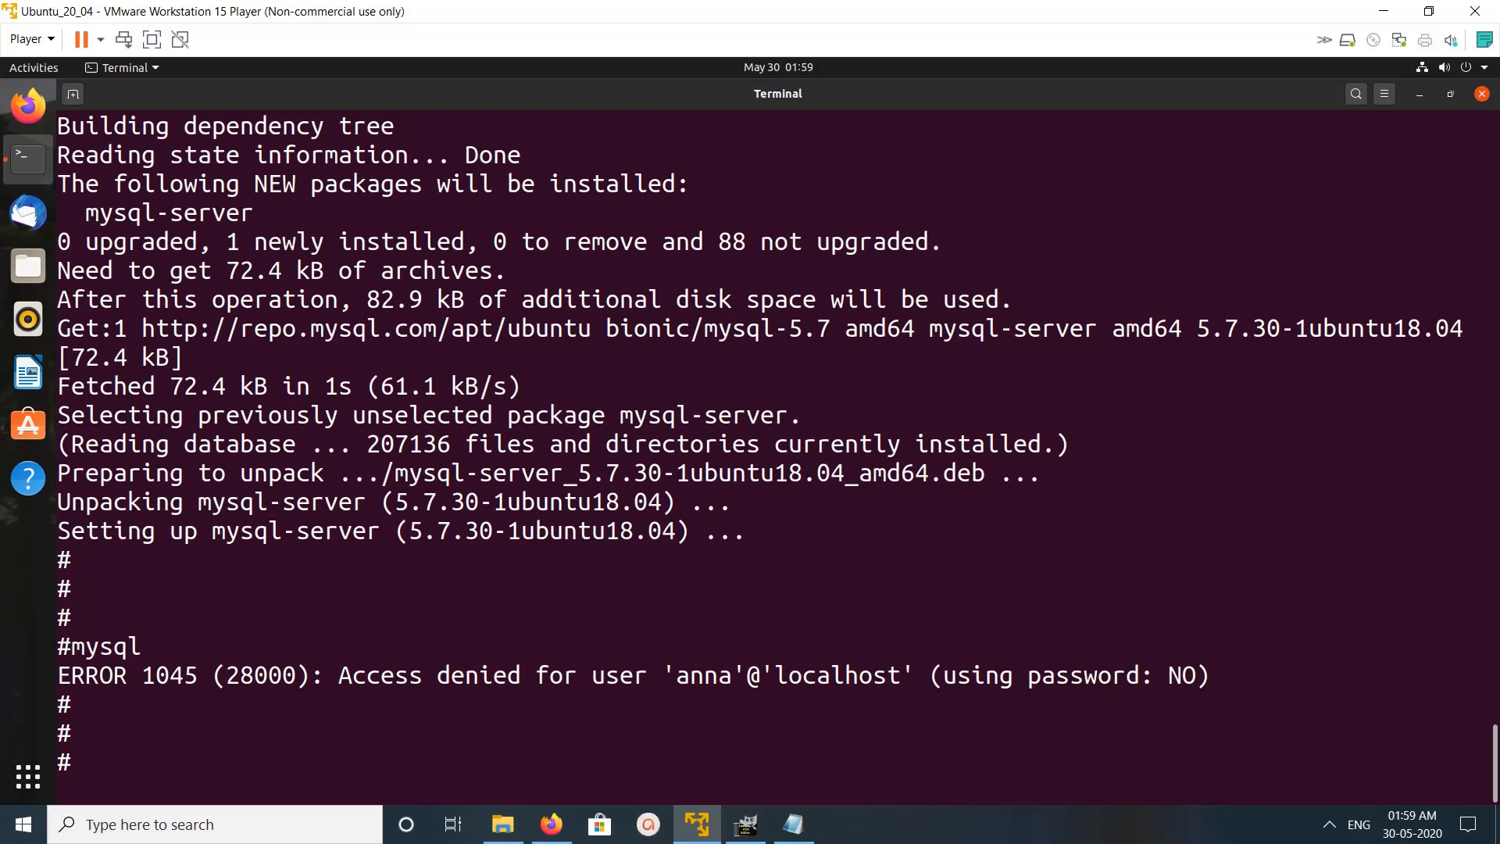
{"action": "type", "text": "mysql -u root -p"}
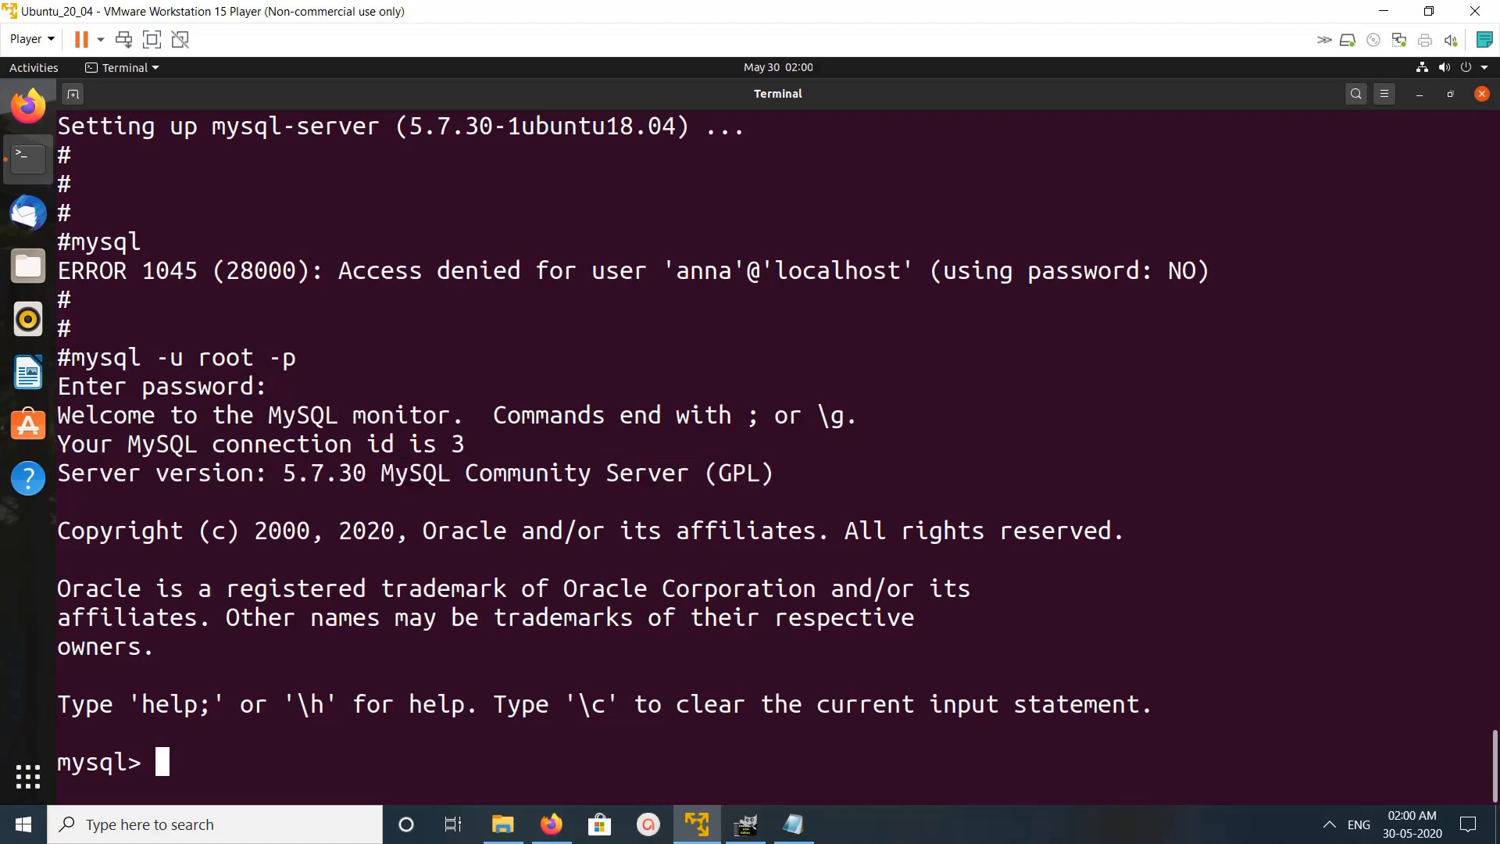
Leave the MySQL monitor and run lsb_release -a showing Ubuntu 20.04 LTS focal
{"action": "type", "text": "qui"}
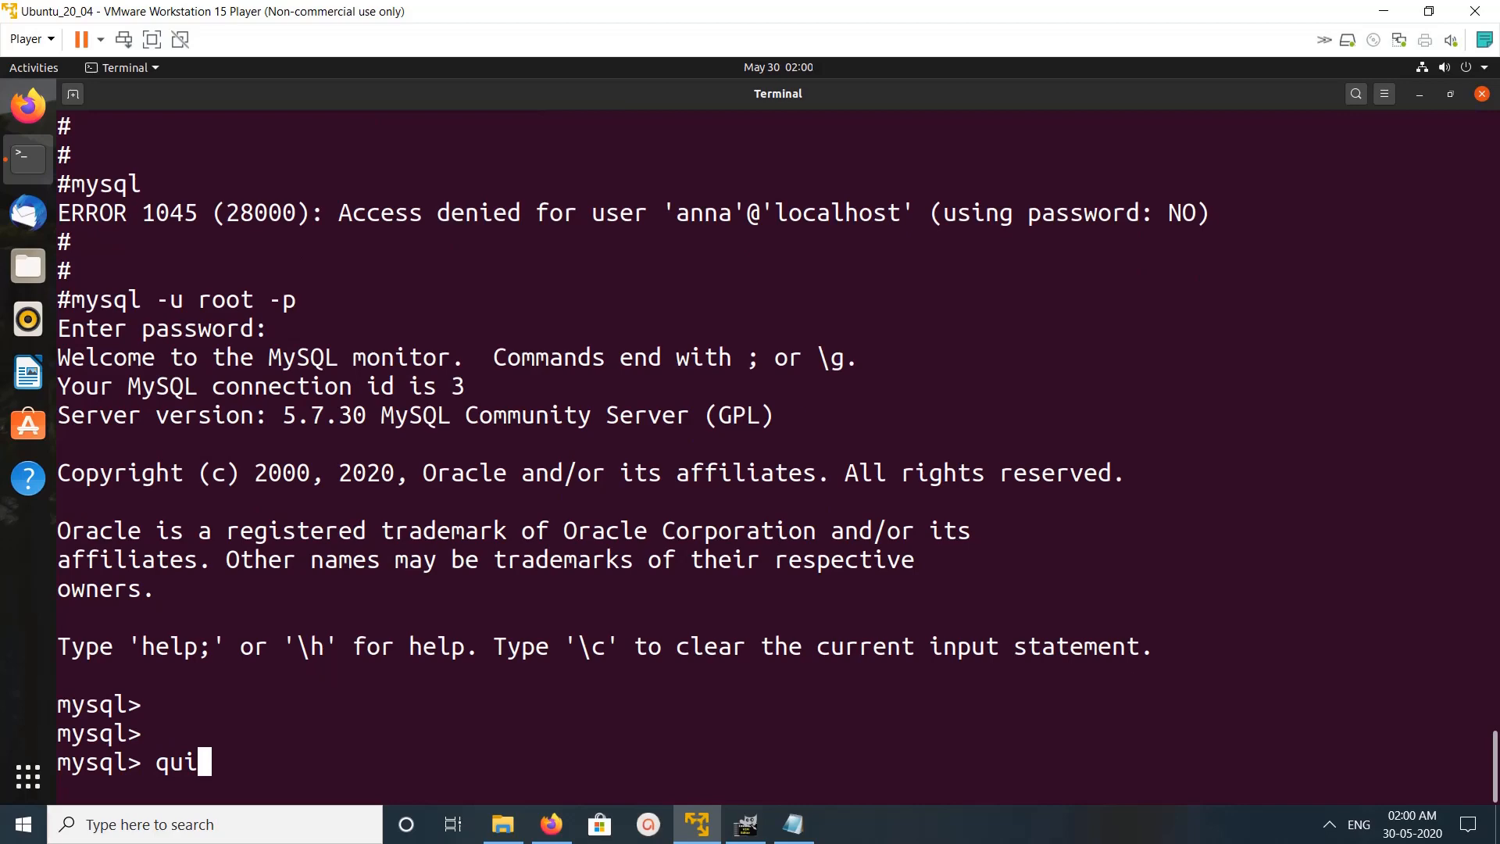
{"action": "key", "text": "Return"}
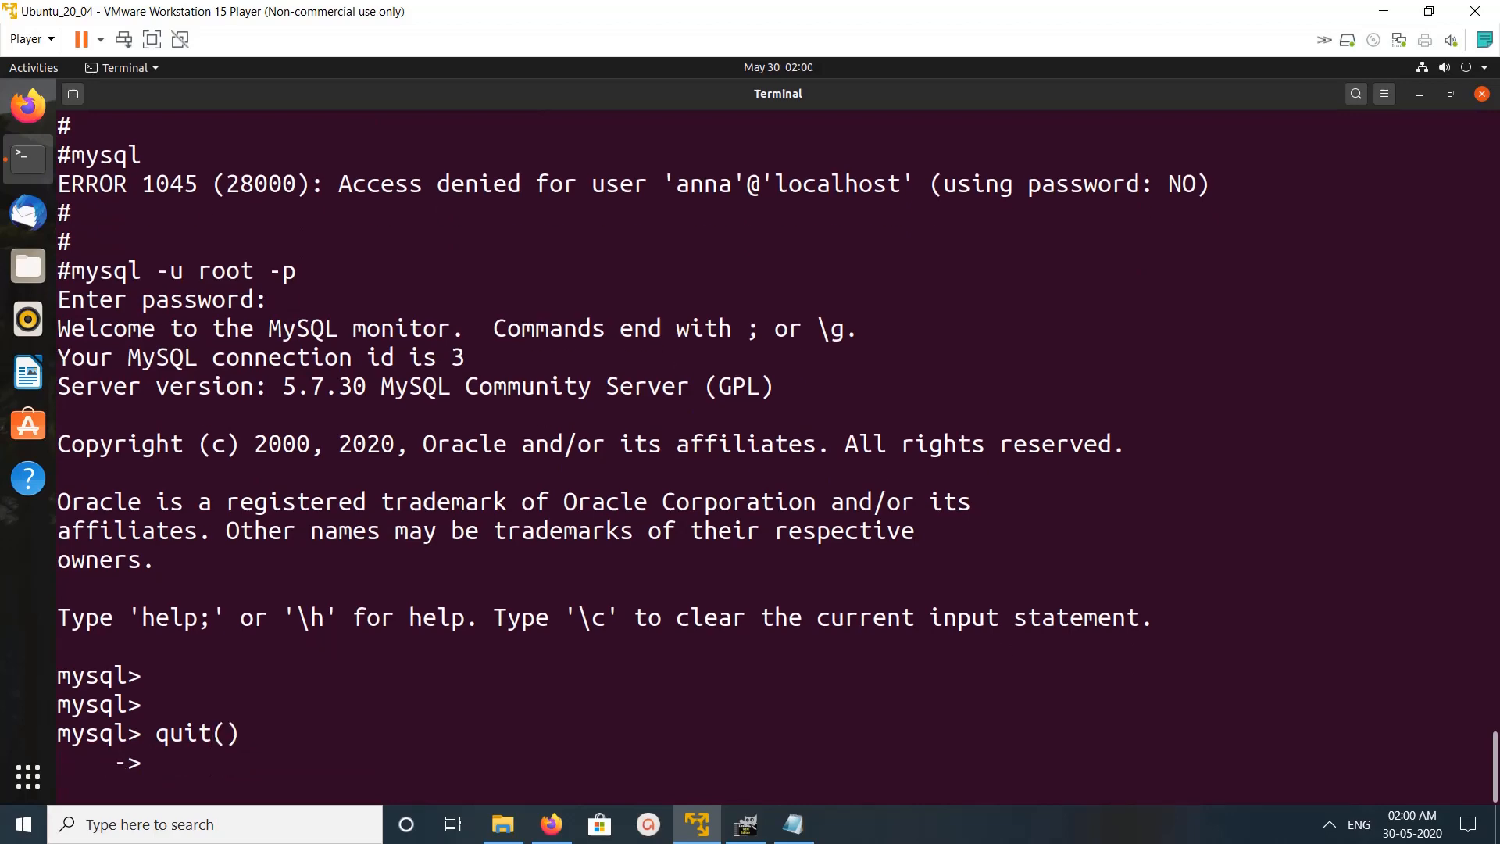
{"action": "key", "text": "ctrl+c"}
{"action": "type", "text": "exit"}
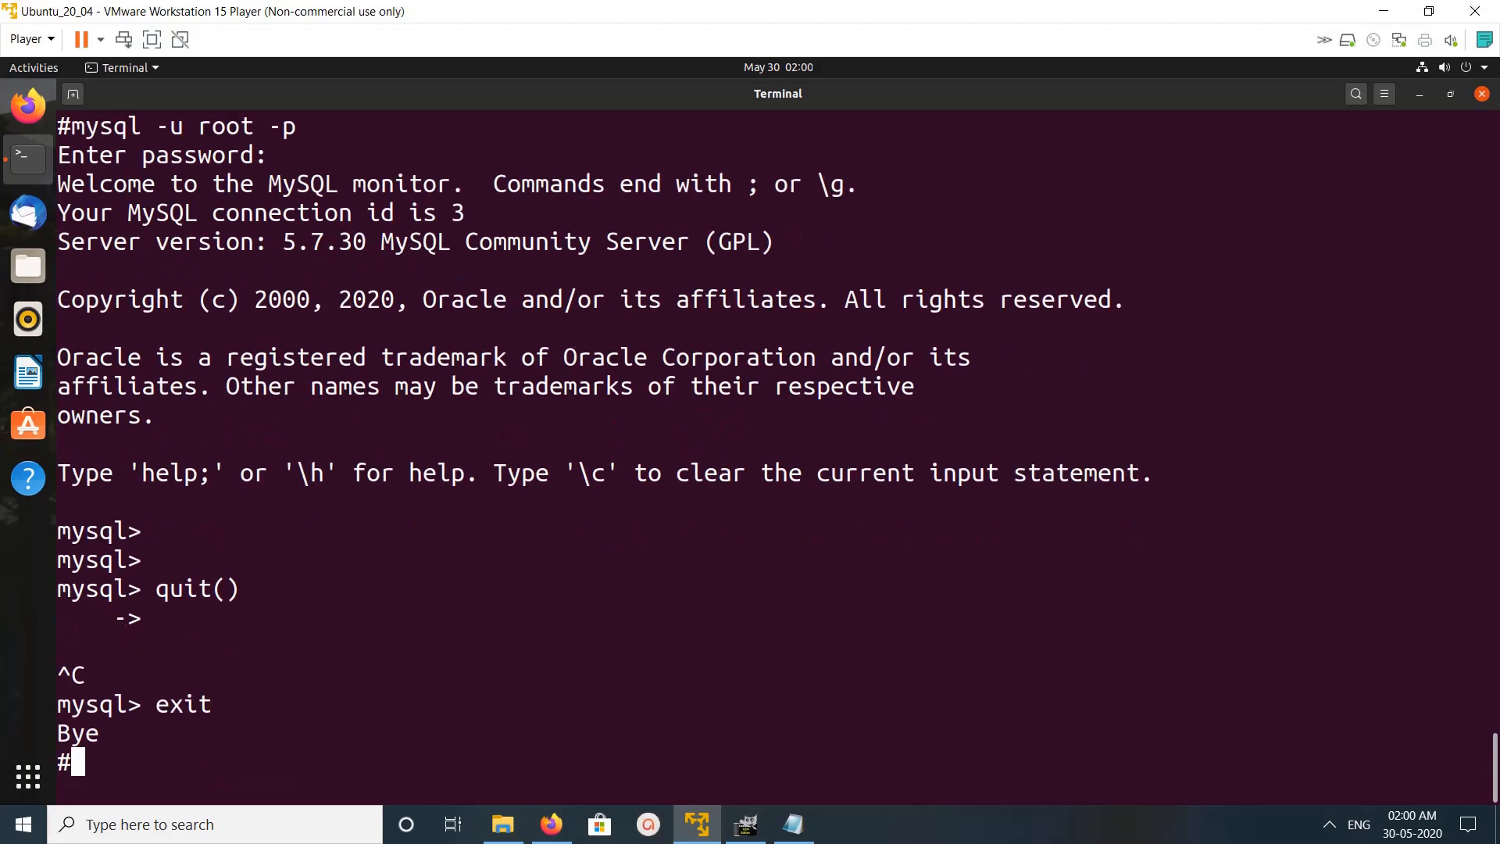
{"action": "type", "text": "lsb"}
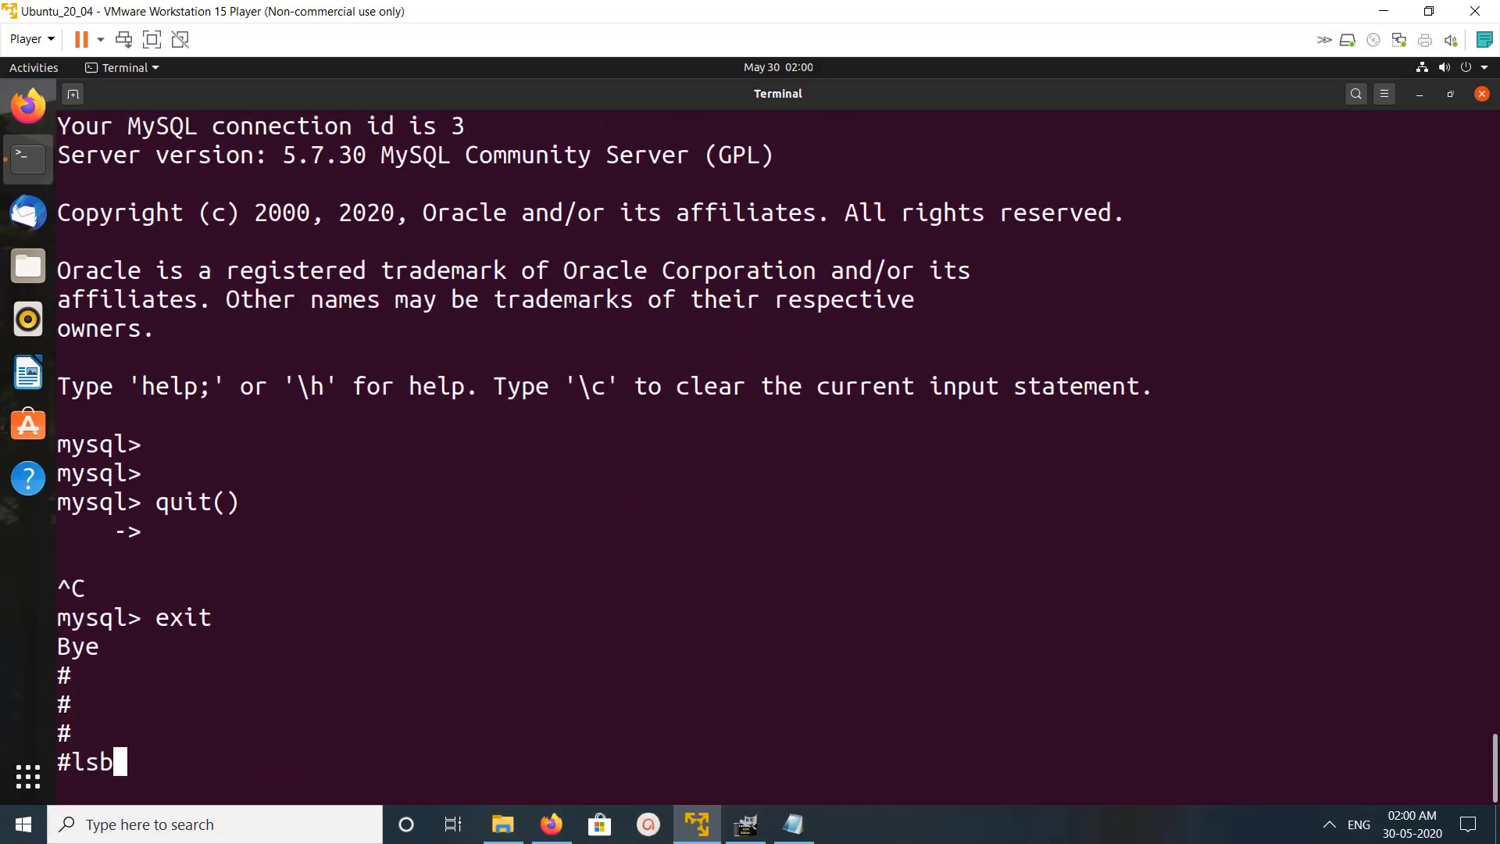
{"action": "key", "text": "Return"}
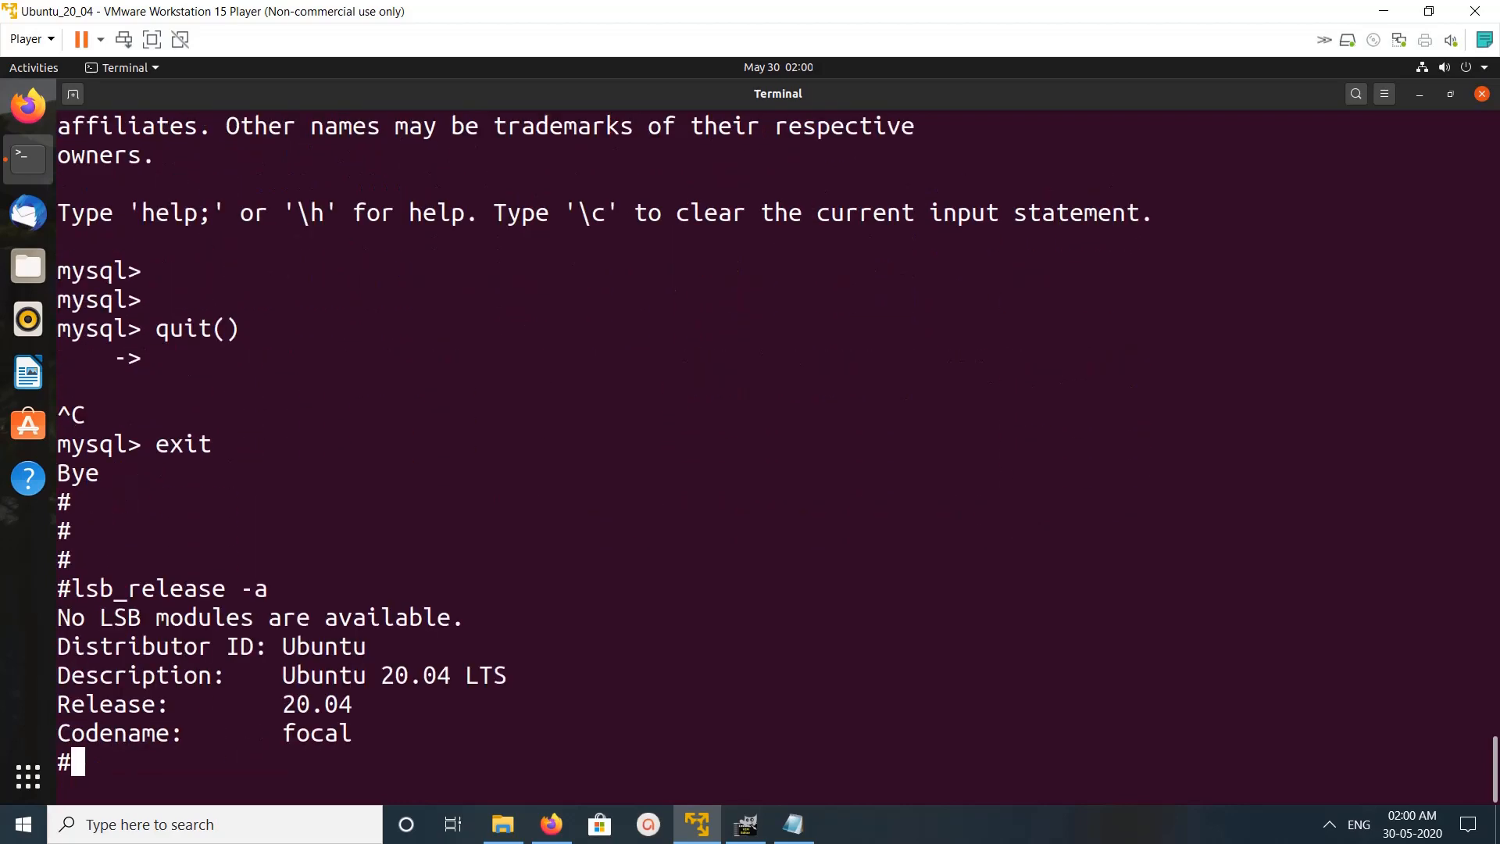